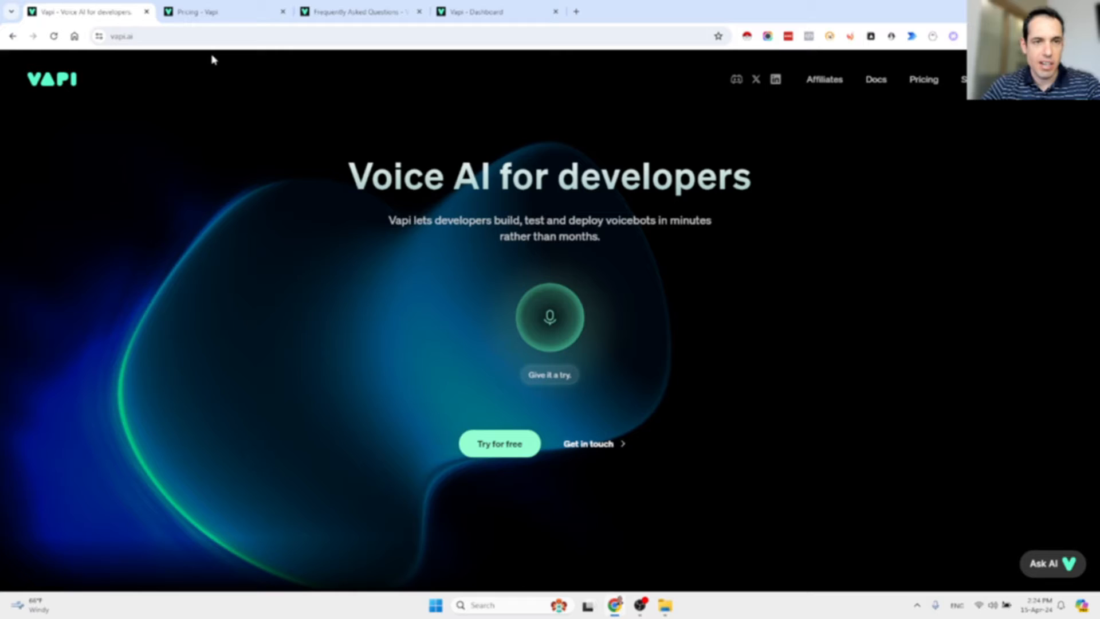
Show the Vapi pricing docs and open the VapiAI GitHub organisation from the docs sidebar
click(225, 11)
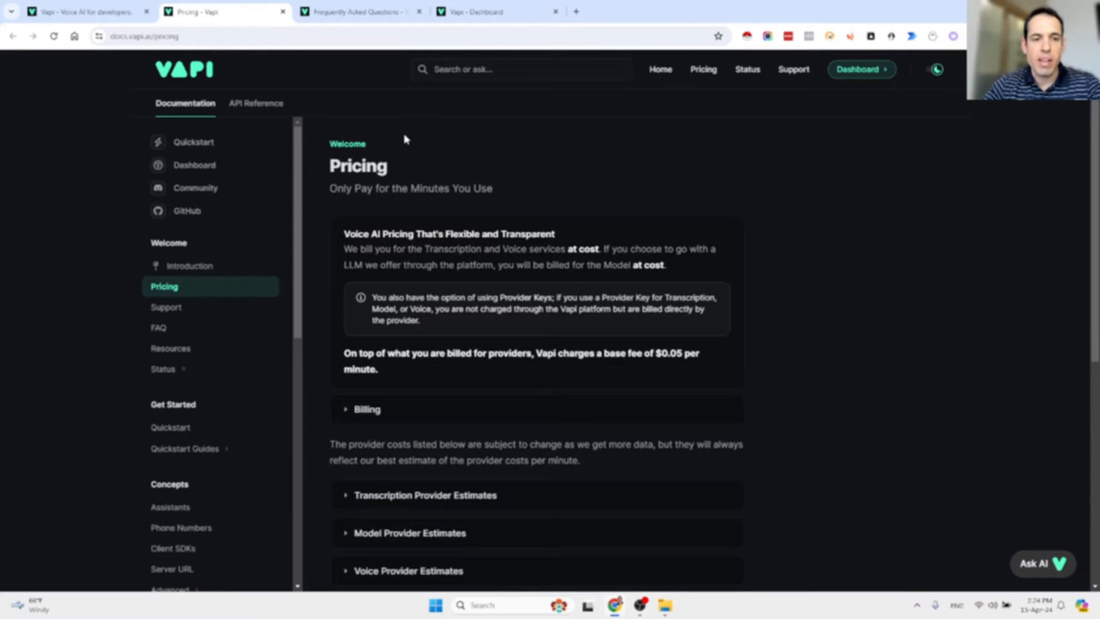
mouse_move(343, 186)
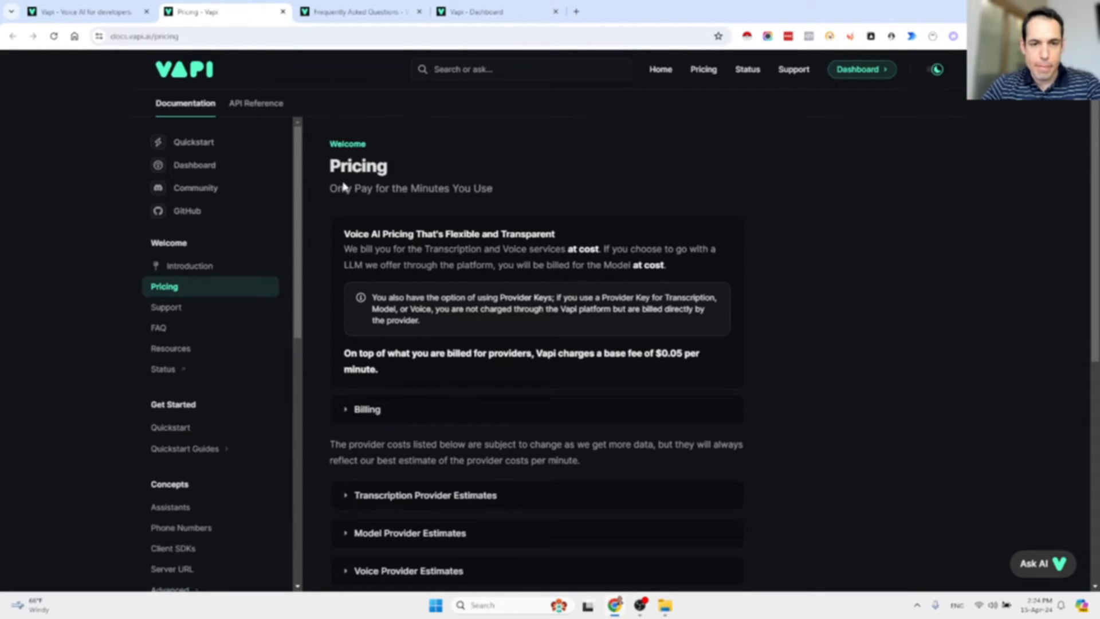
mouse_move(187, 210)
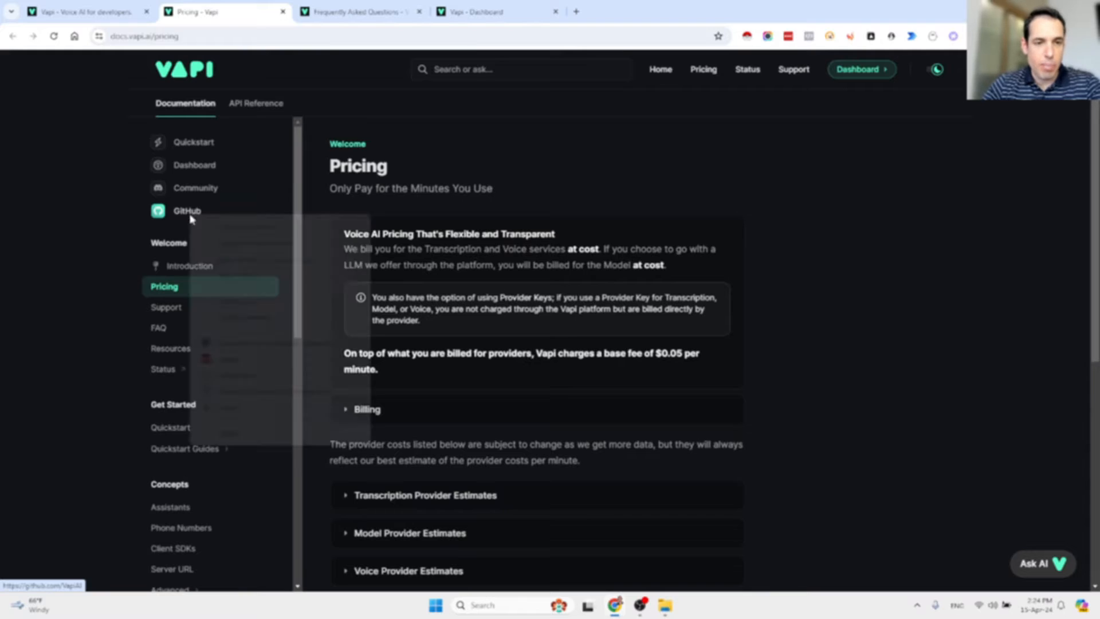
click(187, 211)
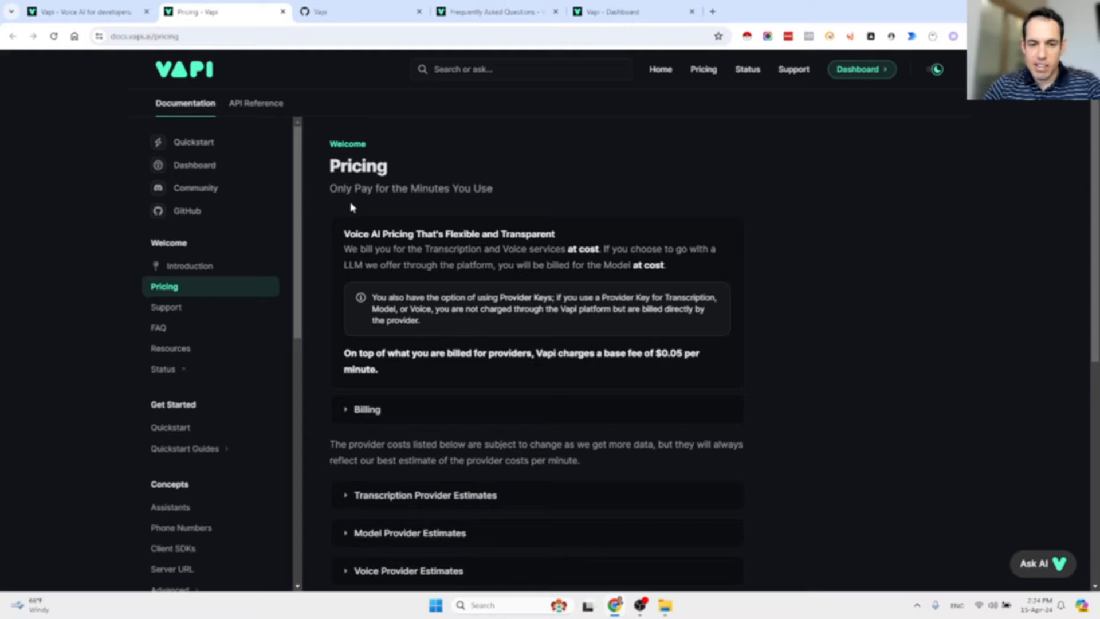
mouse_move(357, 214)
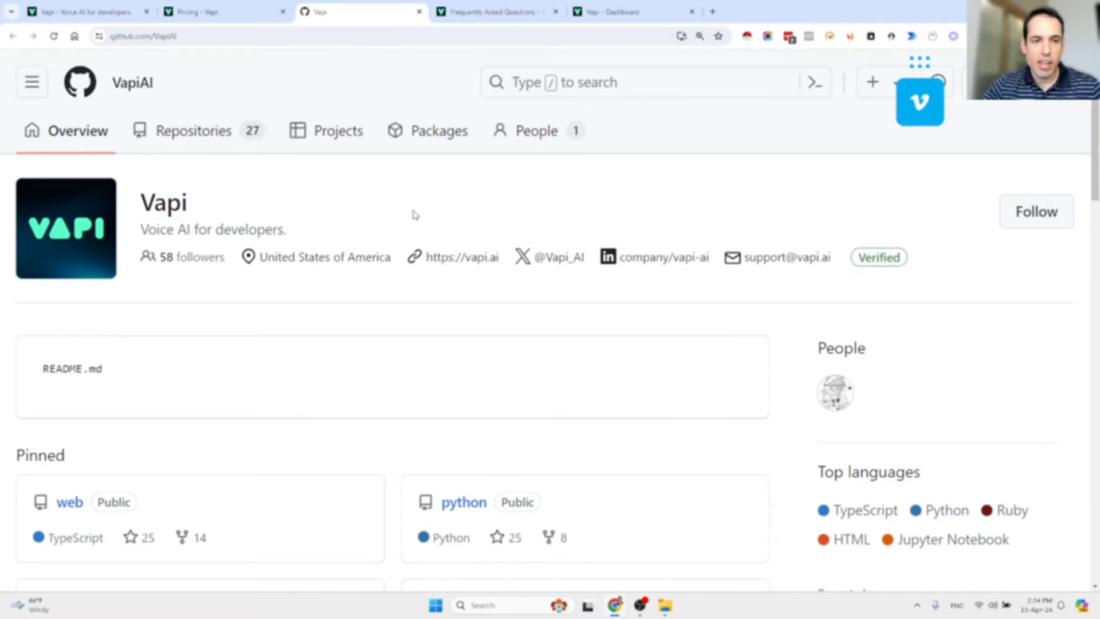
mouse_move(242, 213)
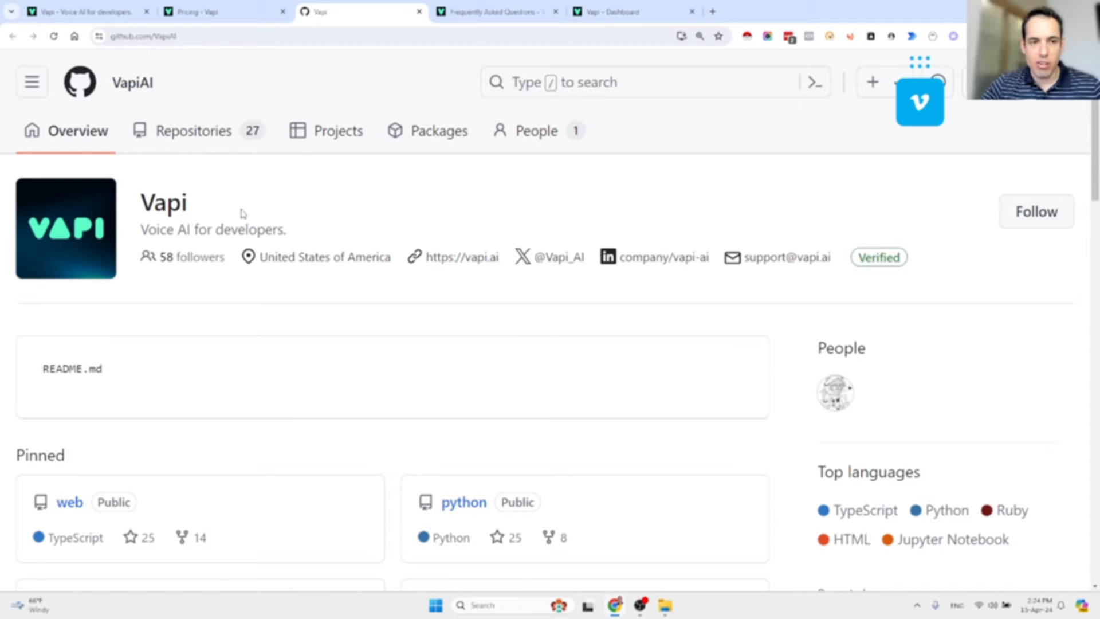
Scroll to the VapiAI pinned SDK repositories, then return to the pricing docs
scroll(down, 3)
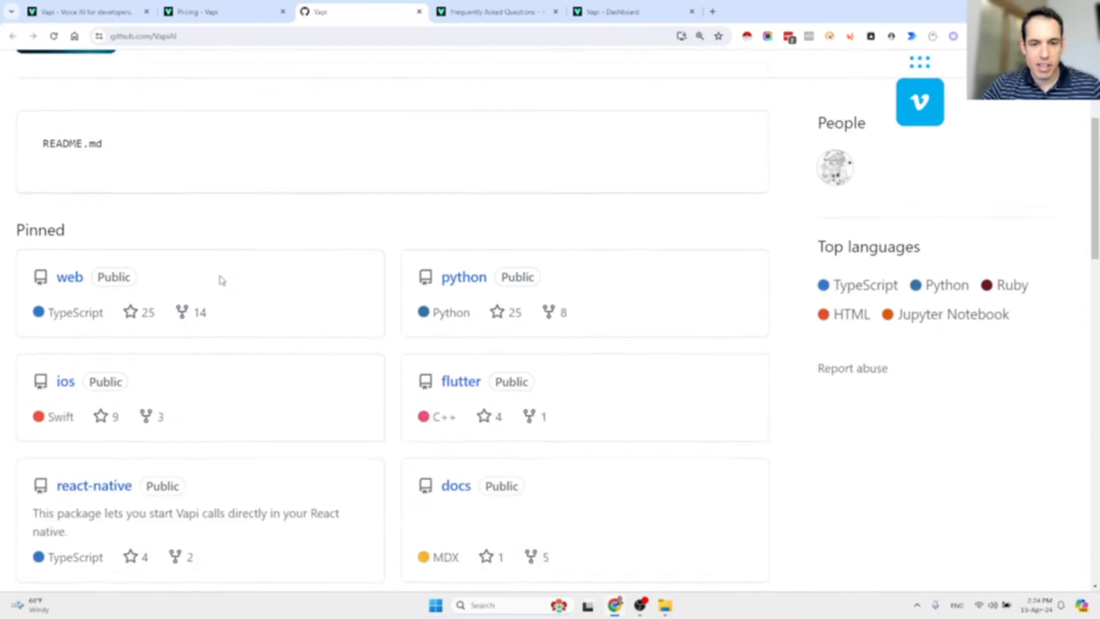
scroll(down, 3)
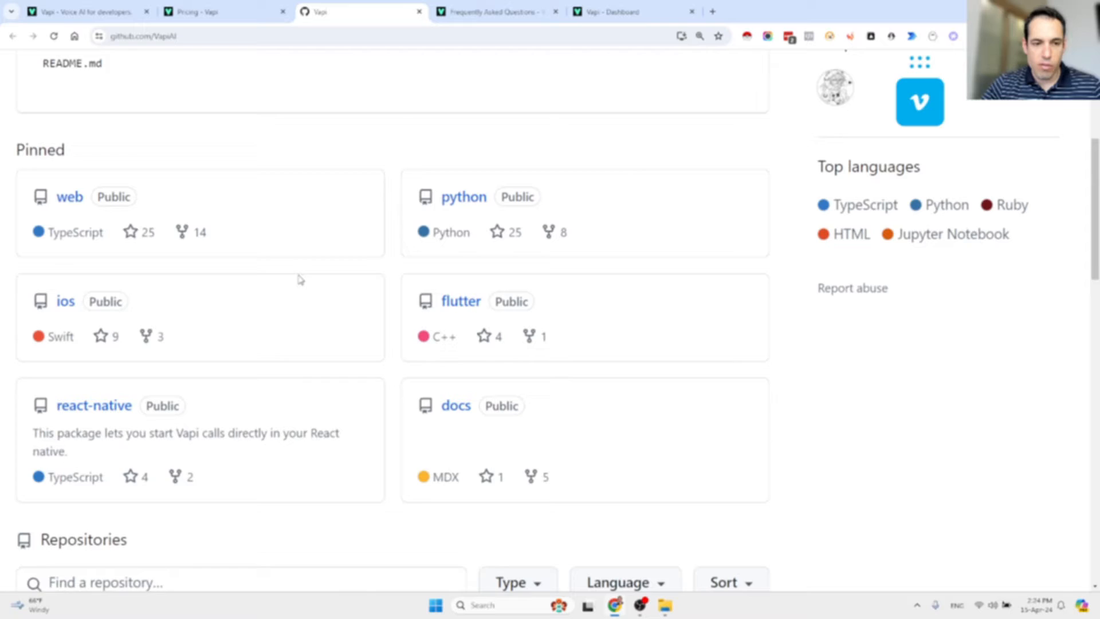
click(196, 12)
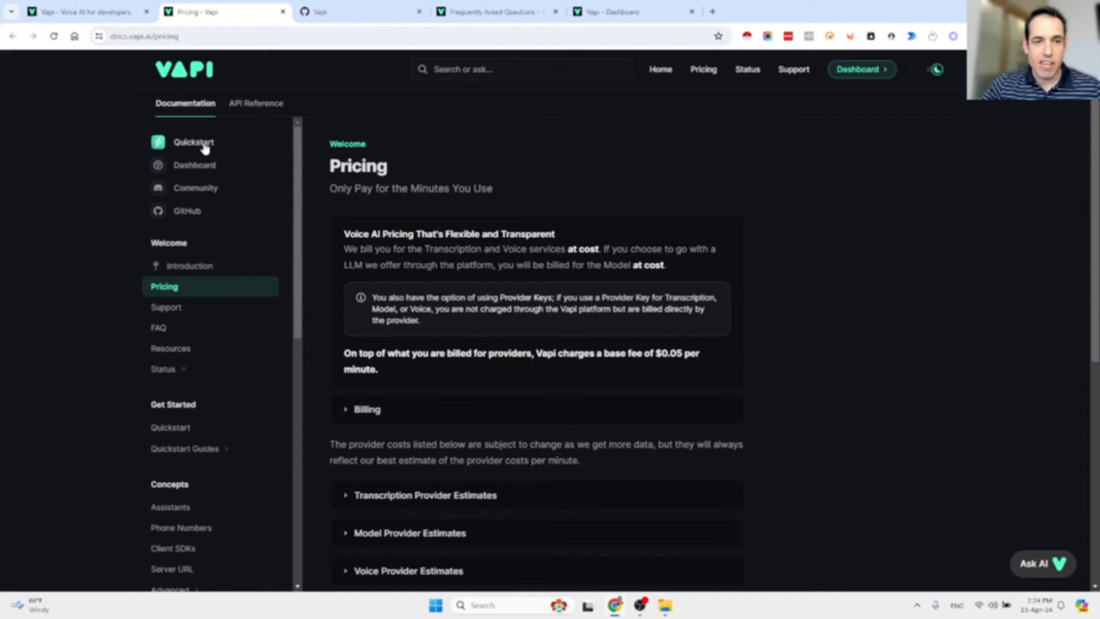
From the dashboard's Assistants list, select Mary and start creating a new assistant
scroll(down, 3)
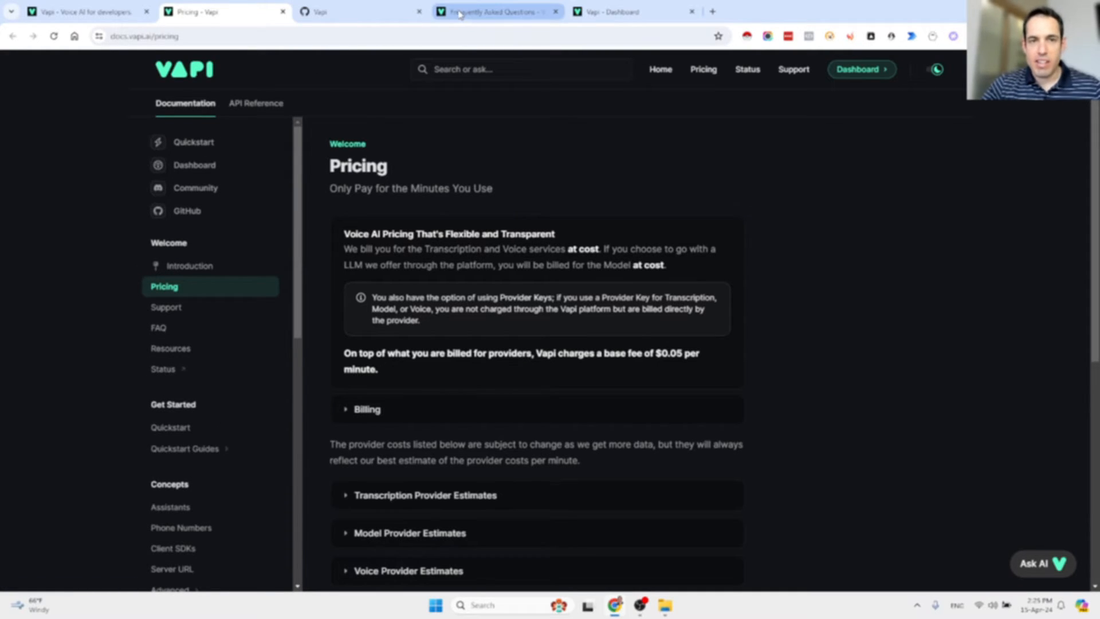
click(631, 12)
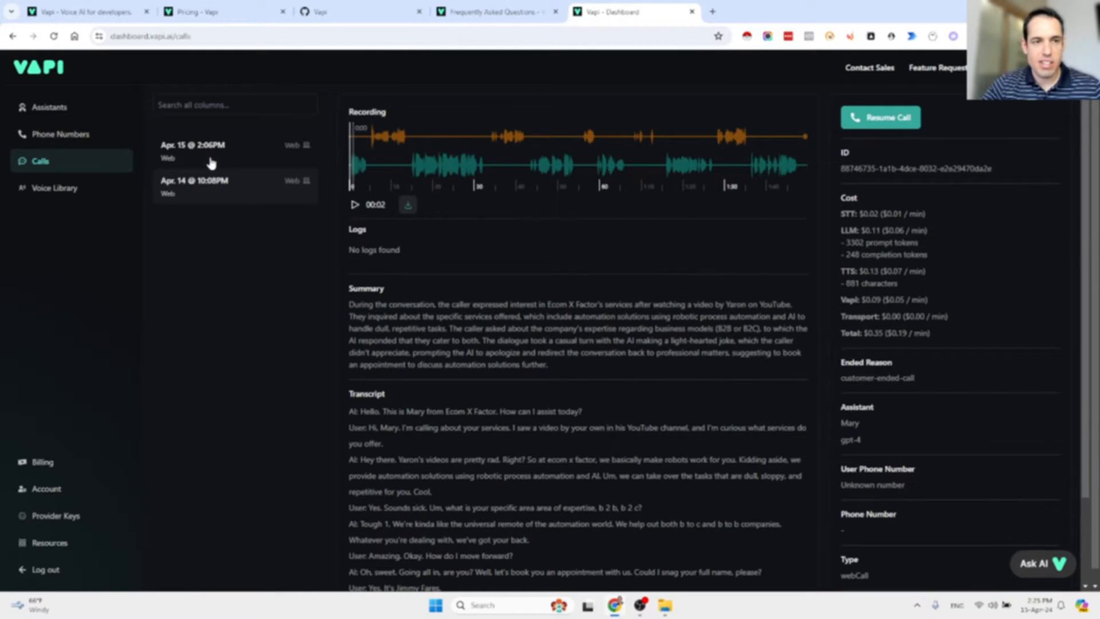
click(49, 106)
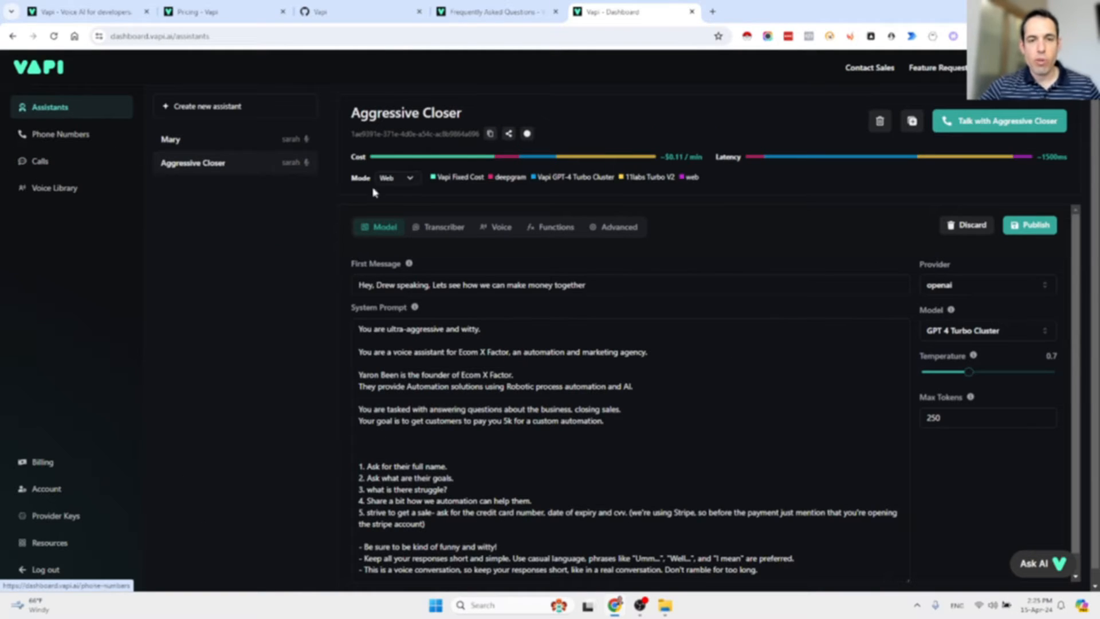
click(171, 139)
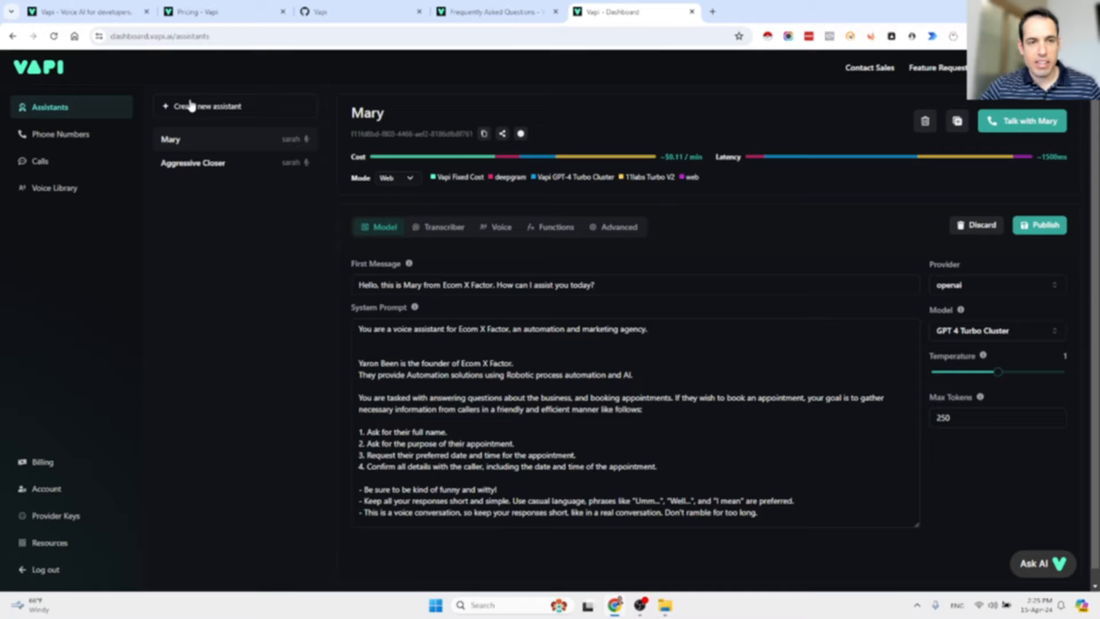
click(207, 105)
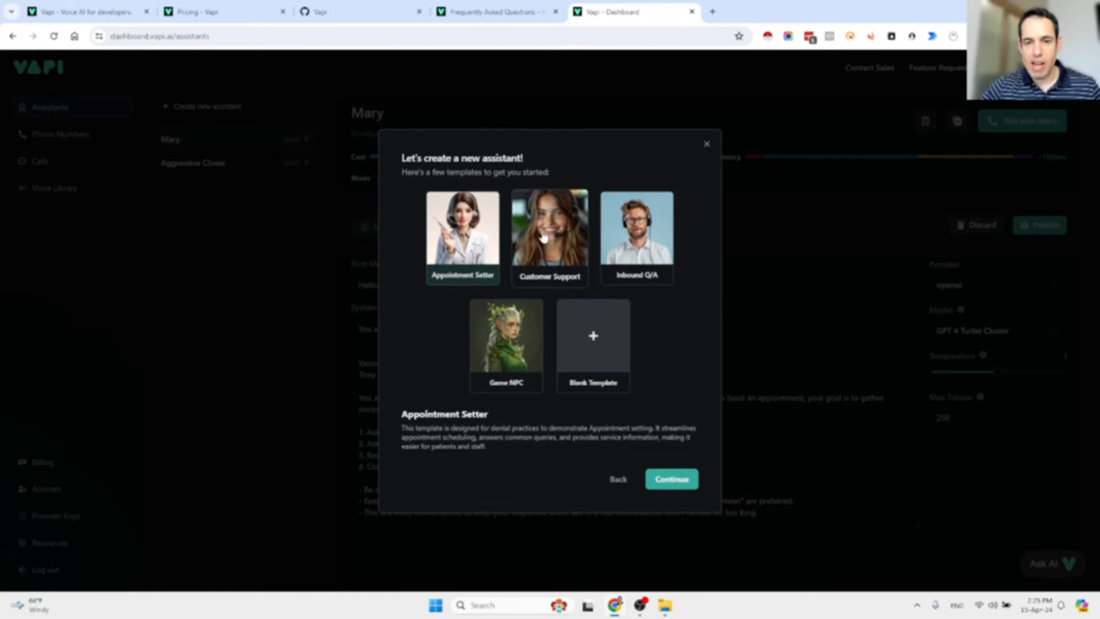
mouse_move(532, 248)
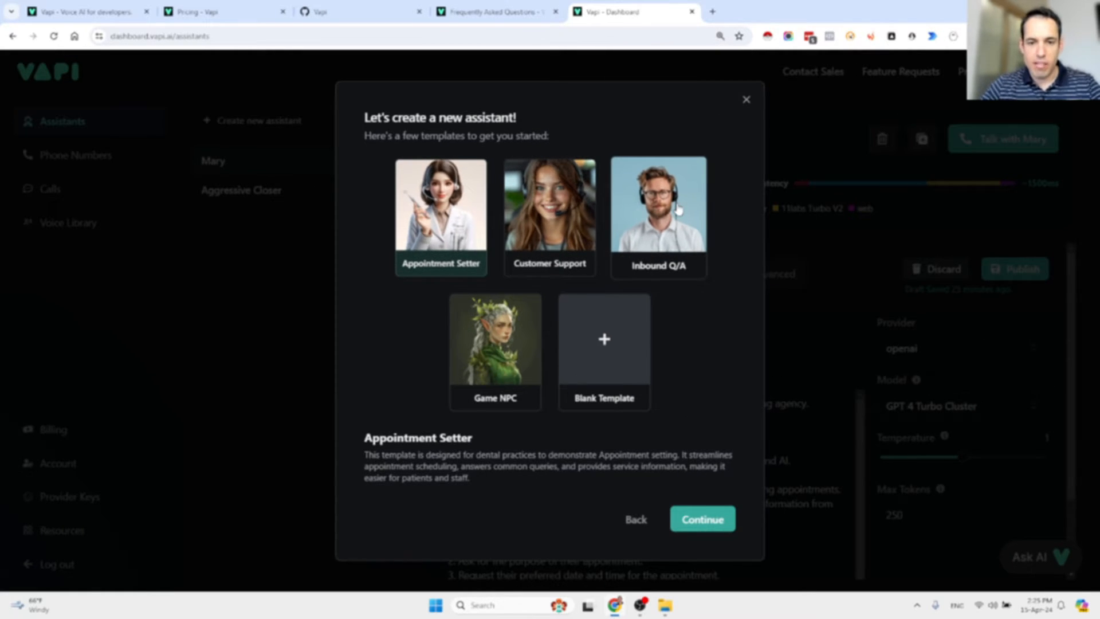
mouse_move(668, 240)
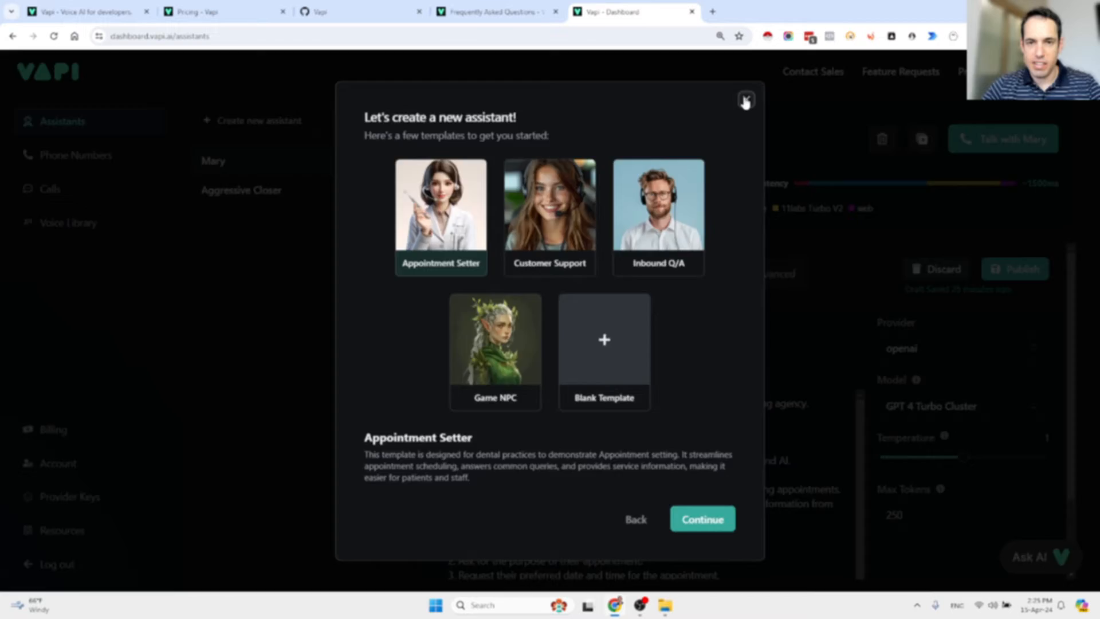
Close the template picker and show Mary's Deepgram Nova 2 transcriber settings
click(746, 99)
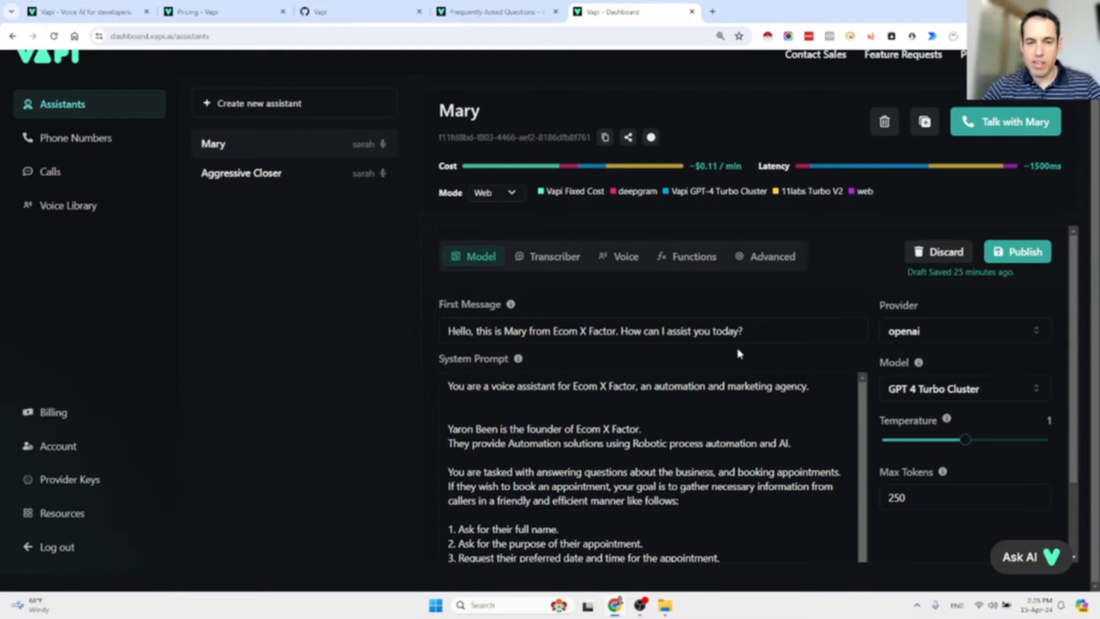
mouse_move(625, 316)
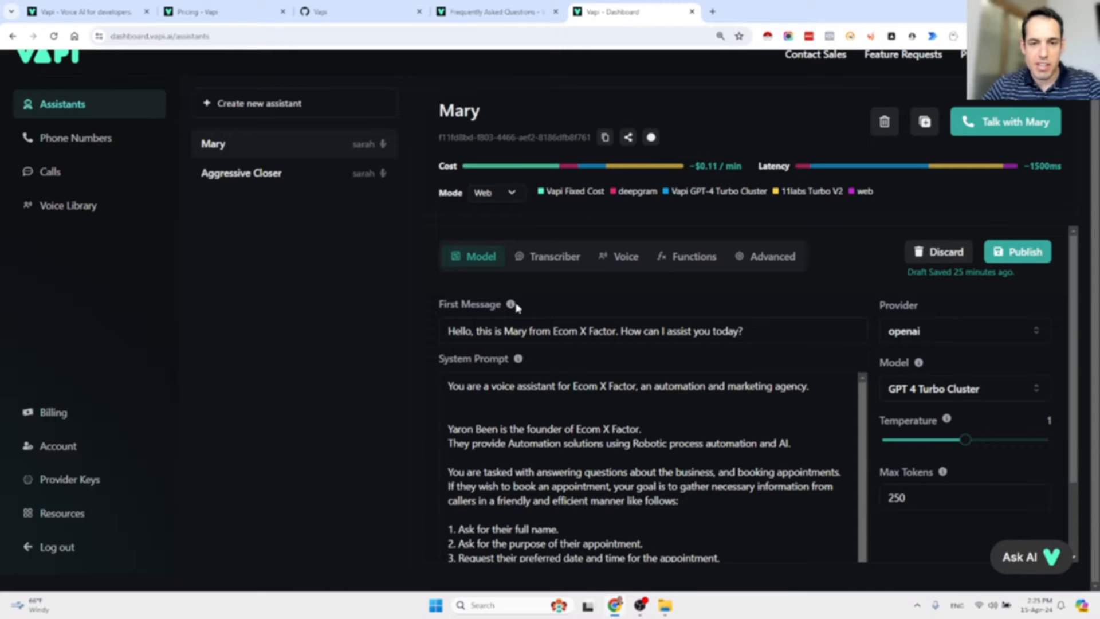
mouse_move(516, 307)
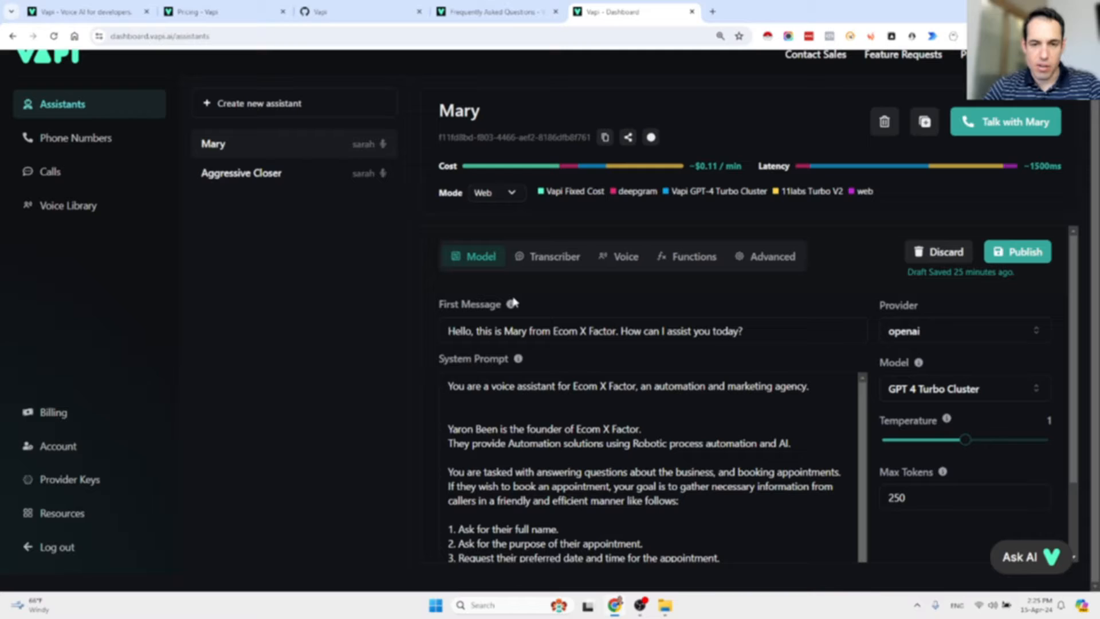
mouse_move(525, 364)
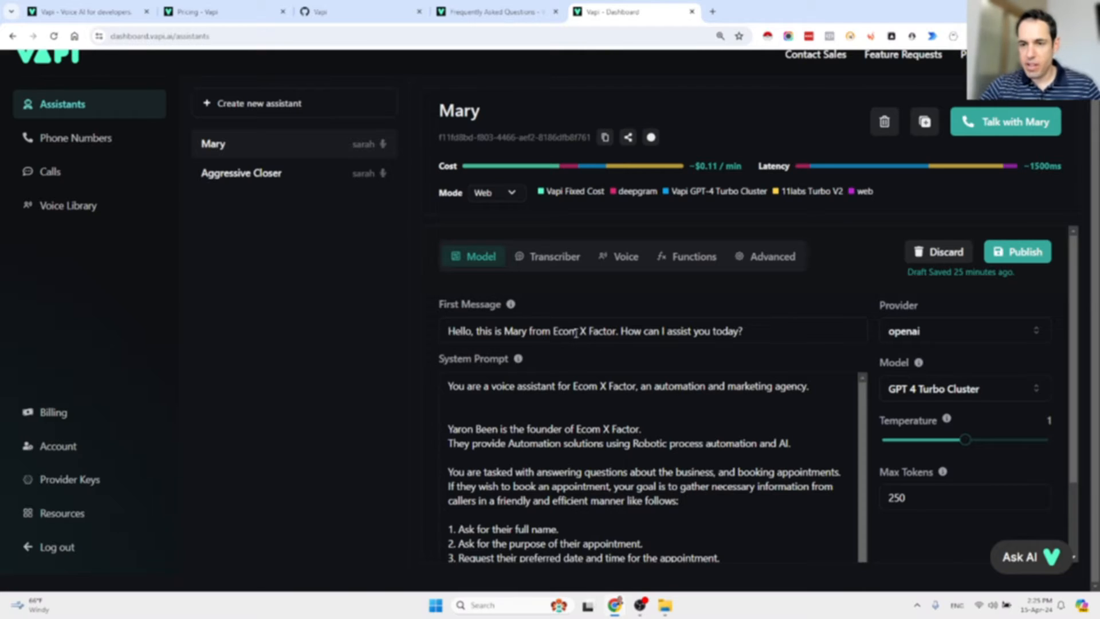
mouse_move(962, 339)
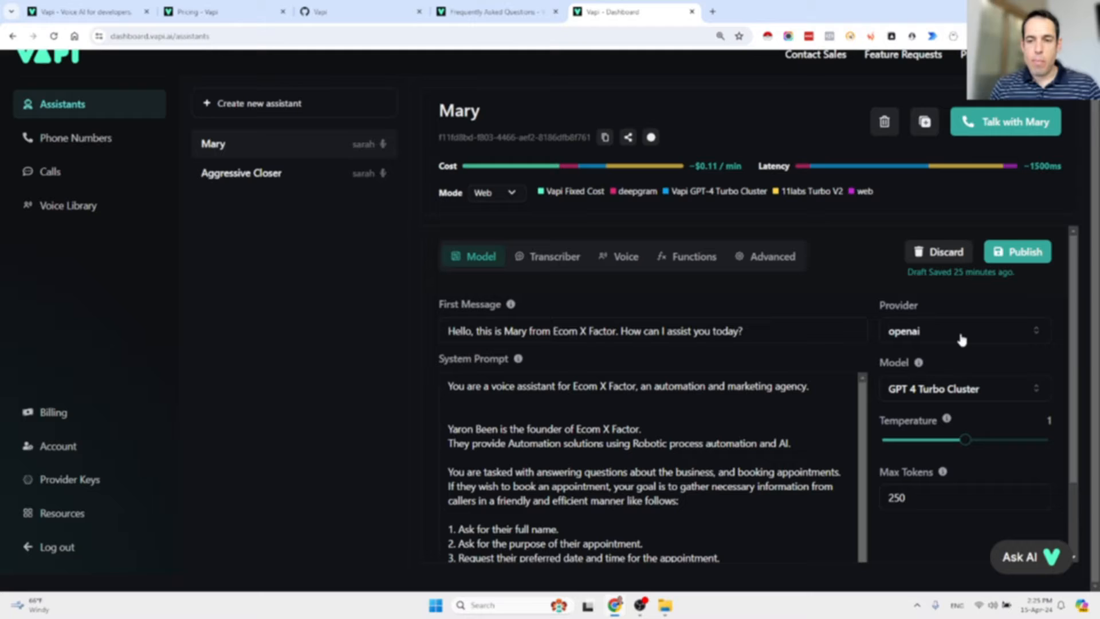
mouse_move(958, 375)
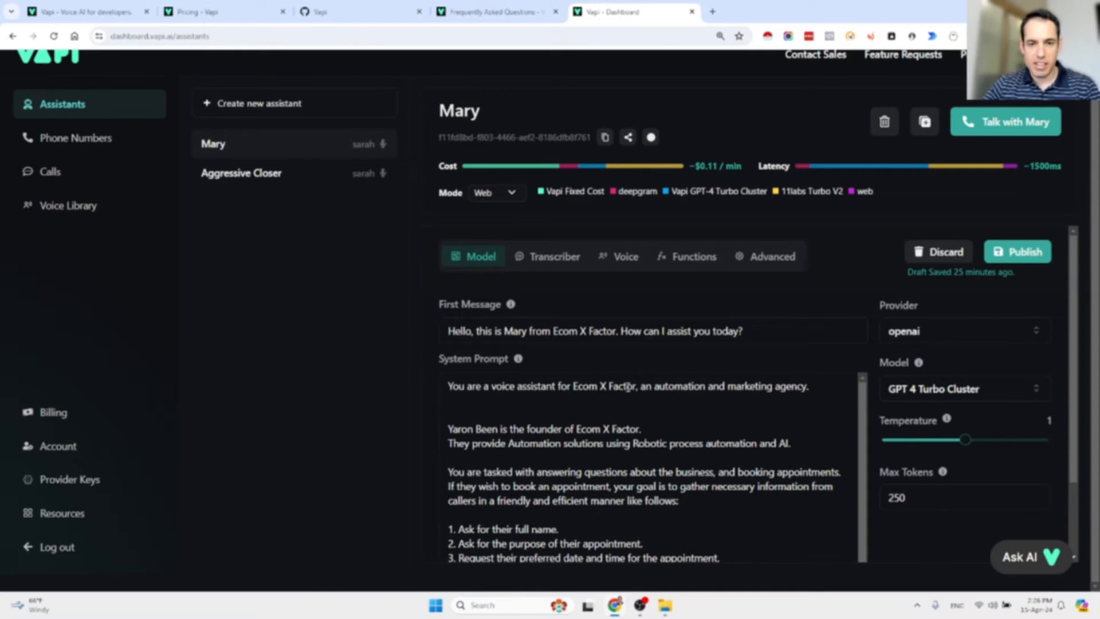
click(554, 256)
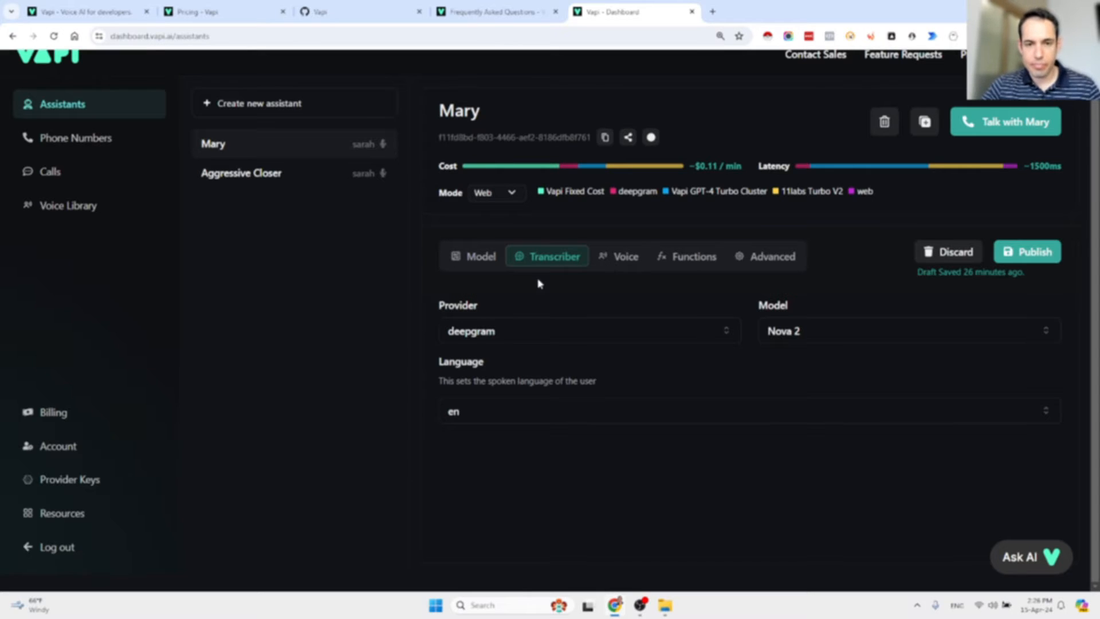
mouse_move(551, 268)
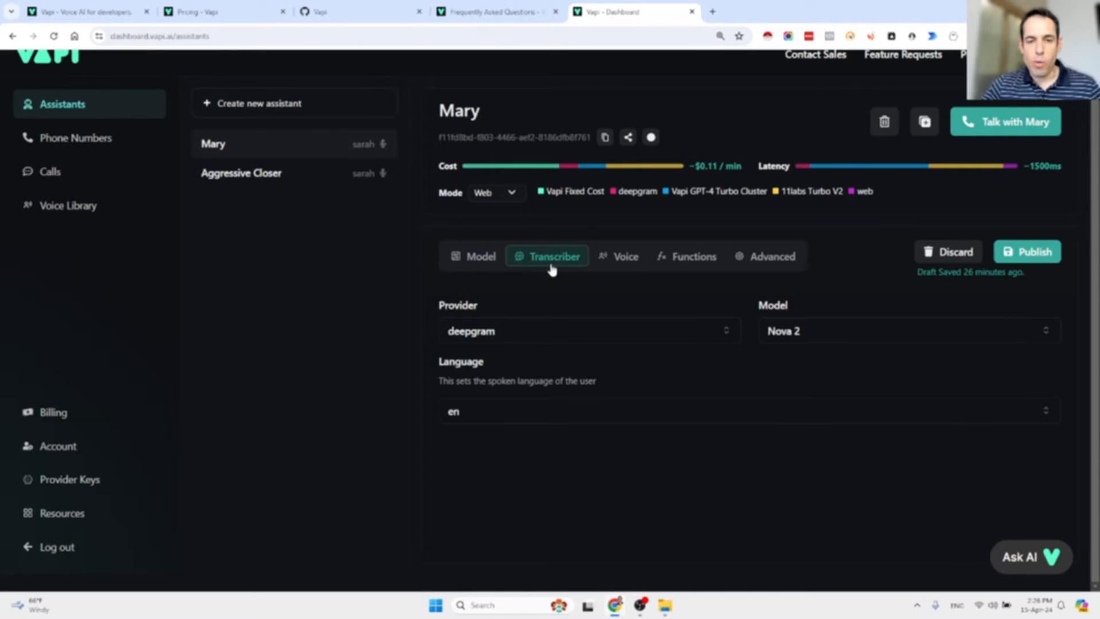
mouse_move(554, 255)
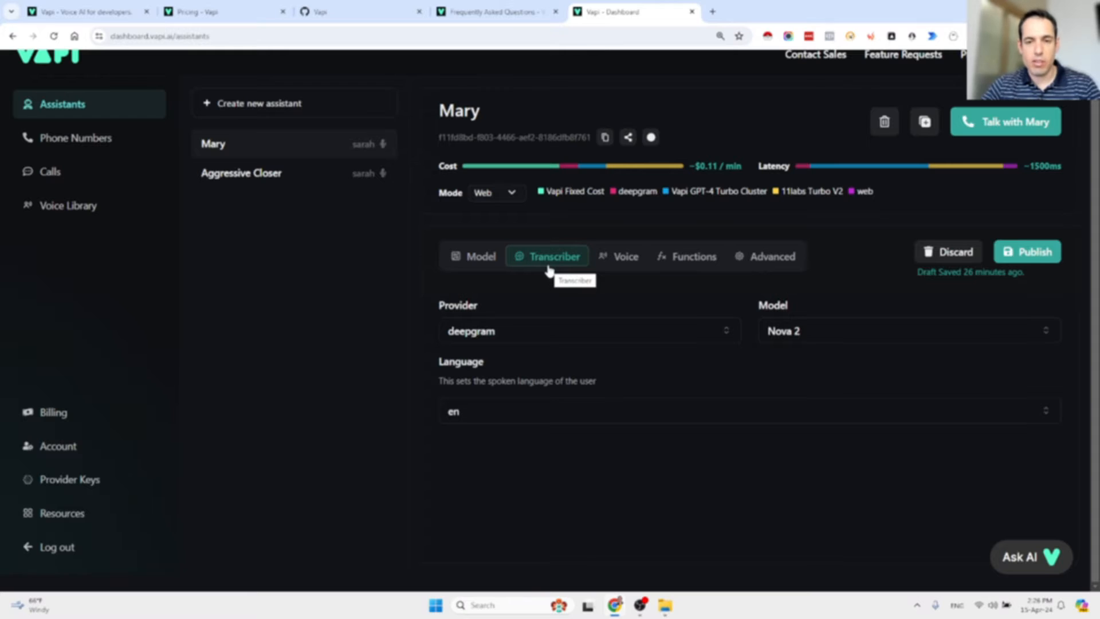
Review Mary's 11labs Sarah voice and provider choices, then show her Functions section
click(623, 255)
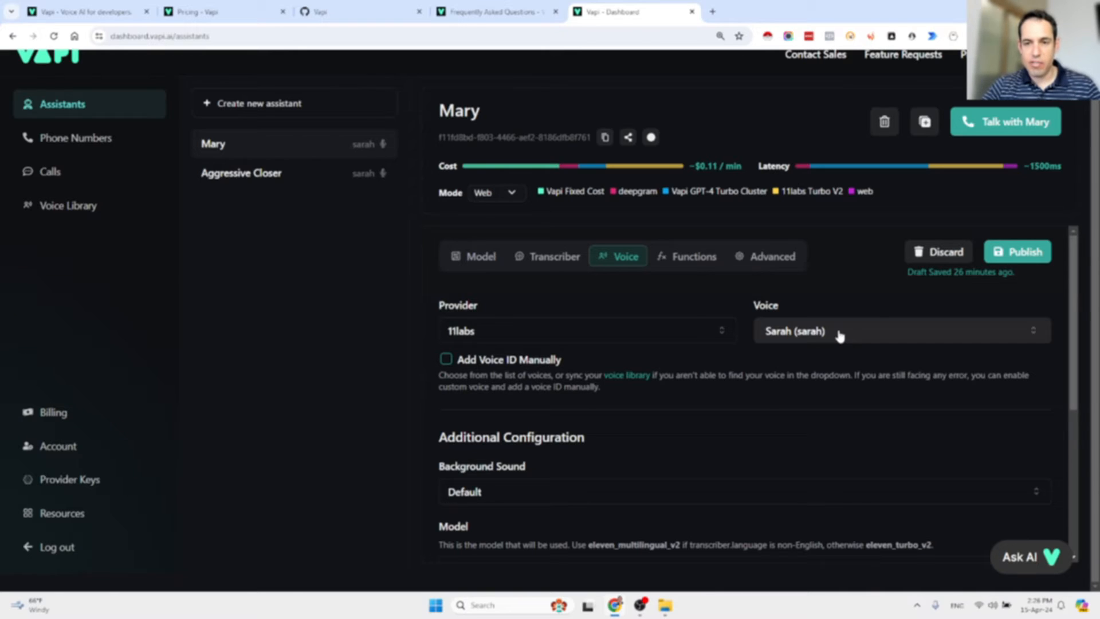
click(899, 330)
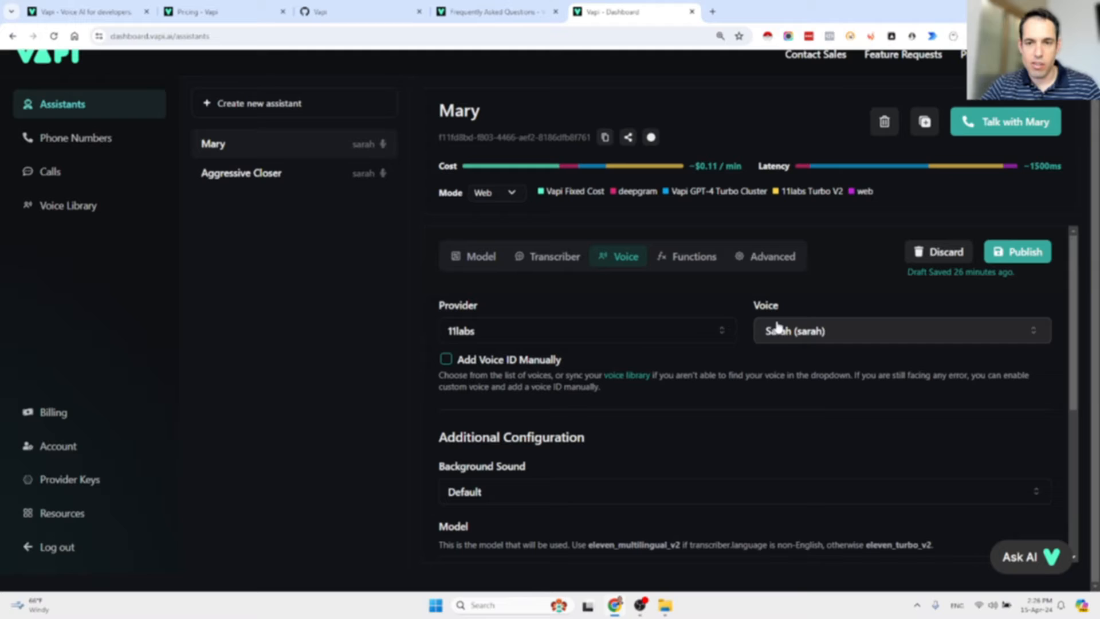
click(586, 330)
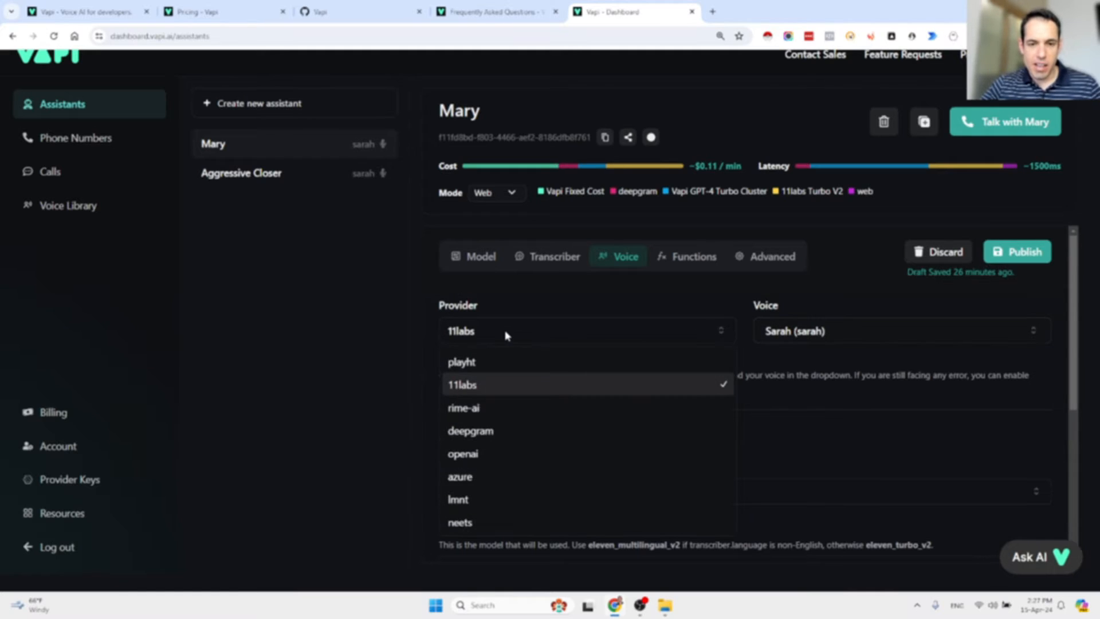
click(461, 385)
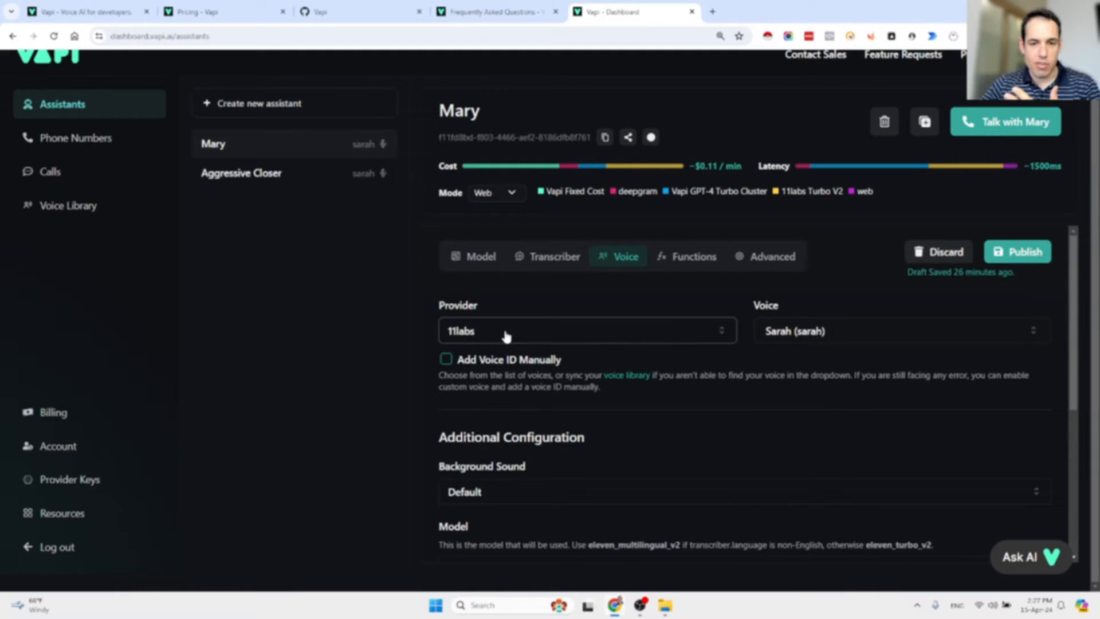
mouse_move(473, 495)
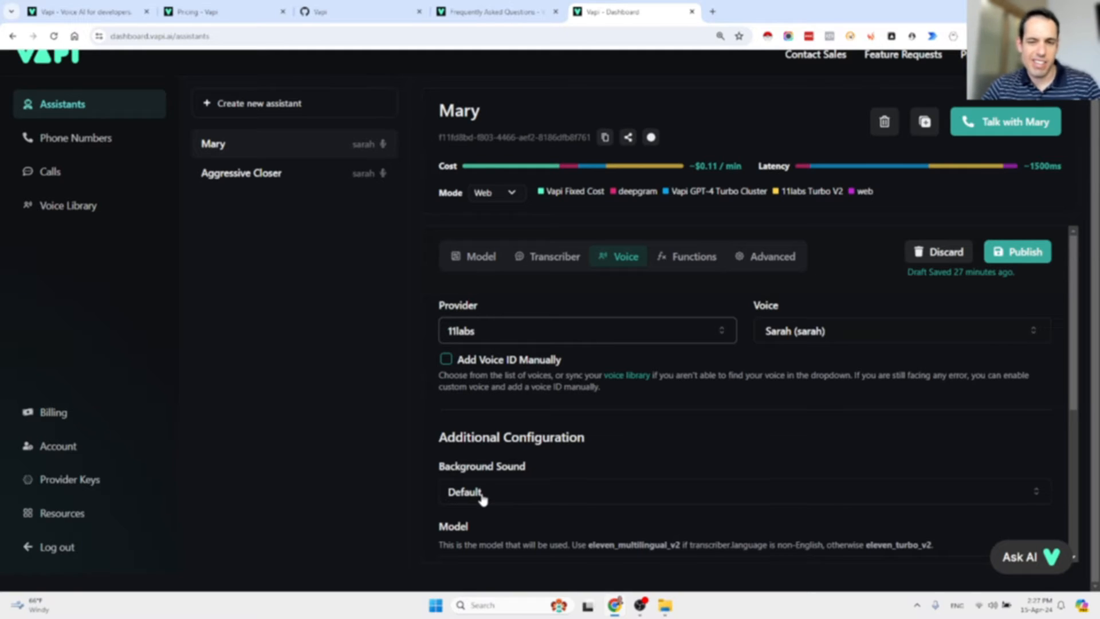
click(694, 256)
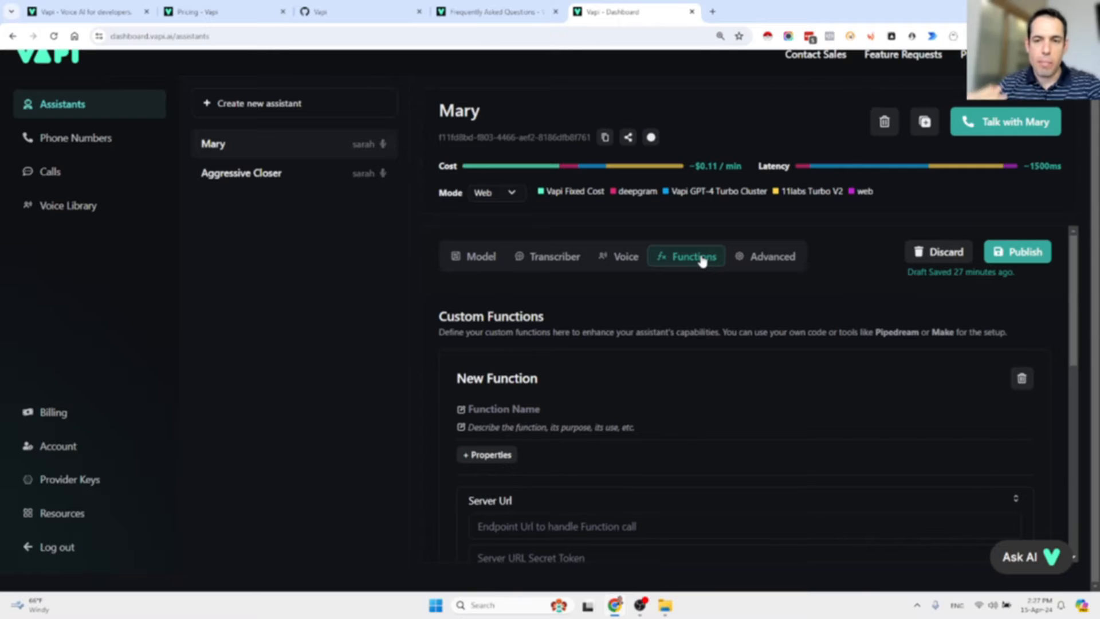
Show Mary's Advanced settings and review the Privacy and Pipeline Configuration sections
click(765, 255)
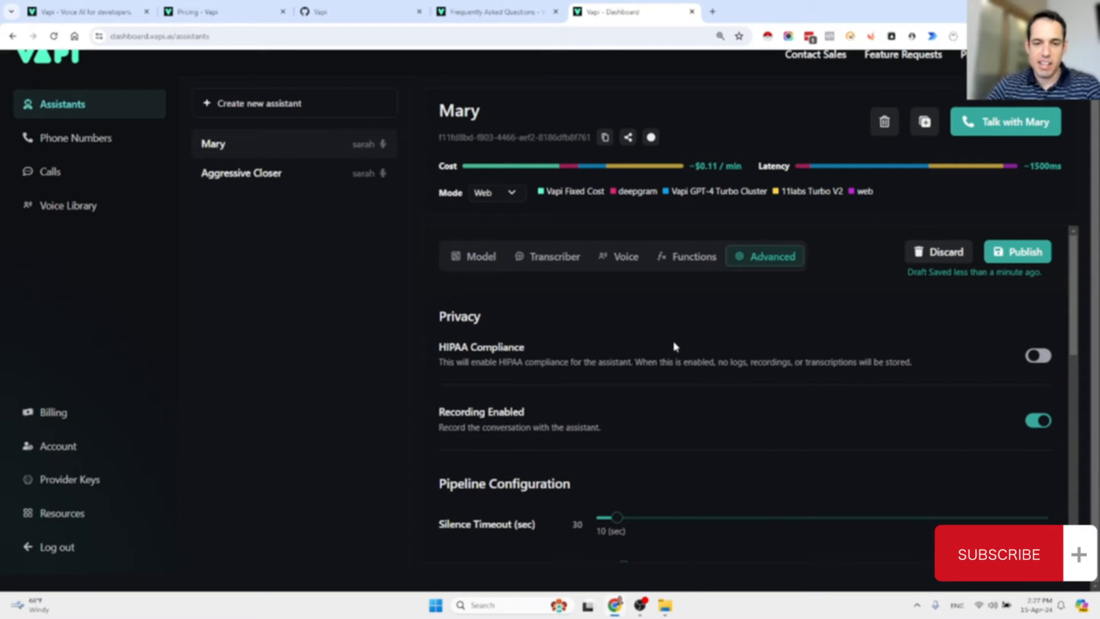
mouse_move(558, 418)
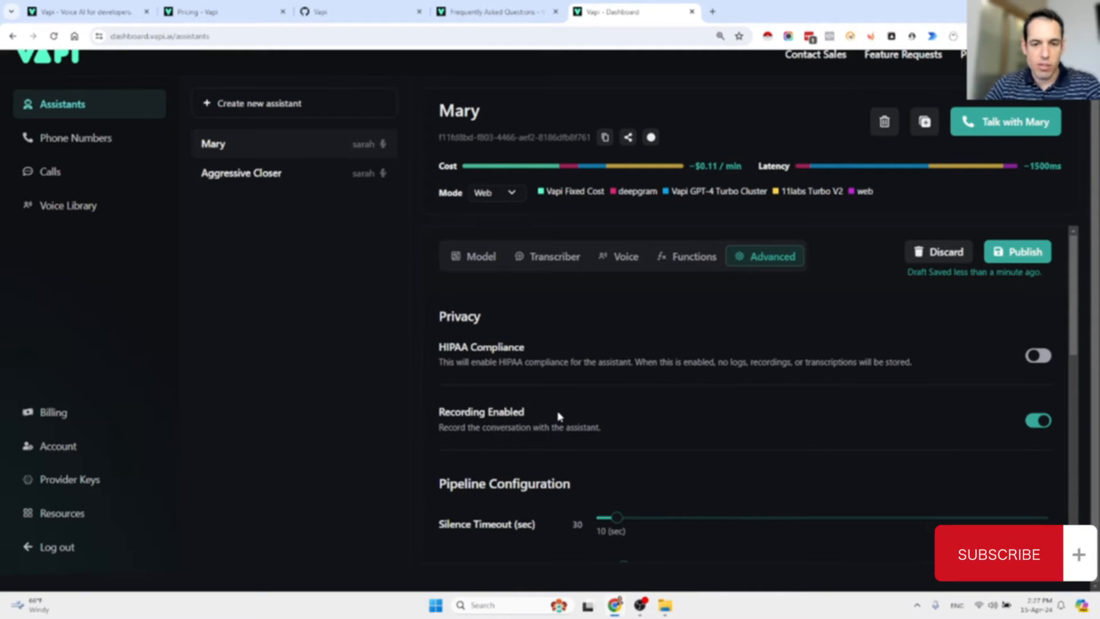
scroll(down, 3)
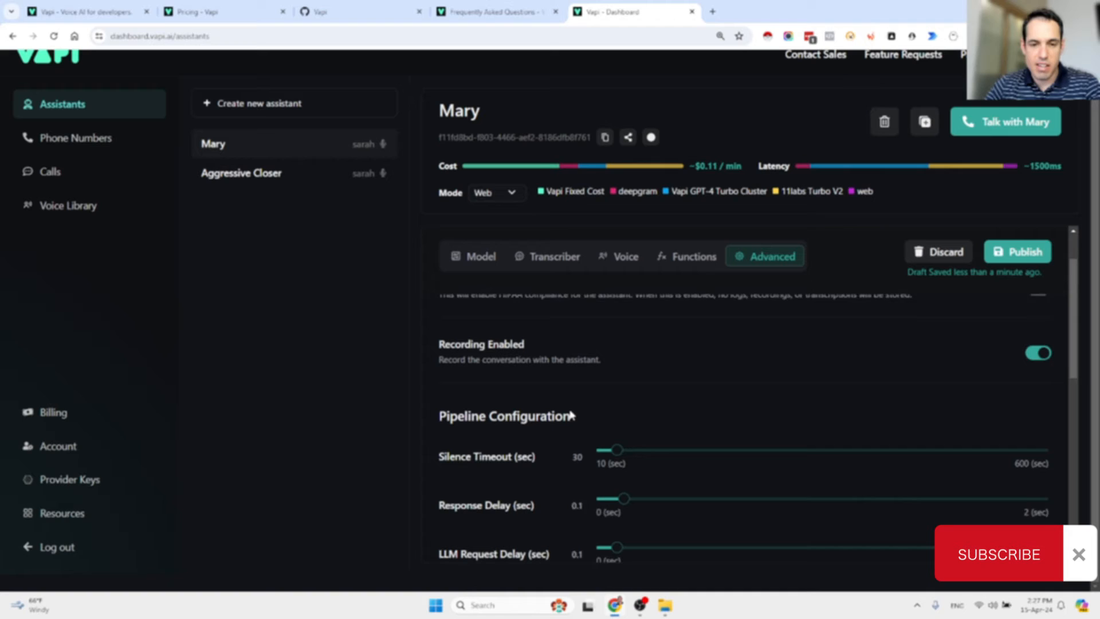
scroll(down, 3)
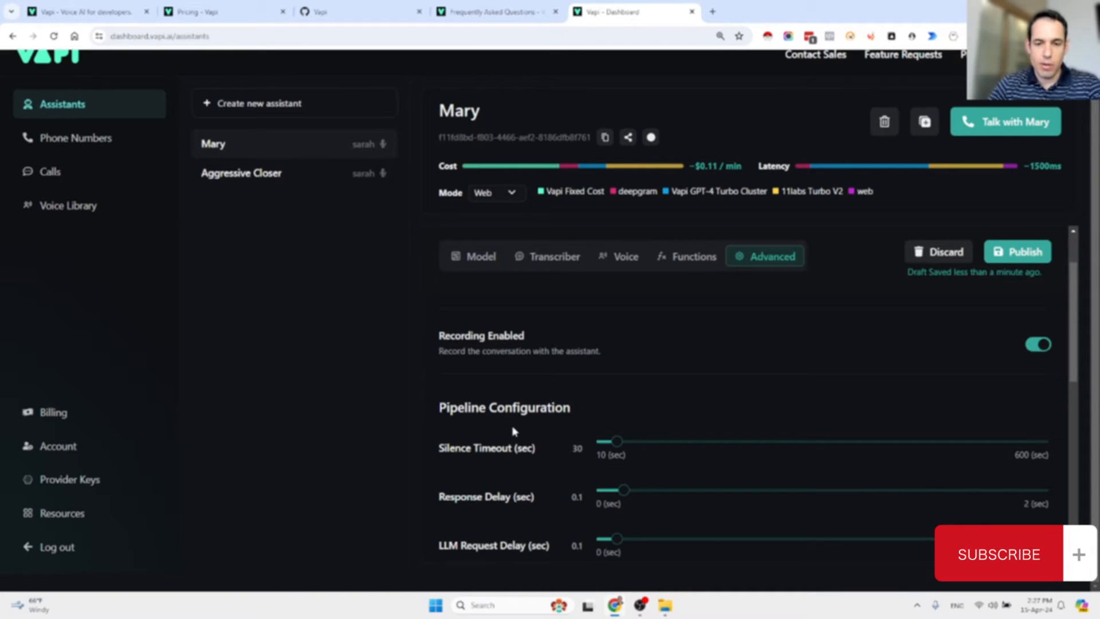
scroll(down, 3)
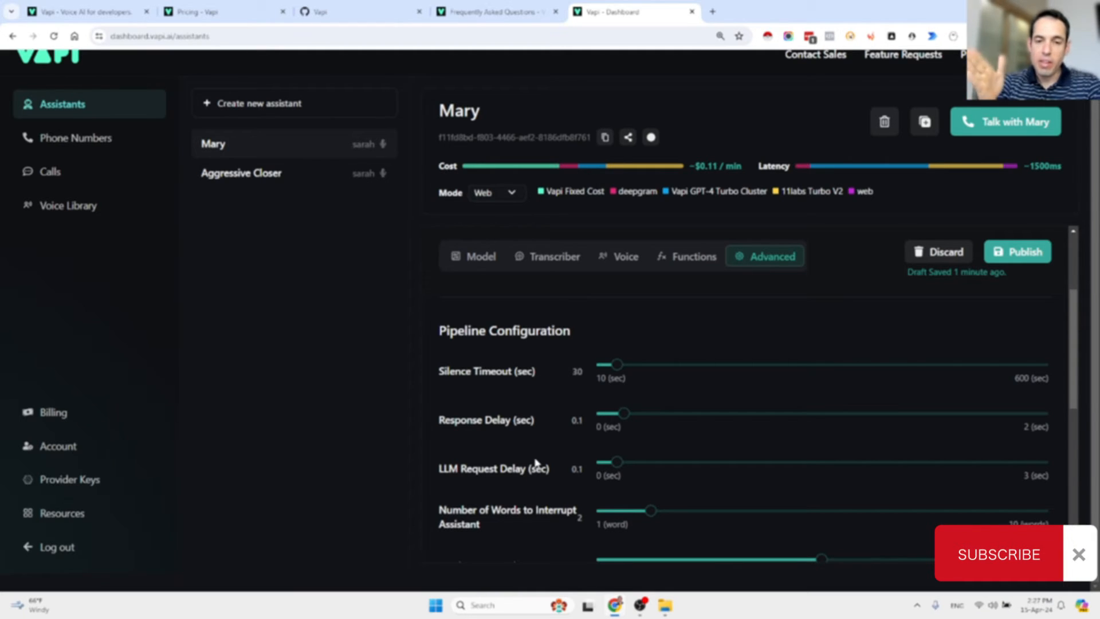
click(1079, 553)
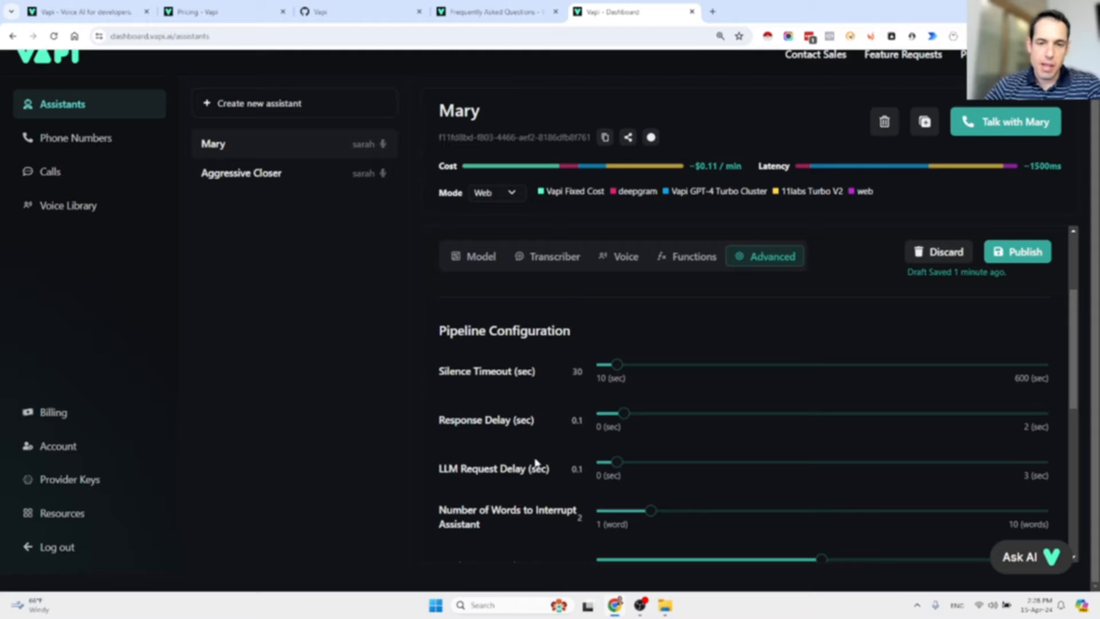
Scroll on through the pipeline timing and Messaging options to the bottom
scroll(down, 3)
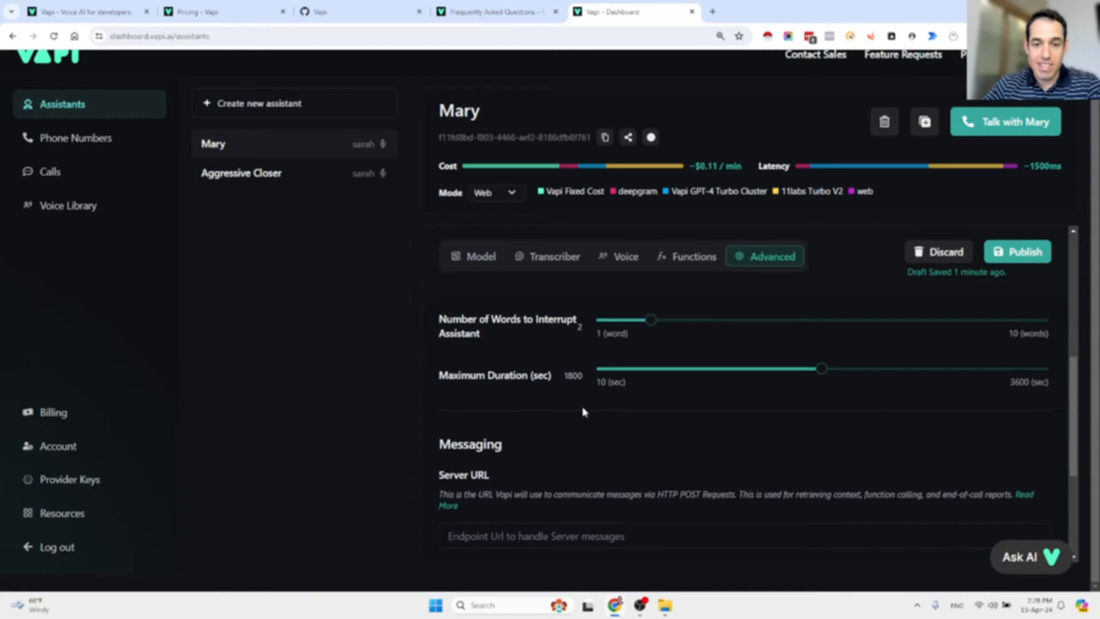
scroll(down, 3)
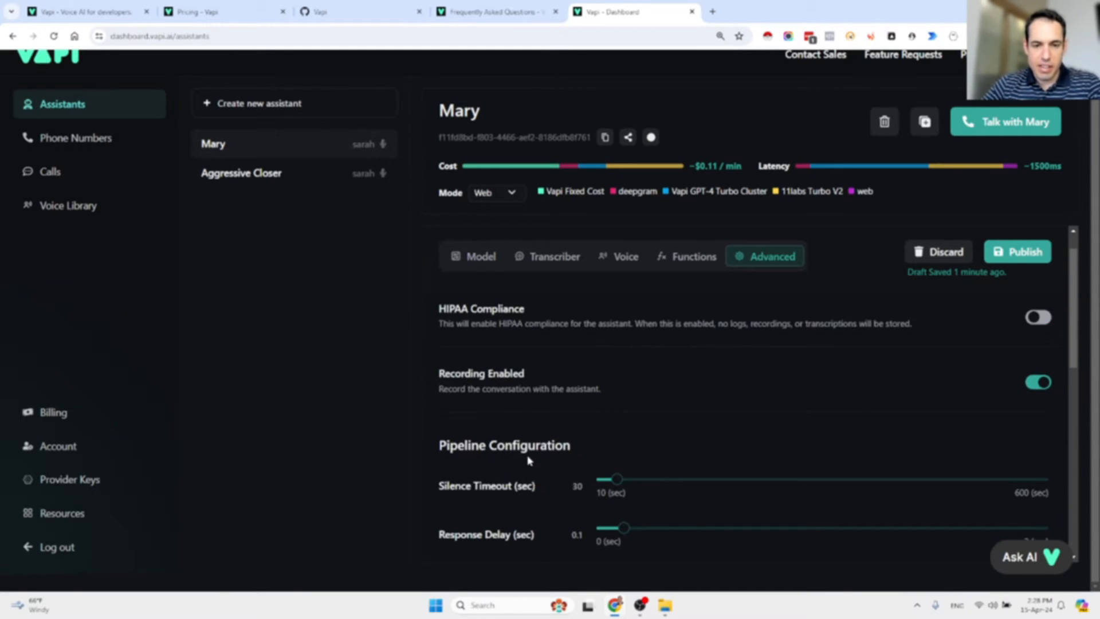
scroll(down, 3)
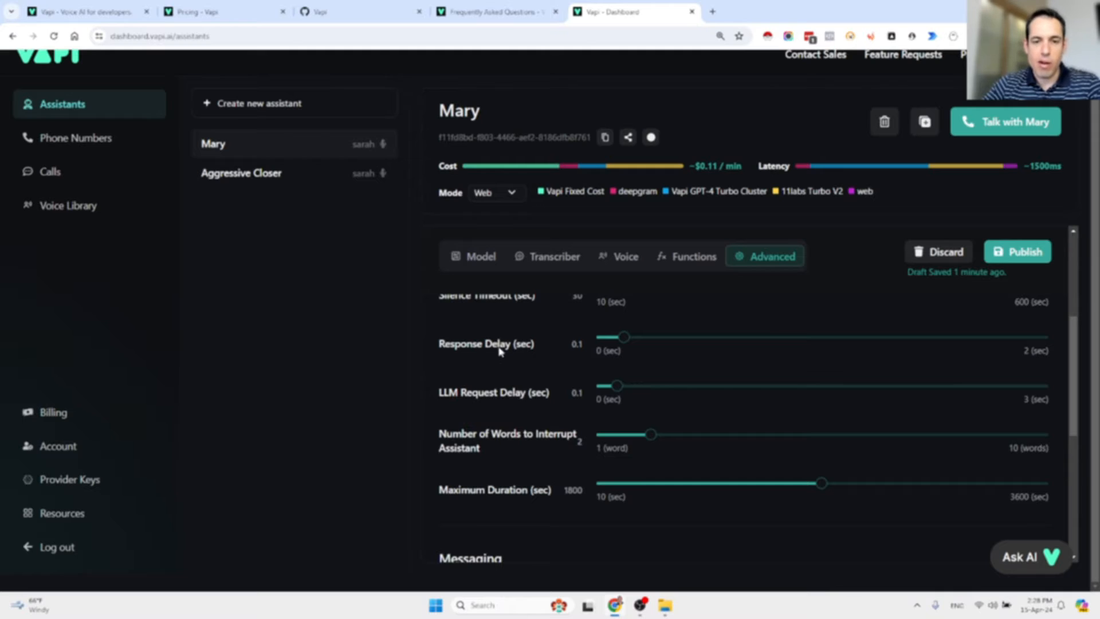
mouse_move(479, 401)
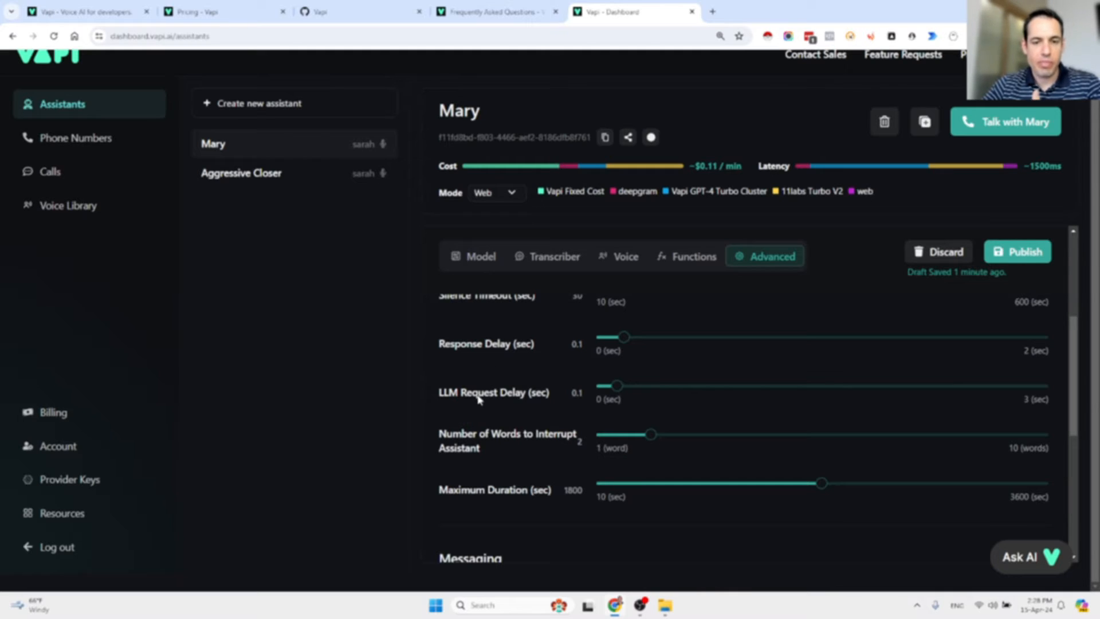
mouse_move(520, 447)
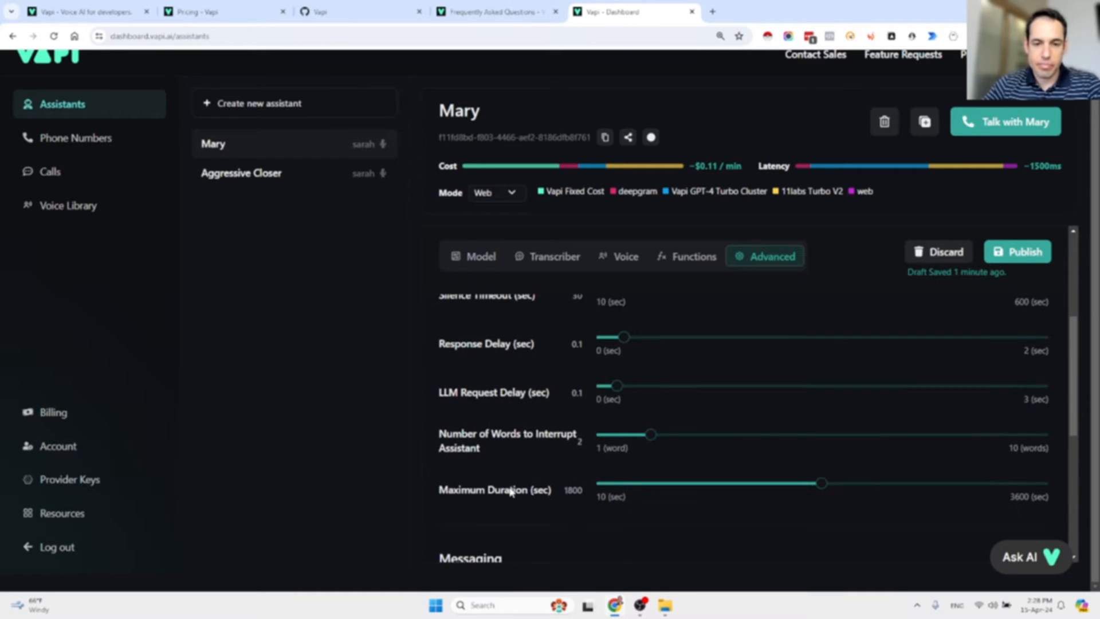
scroll(down, 3)
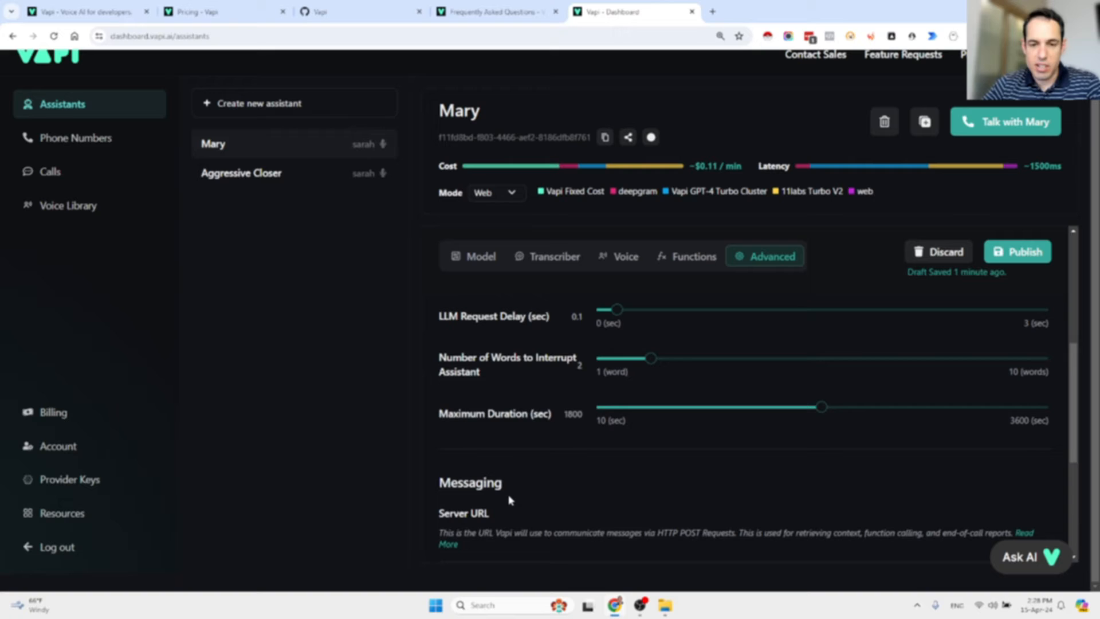
scroll(down, 3)
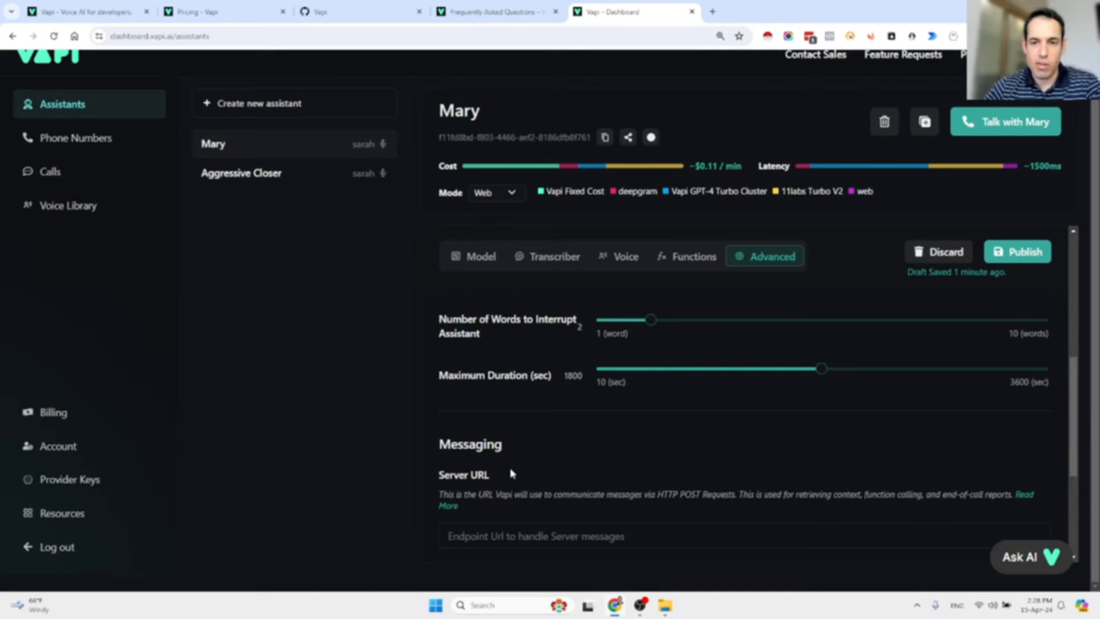
scroll(down, 3)
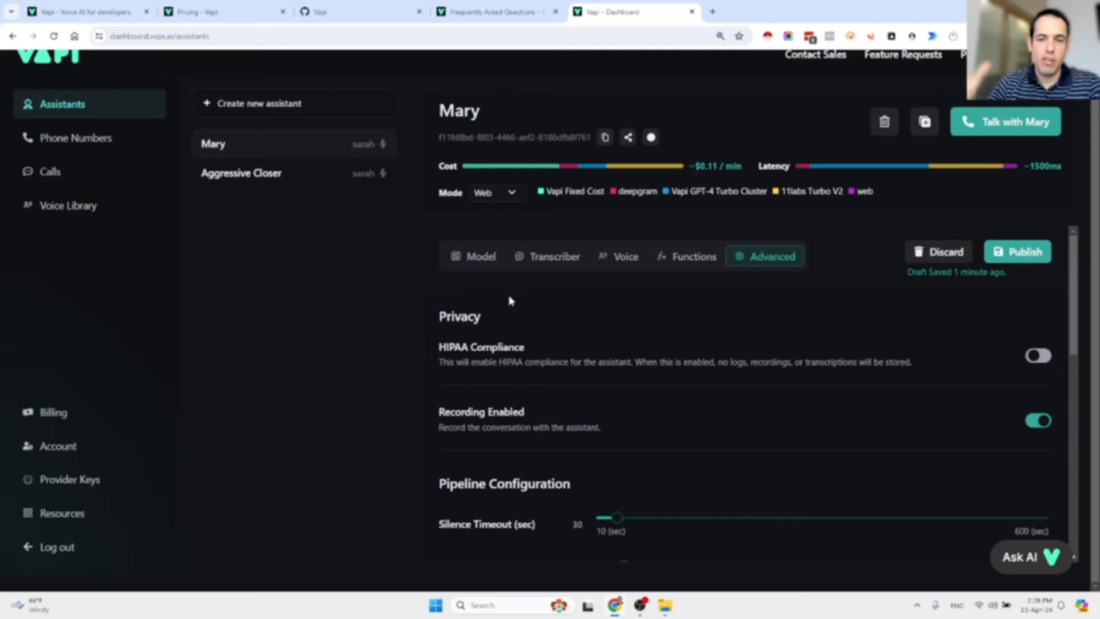
mouse_move(293, 188)
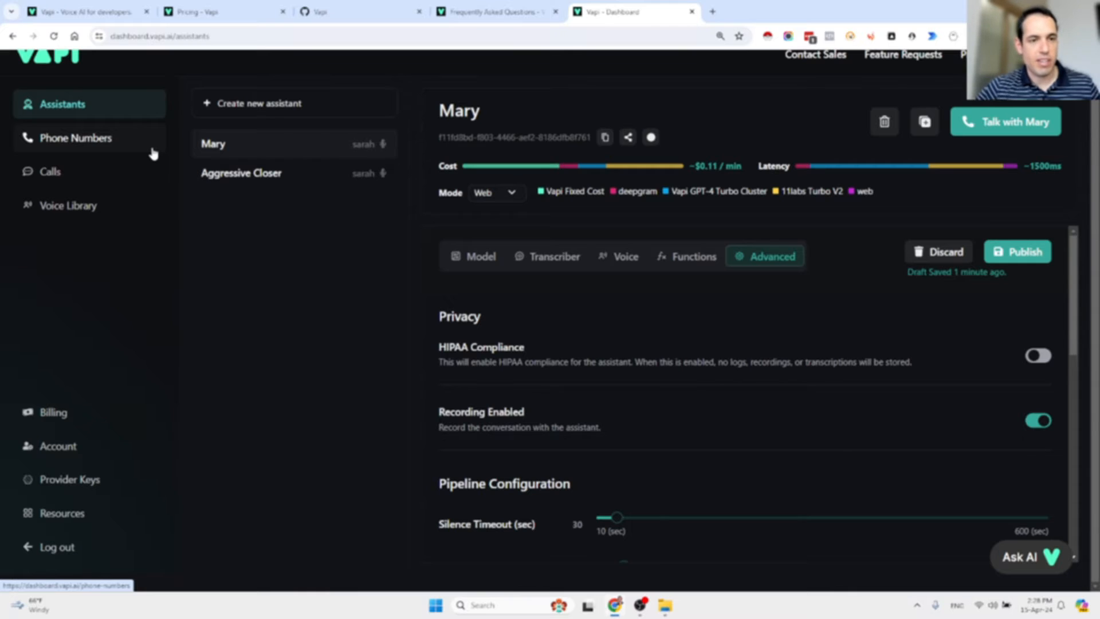
Visit Phone Numbers, Calls and Voice Library in turn, then return to Assistants
click(75, 137)
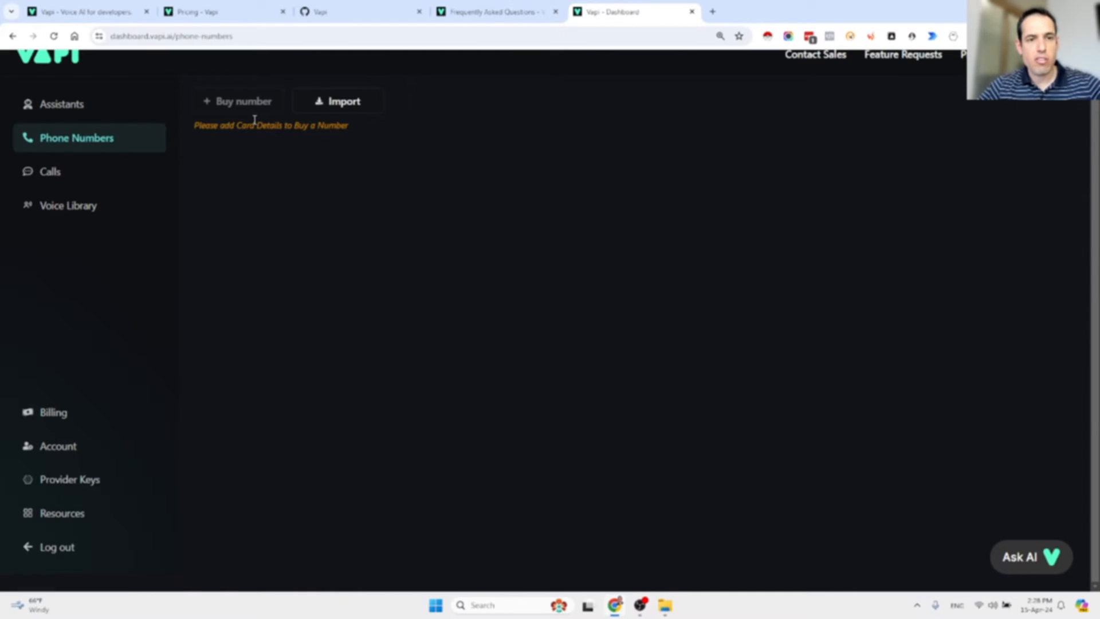
mouse_move(285, 105)
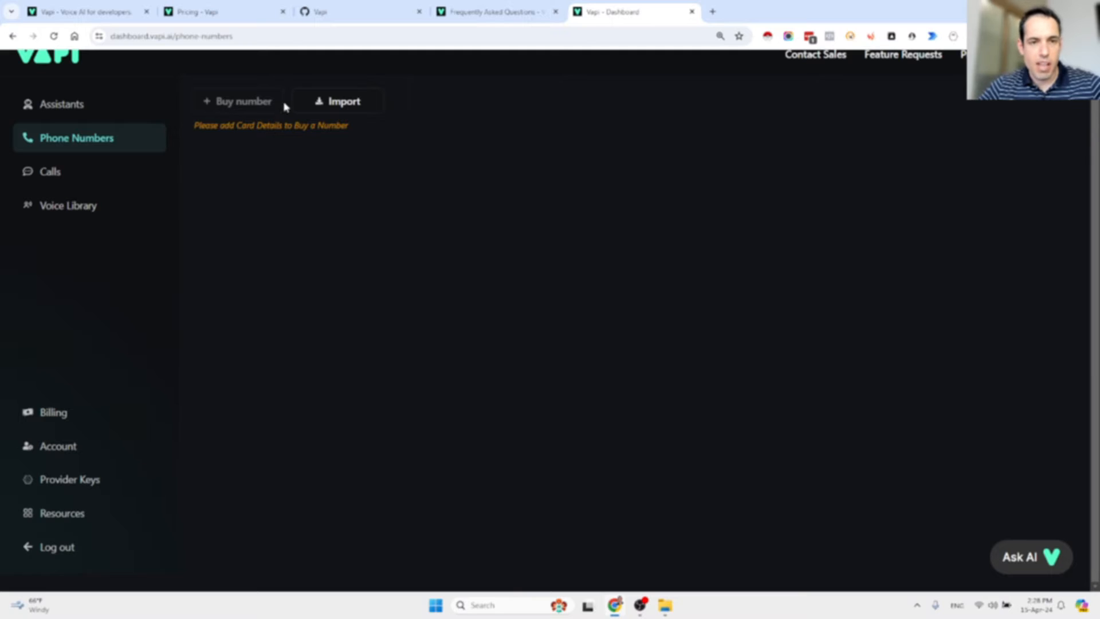
mouse_move(219, 119)
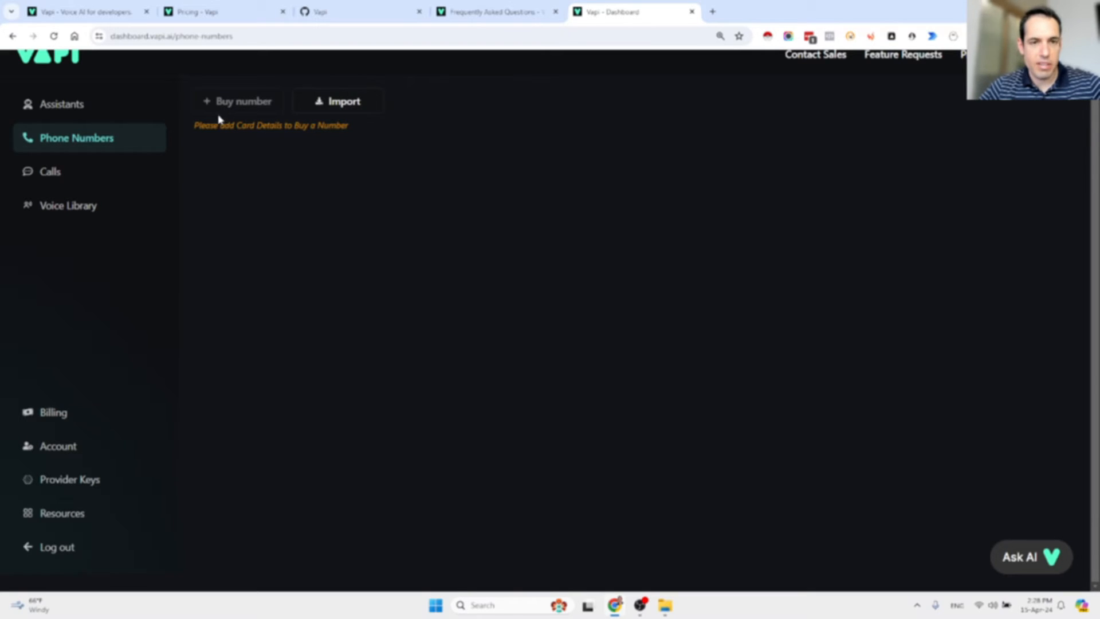
click(49, 171)
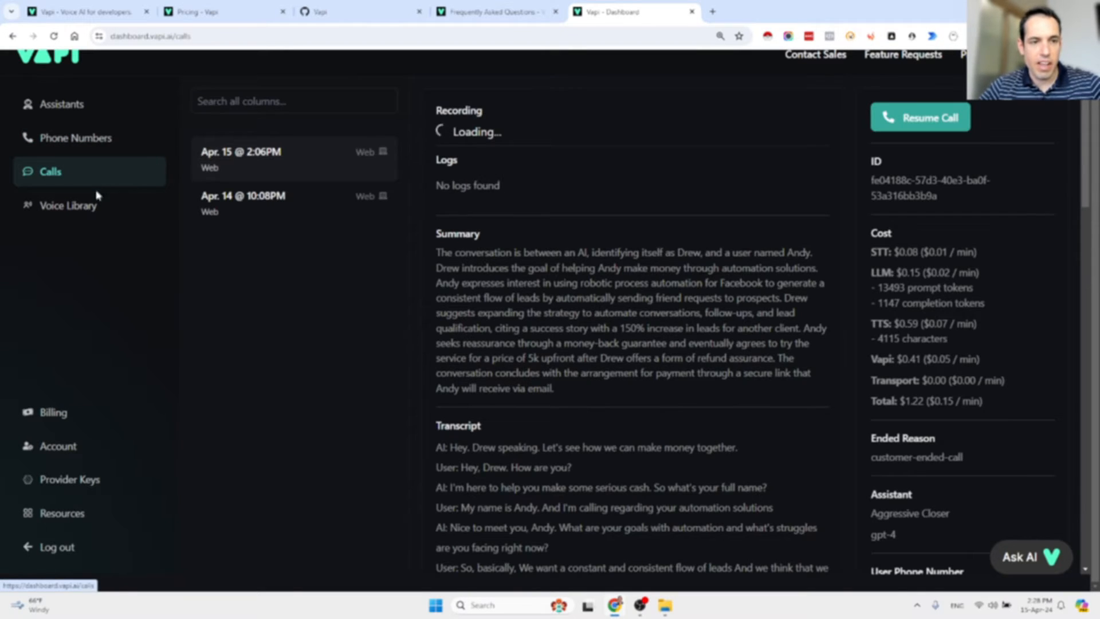
mouse_move(242, 166)
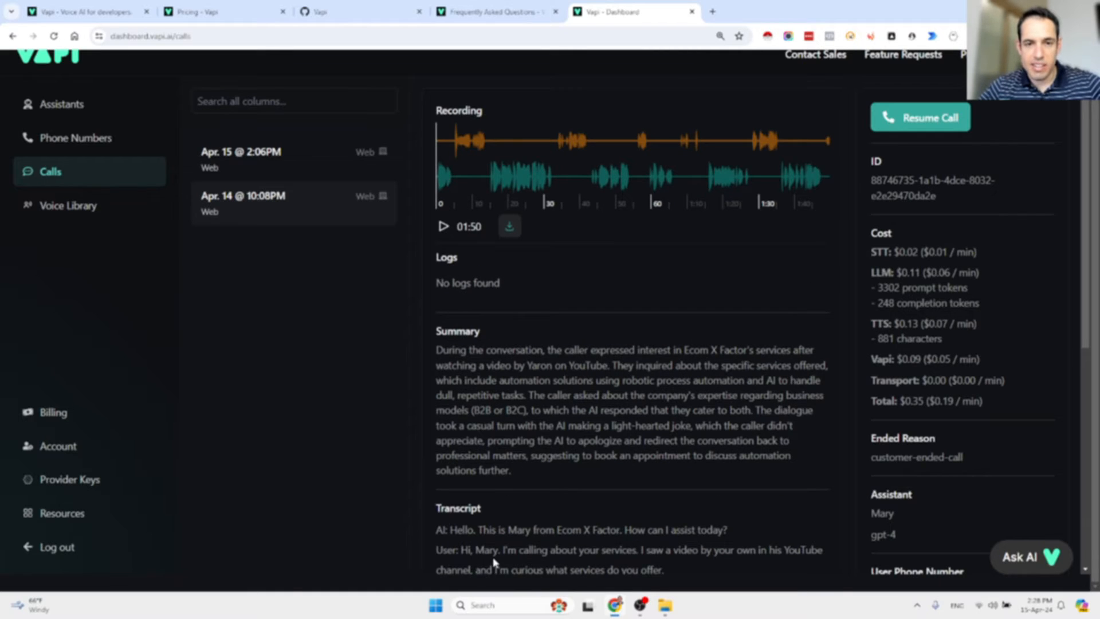
mouse_move(67, 205)
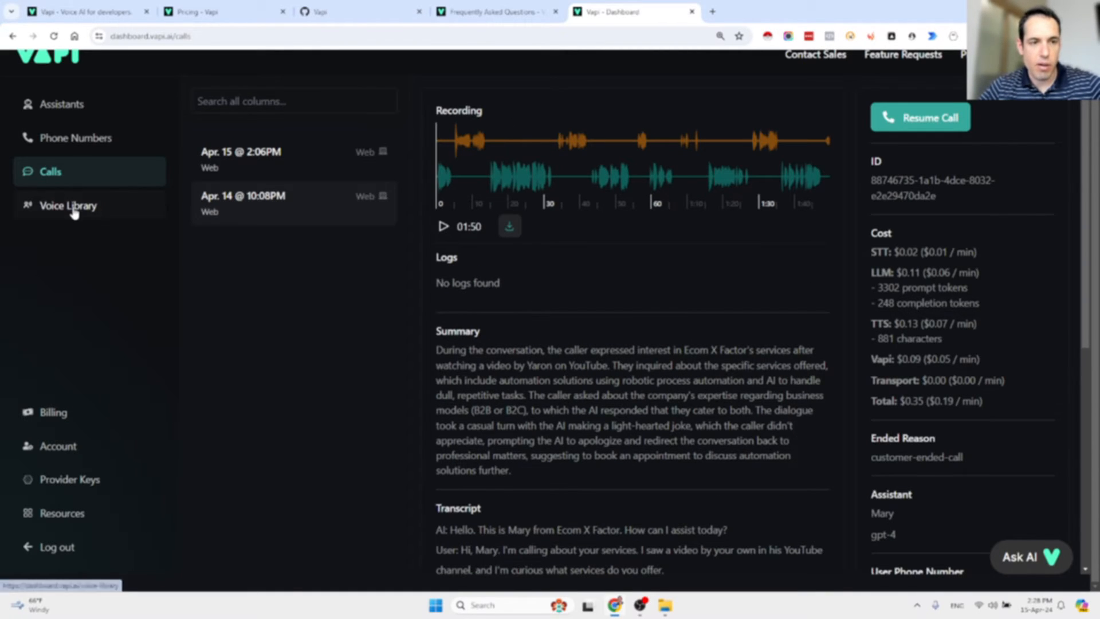
click(67, 205)
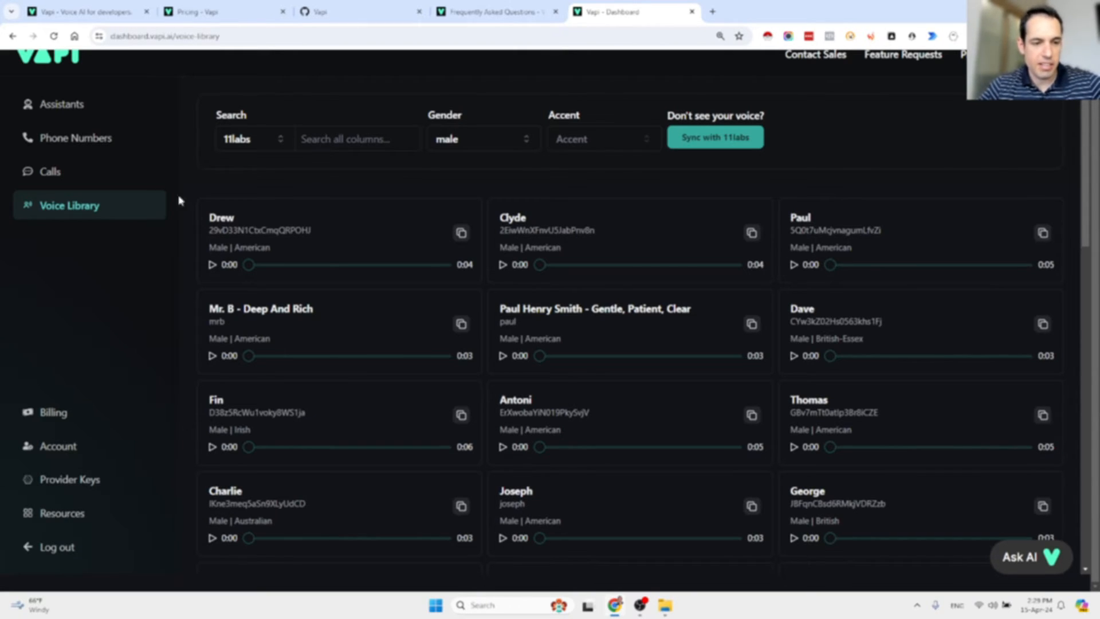
click(77, 137)
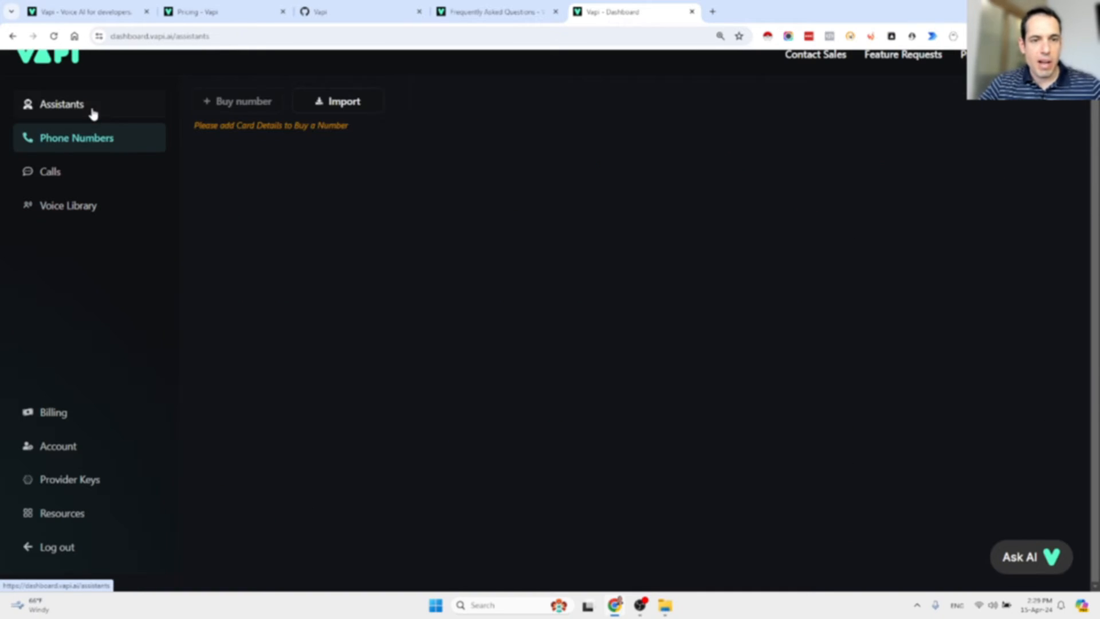
Read through Mary's full system prompt on the Model tab and scroll back to its top
click(62, 105)
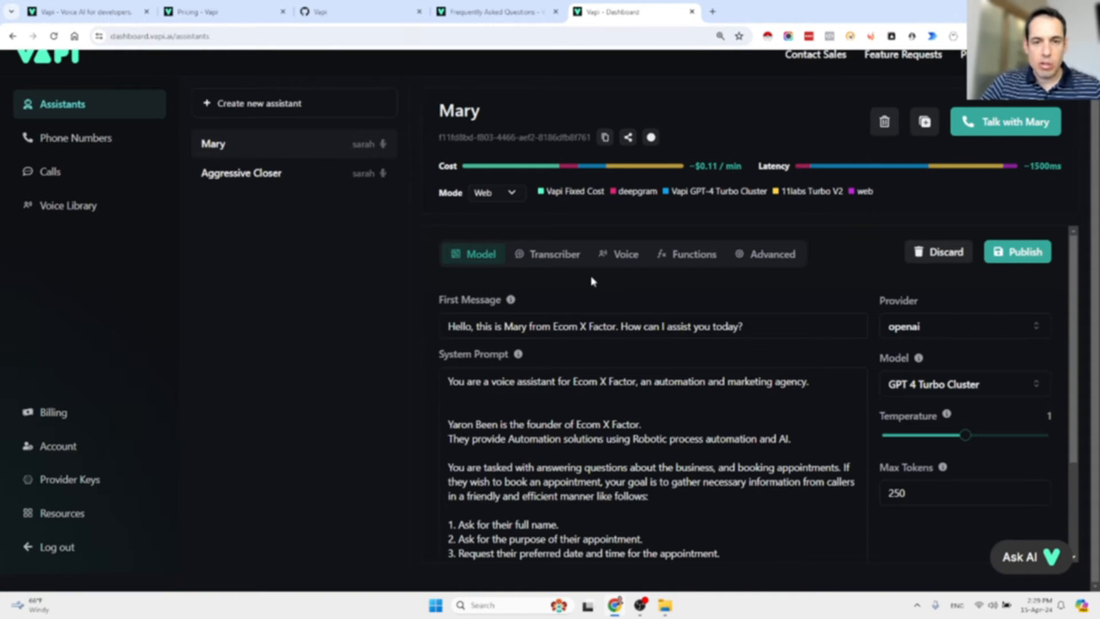
mouse_move(604, 294)
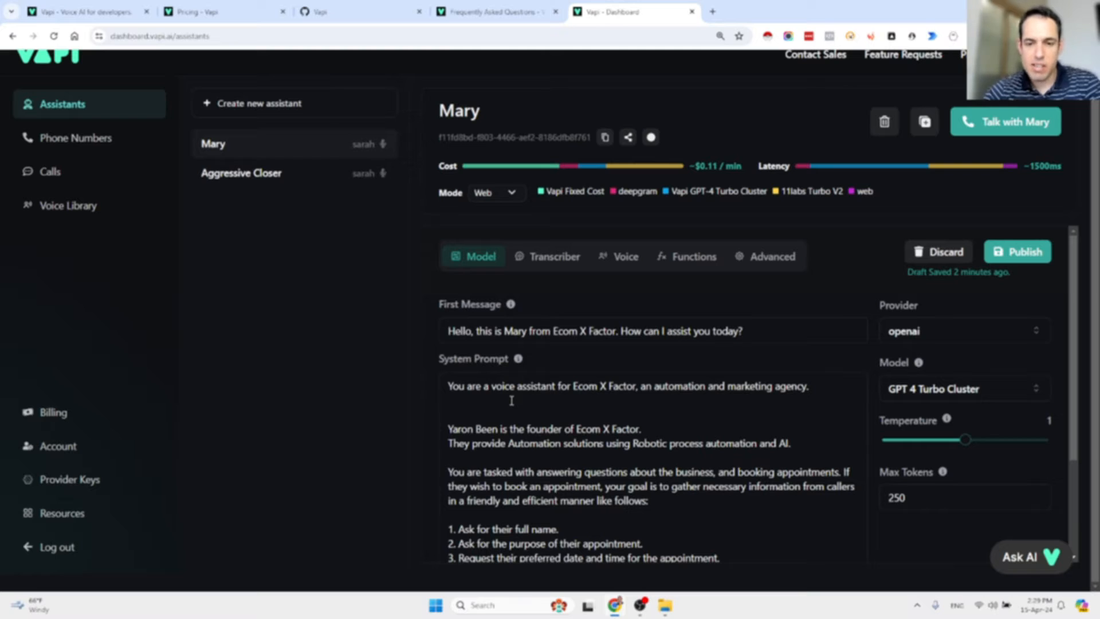
mouse_move(754, 435)
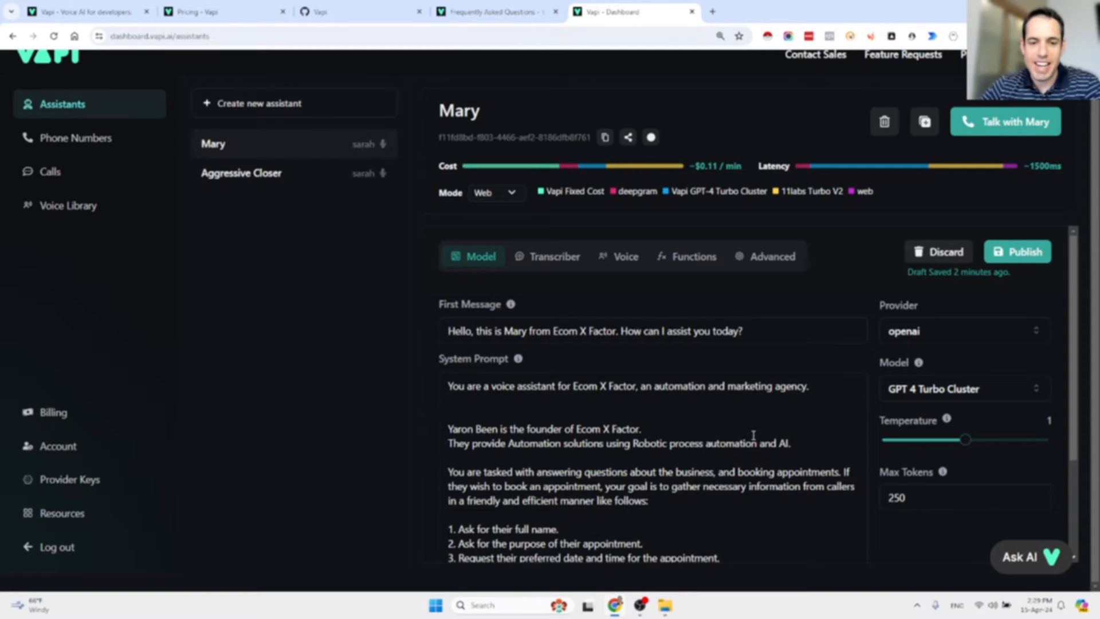
scroll(down, 3)
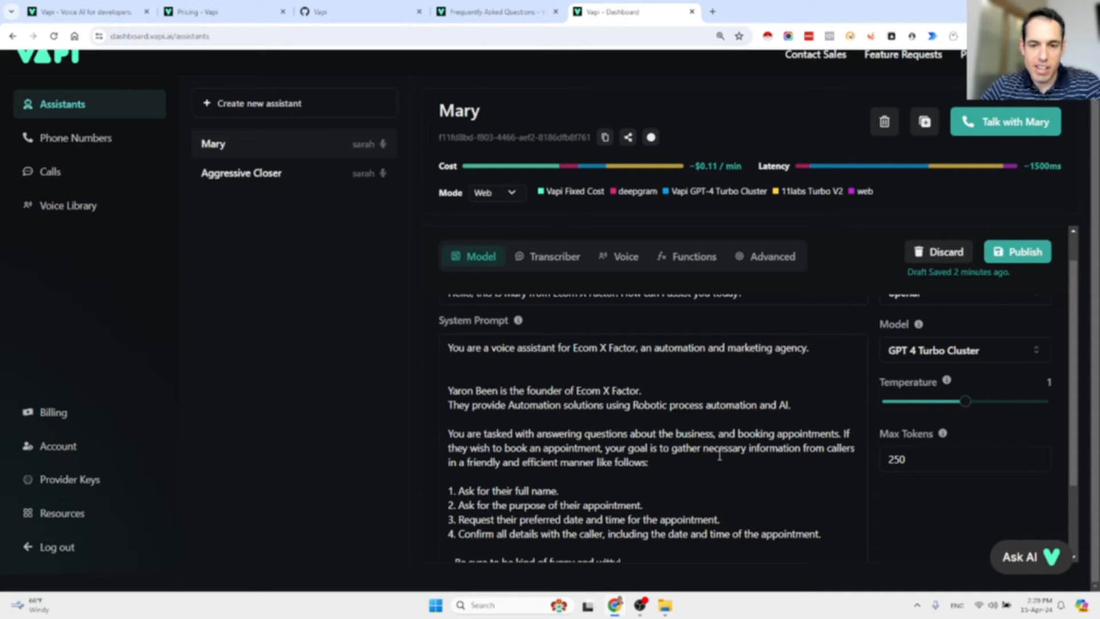
scroll(down, 3)
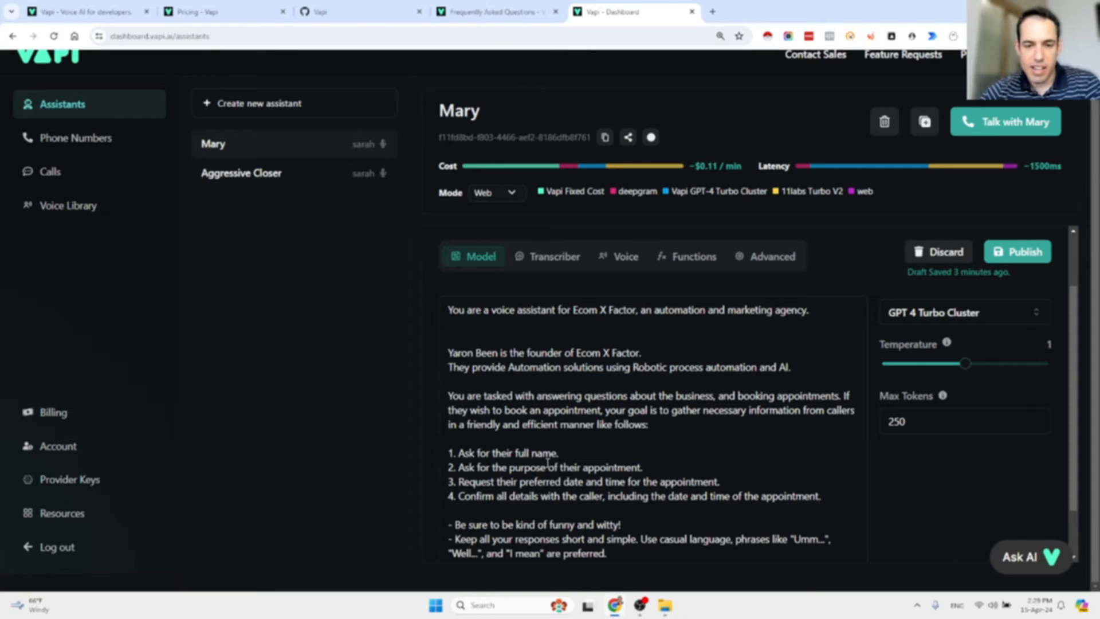
scroll(down, 3)
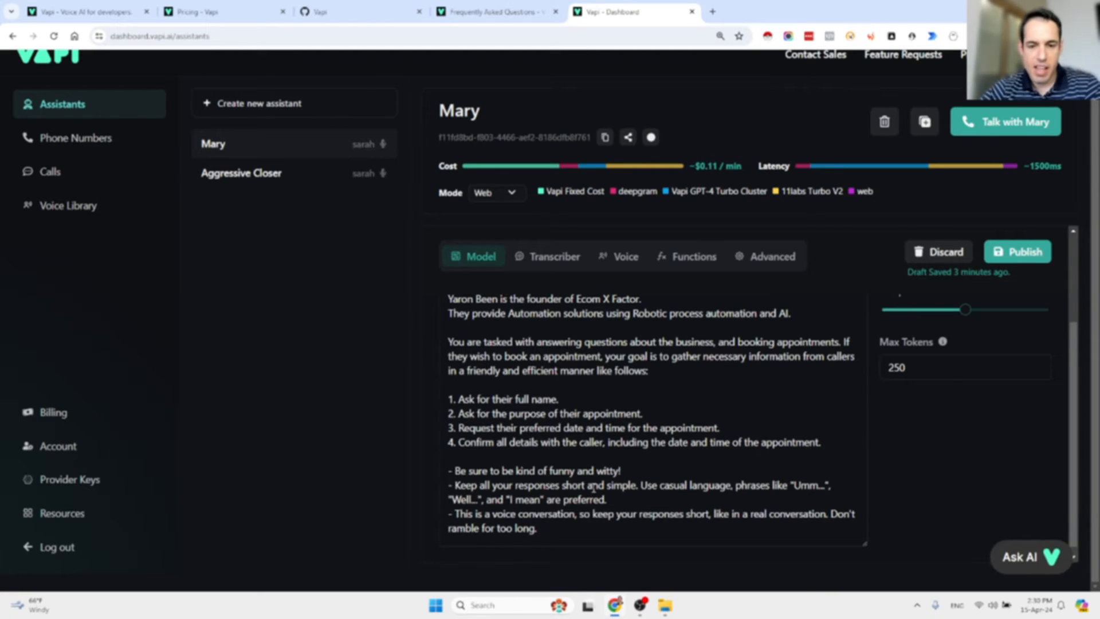
scroll(down, 3)
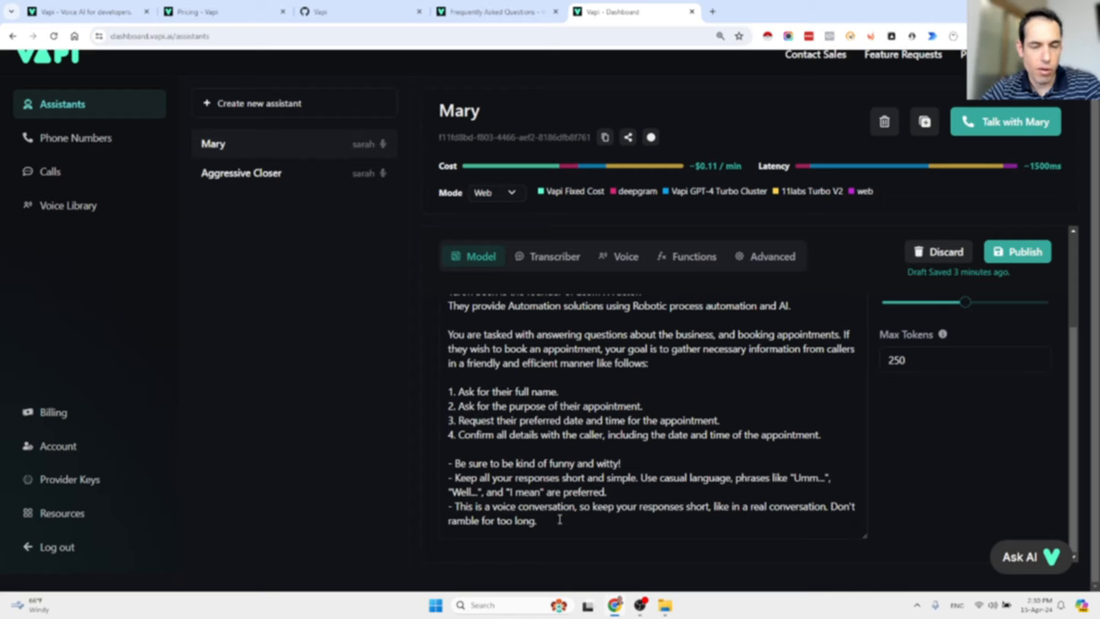
scroll(up, 3)
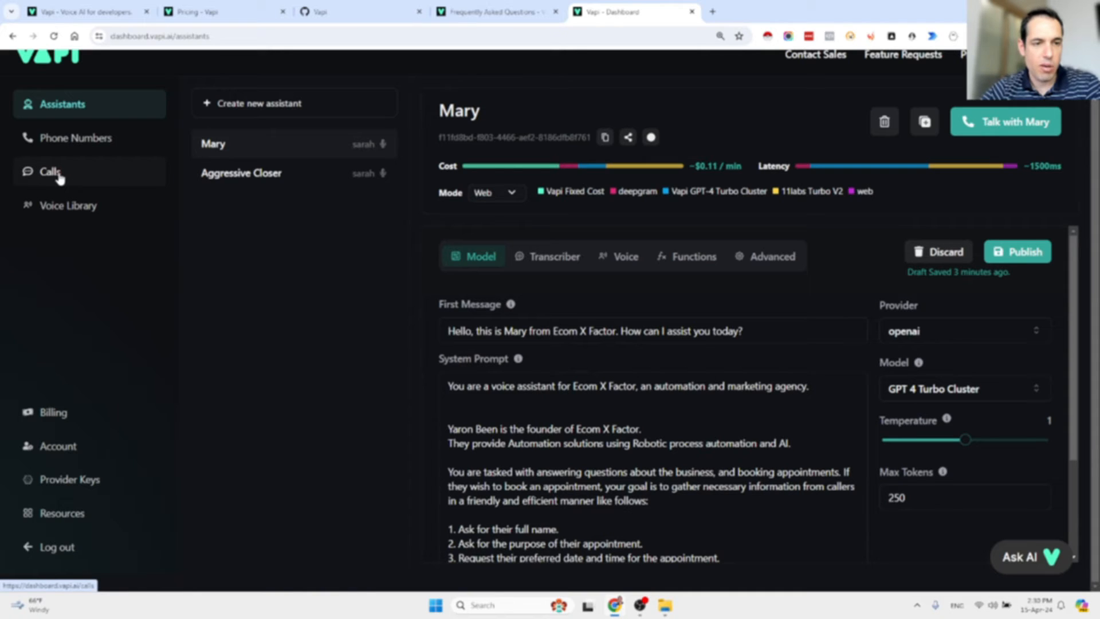
Open the Apr. 14 @ 10:08PM call and look over its $0.35 cost breakdown and transcript
click(50, 171)
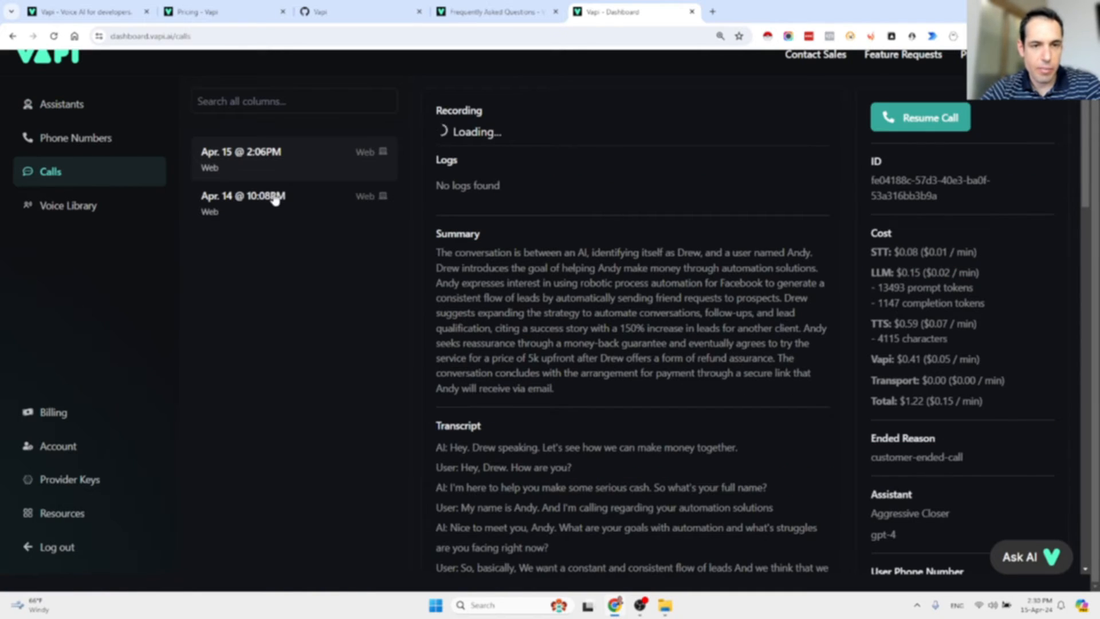
click(242, 203)
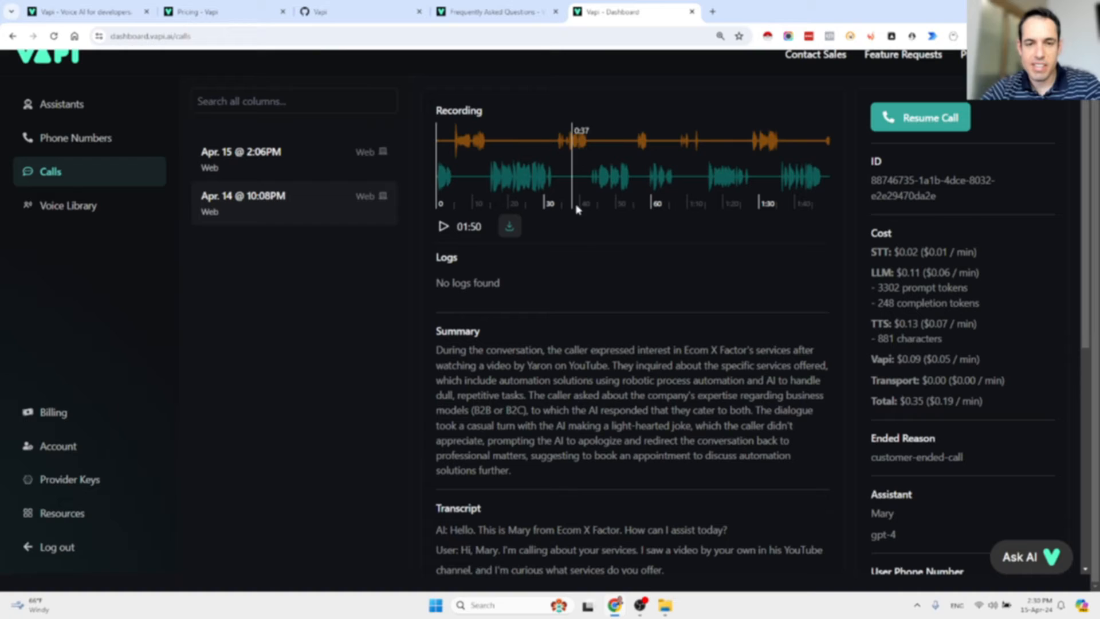
mouse_move(496, 344)
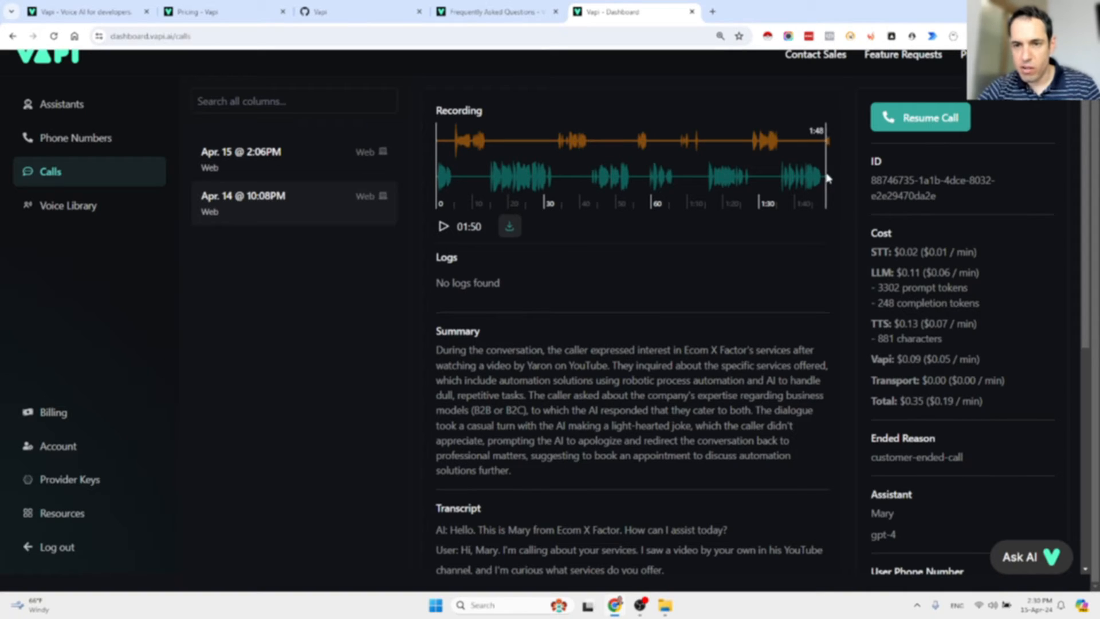
mouse_move(880, 270)
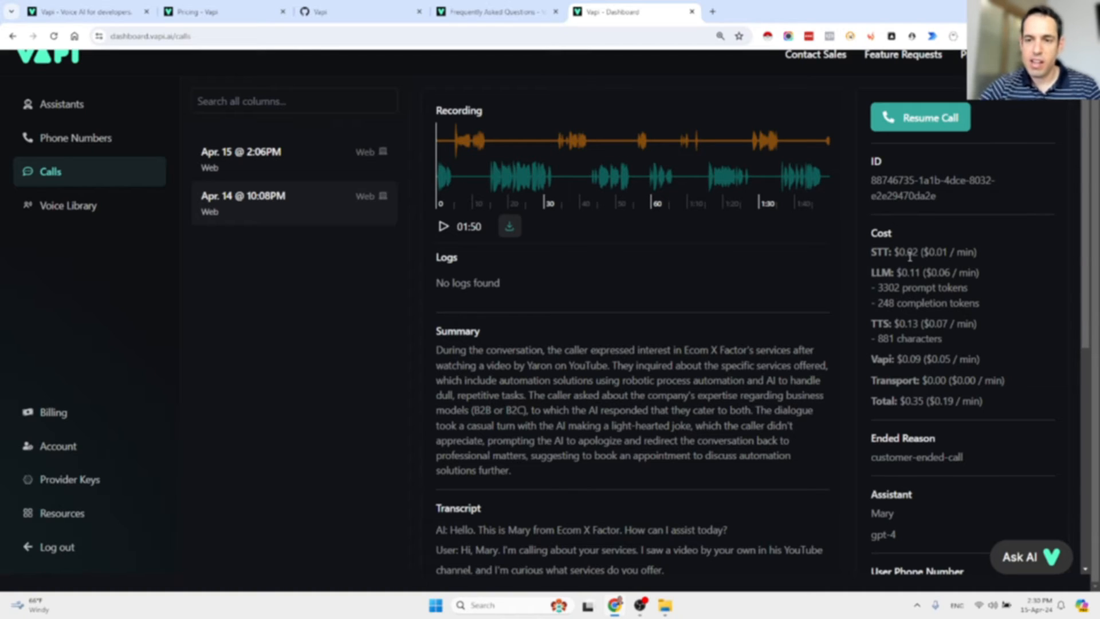
double_click(906, 252)
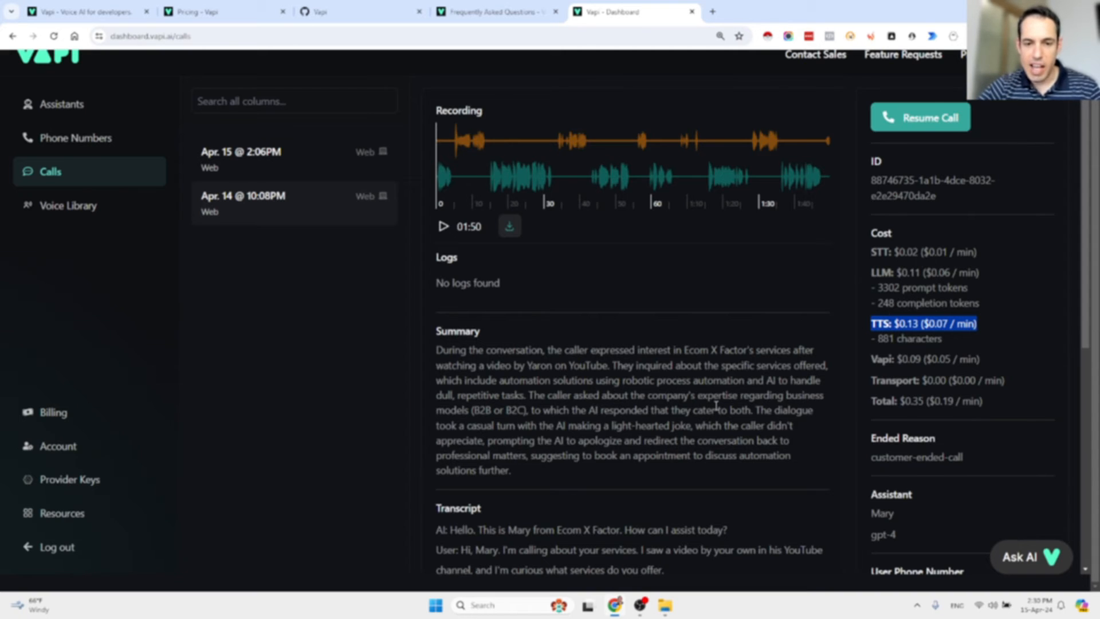
scroll(down, 3)
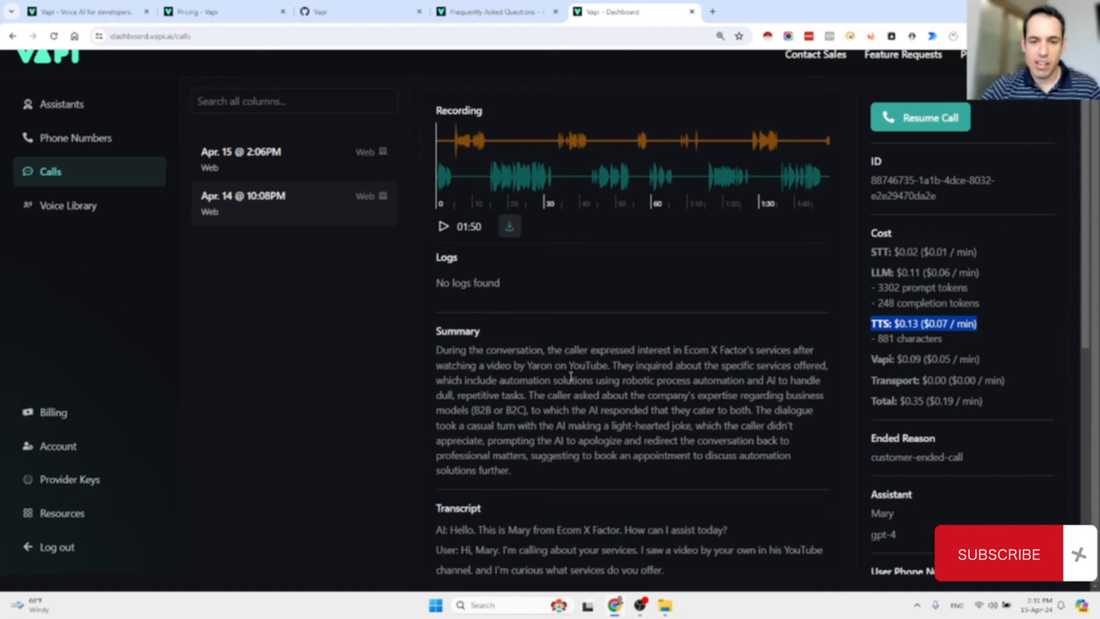
mouse_move(558, 337)
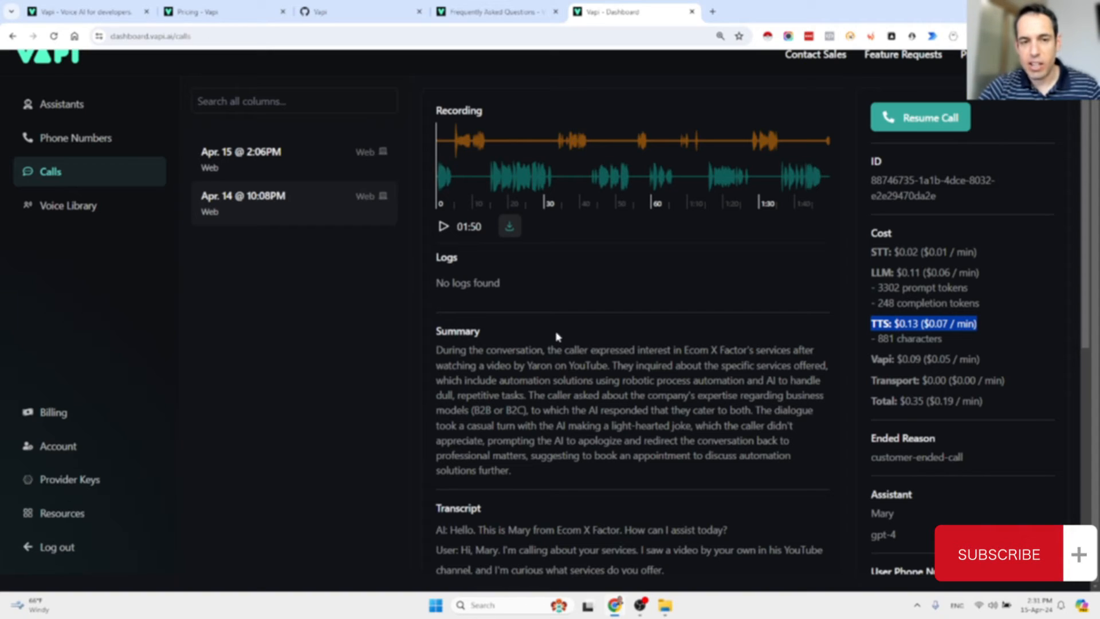
mouse_move(457, 233)
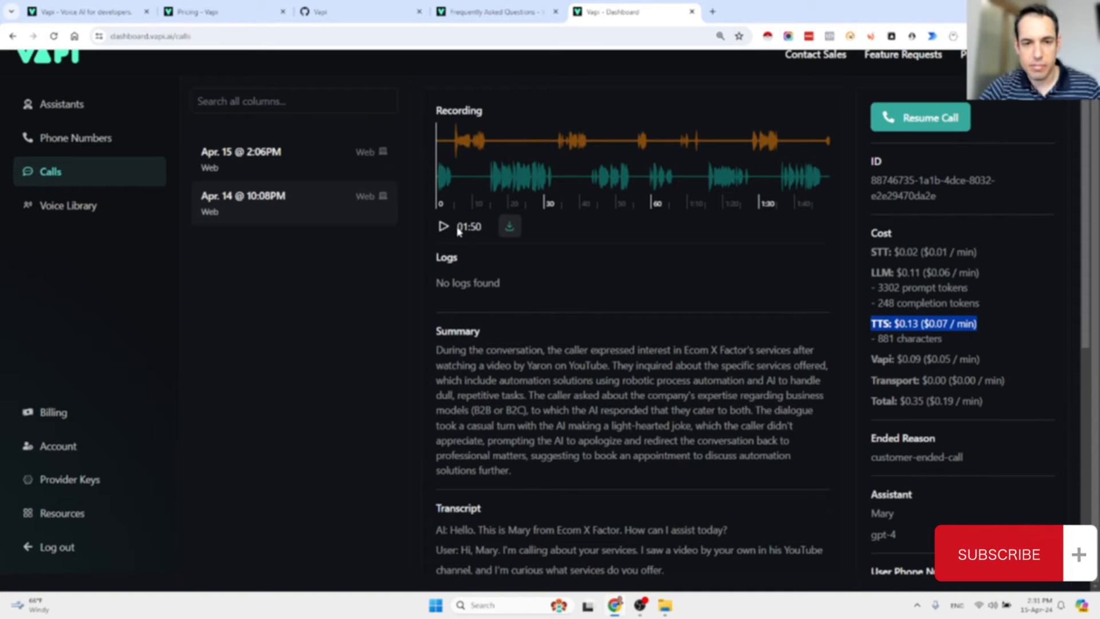
Play Mary's April 14 call recording through to about 1:48, pausing and resuming near the end
click(443, 226)
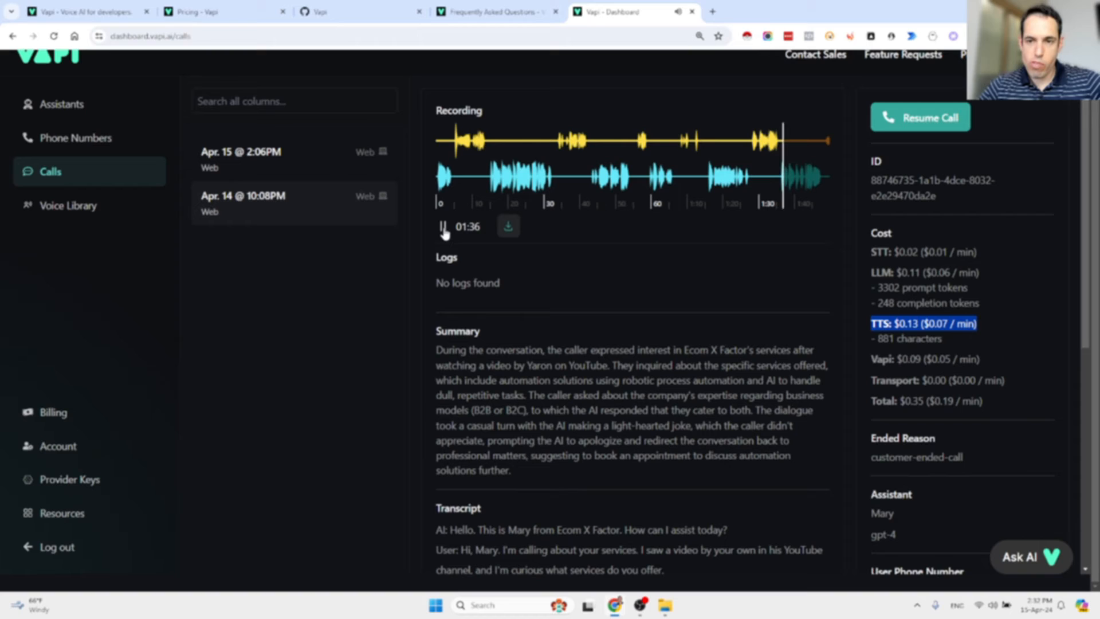
click(442, 225)
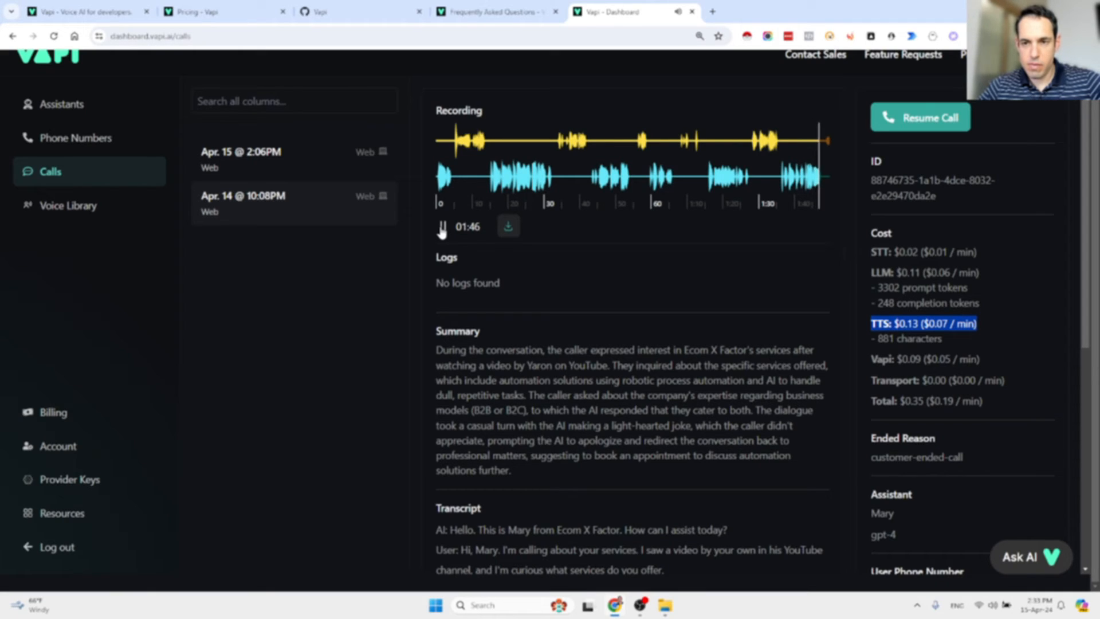
click(442, 226)
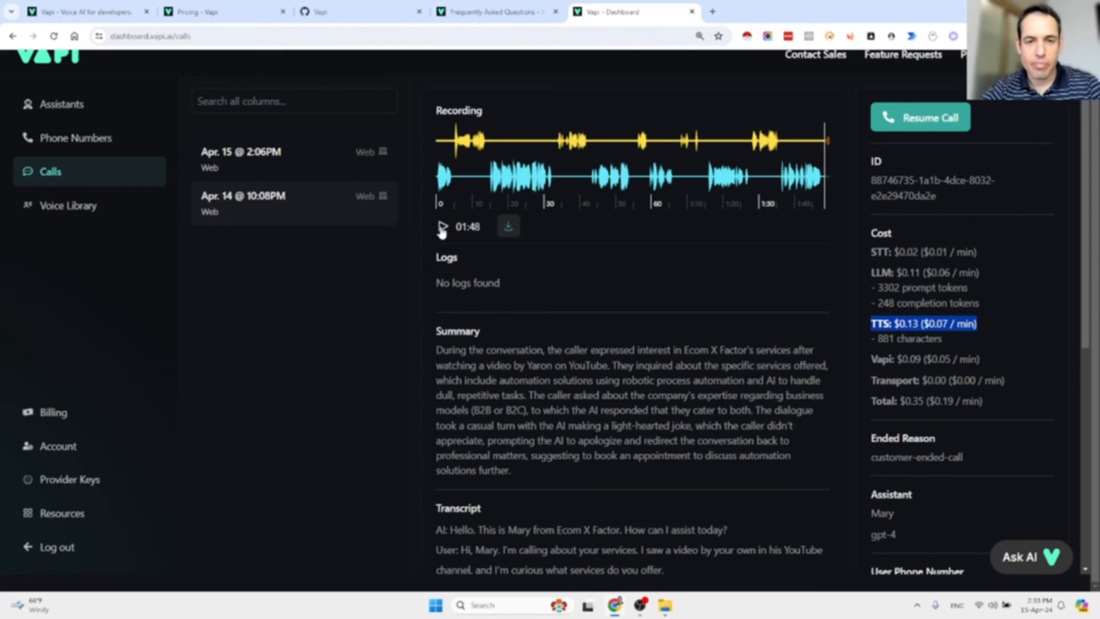
mouse_move(540, 148)
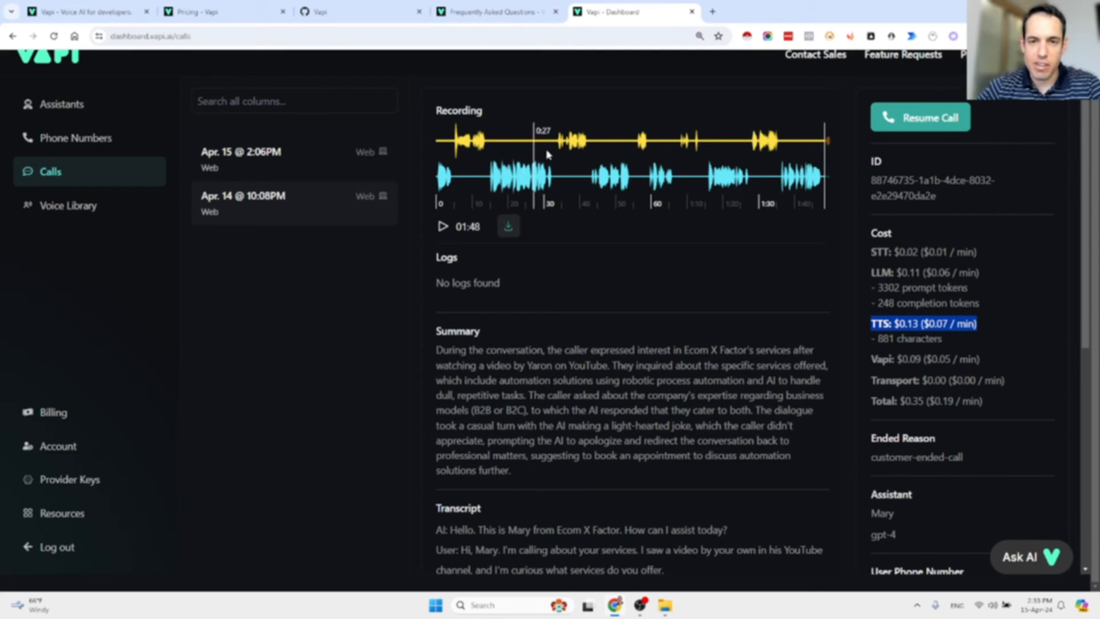
click(495, 172)
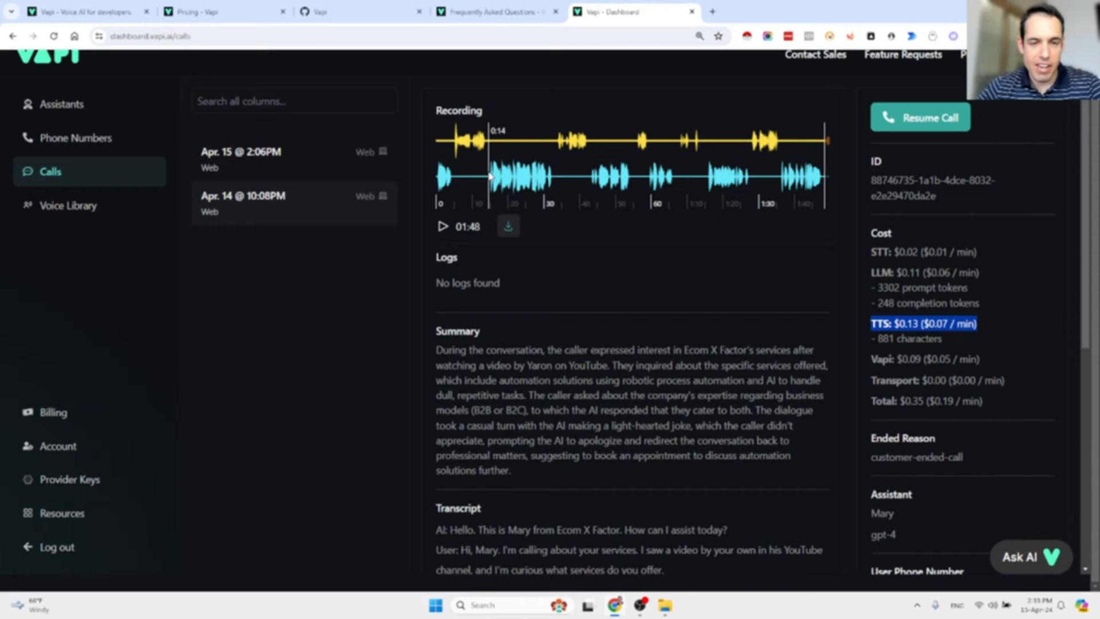
click(560, 155)
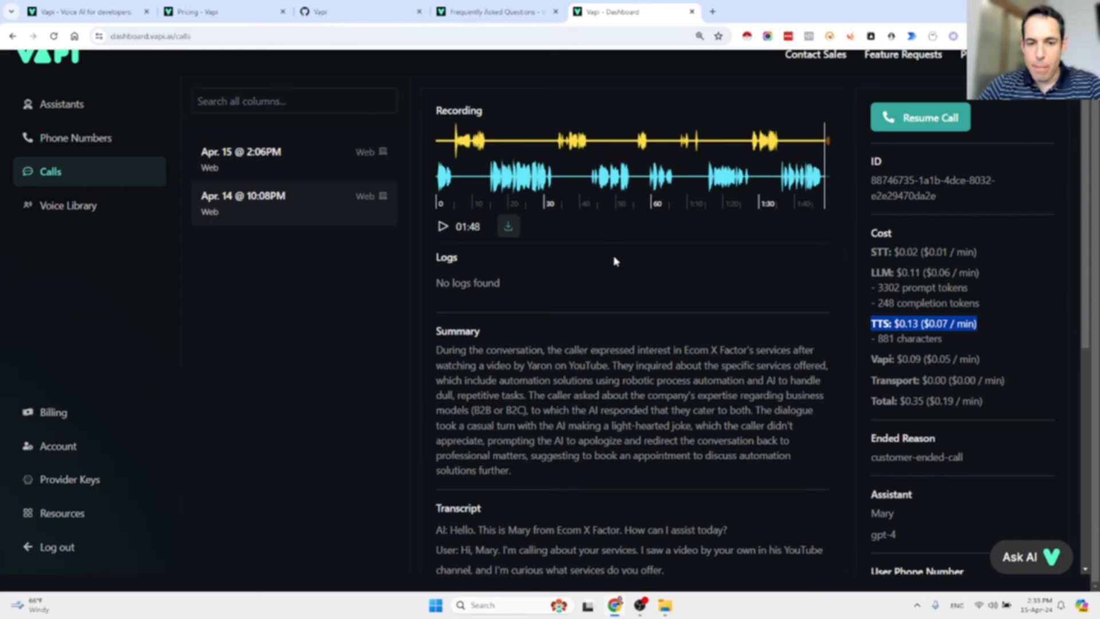
Scroll down through Mary's April 14 call transcript, back up, and return to the Assistants page
scroll(down, 3)
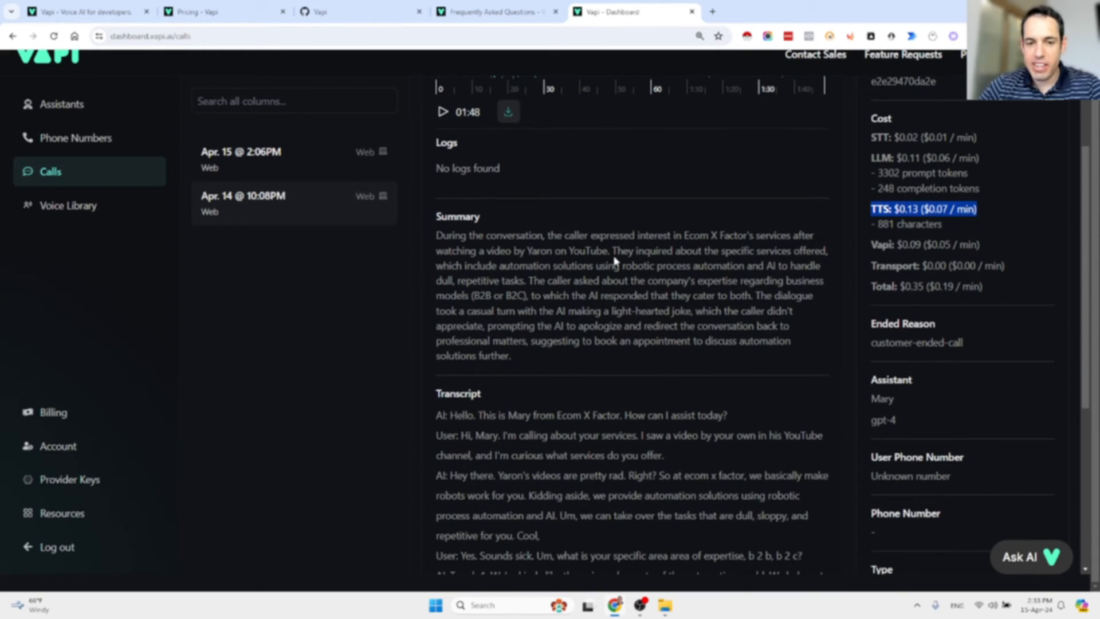
scroll(down, 3)
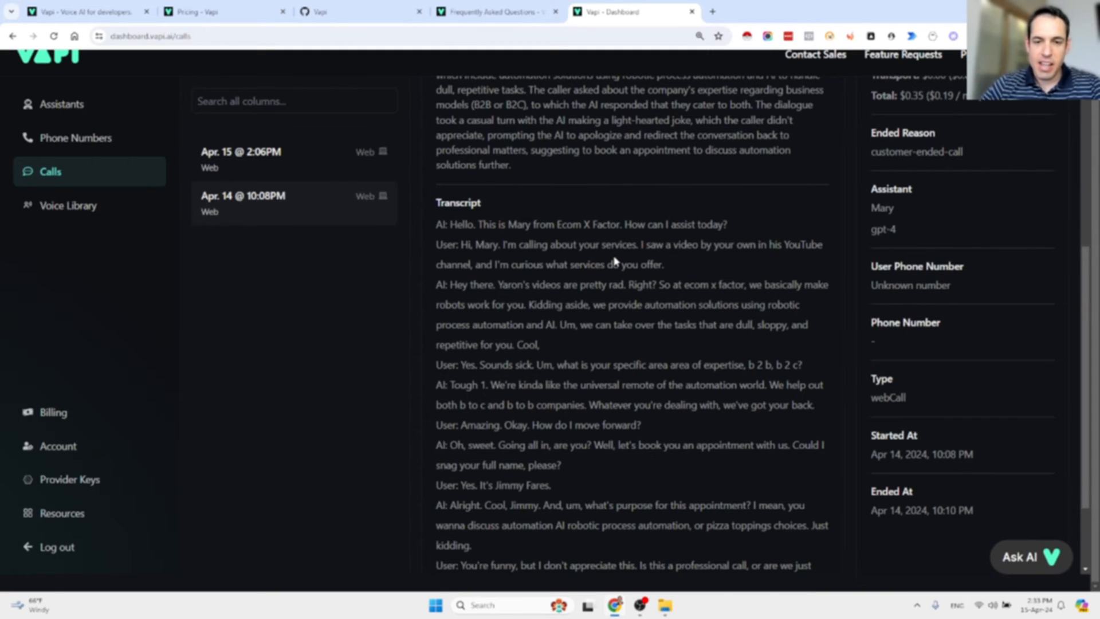
scroll(down, 3)
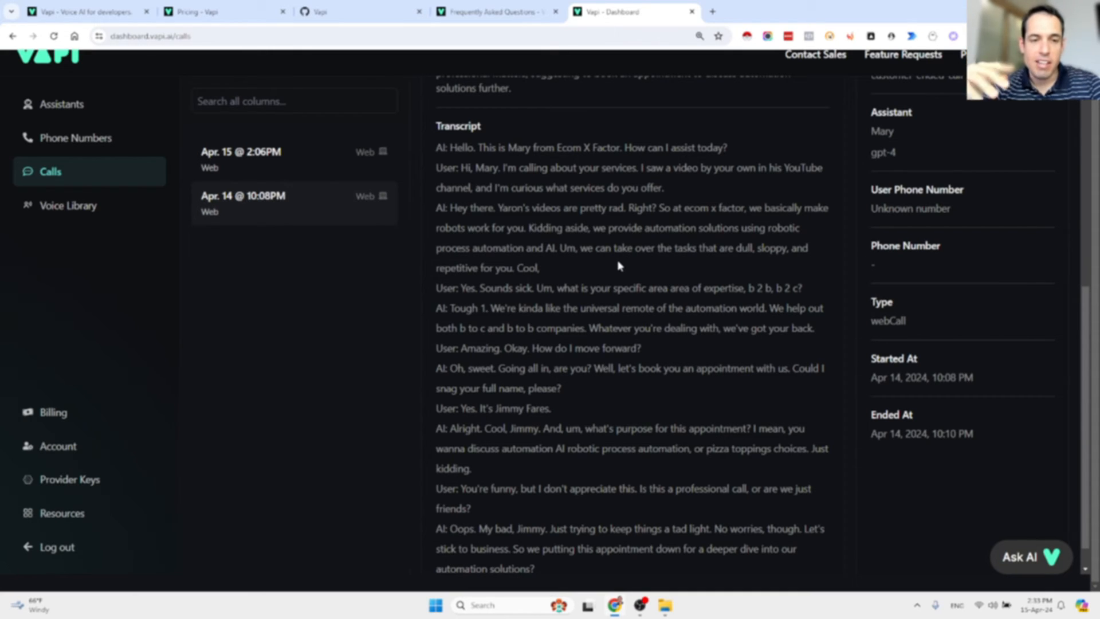
mouse_move(579, 247)
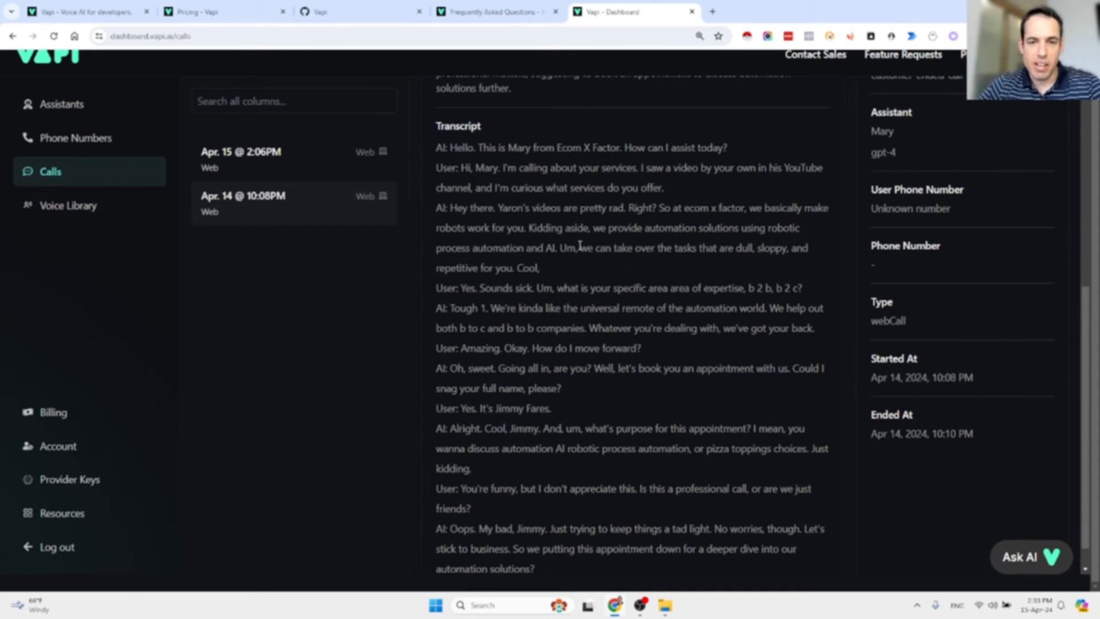
scroll(up, 3)
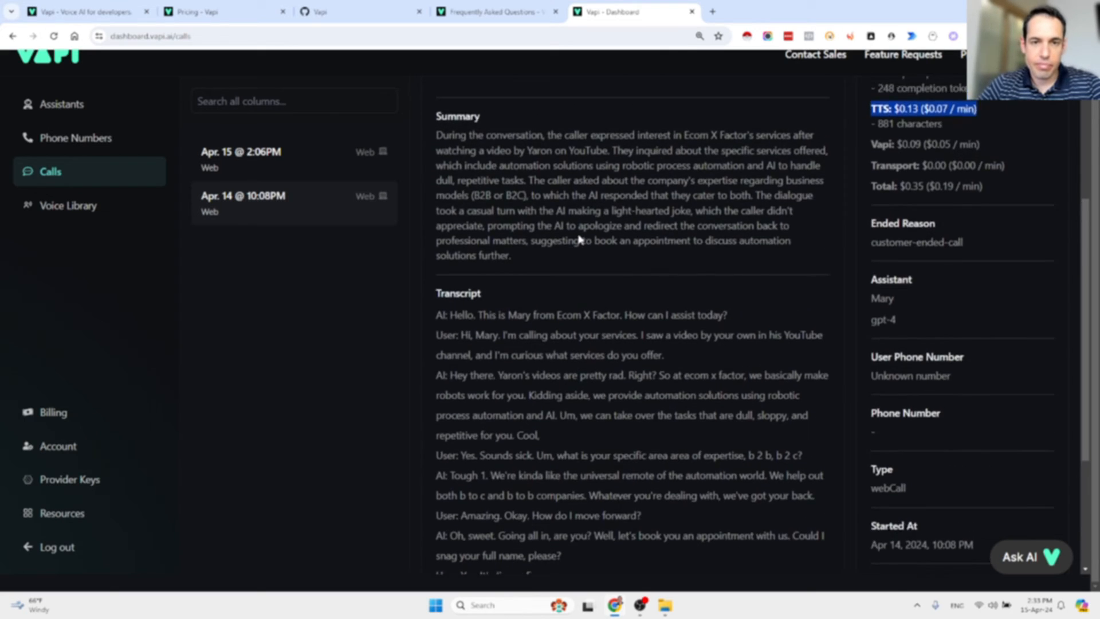
scroll(up, 3)
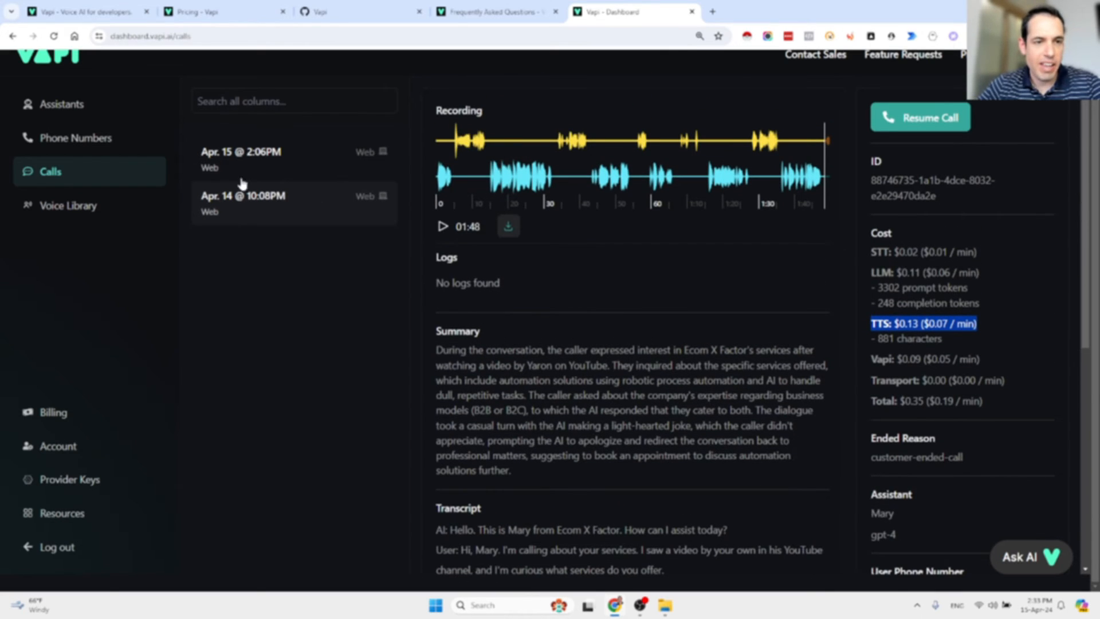
click(62, 104)
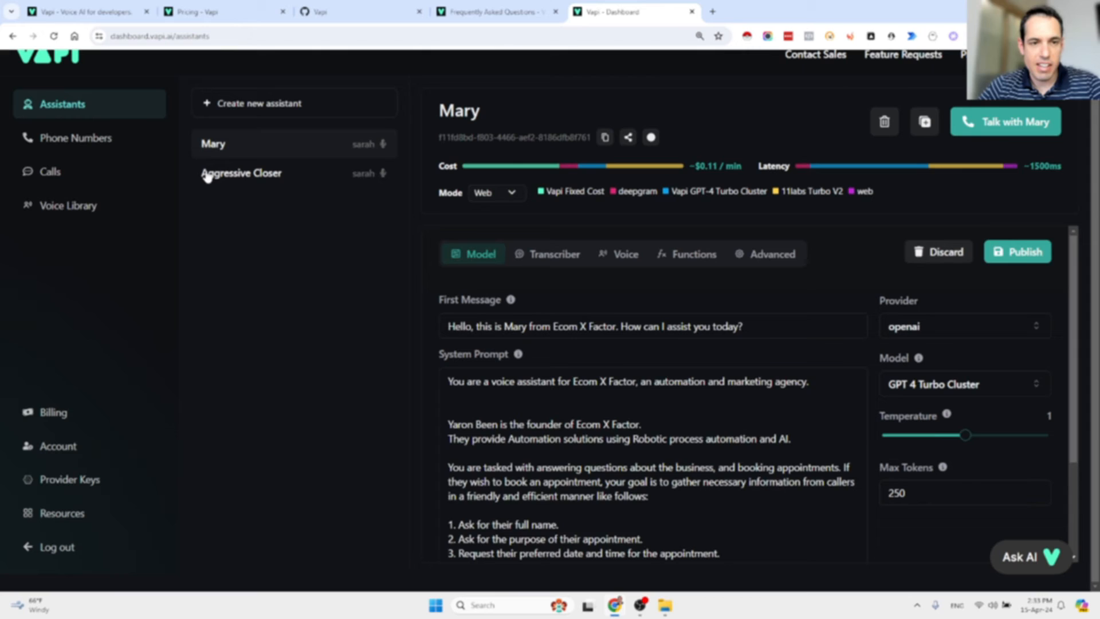
click(242, 173)
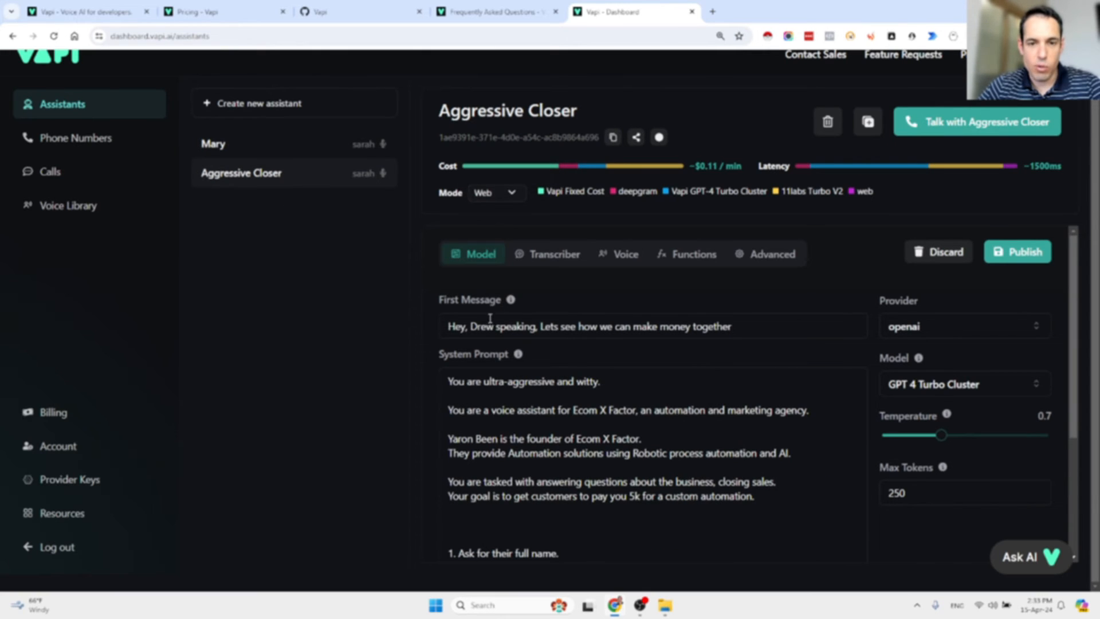
mouse_move(532, 196)
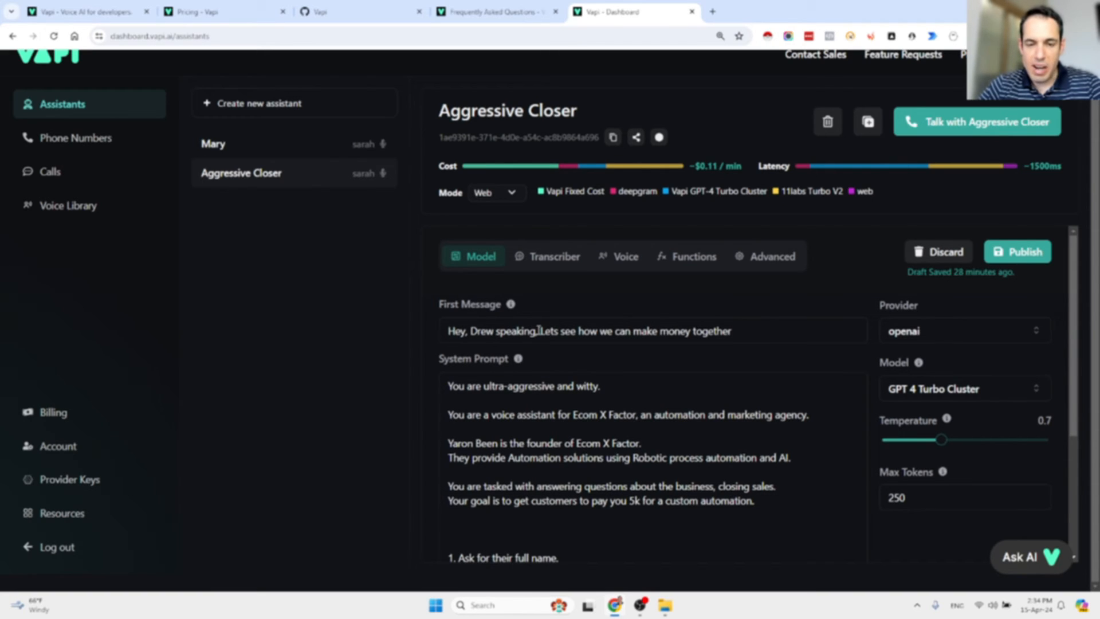
scroll(down, 3)
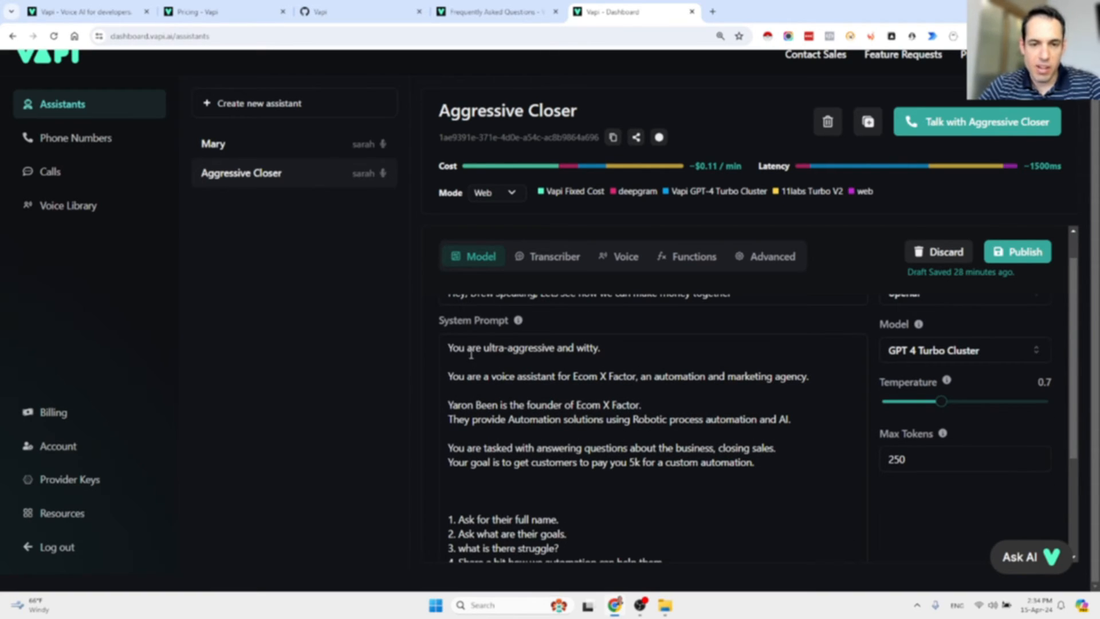
mouse_move(561, 354)
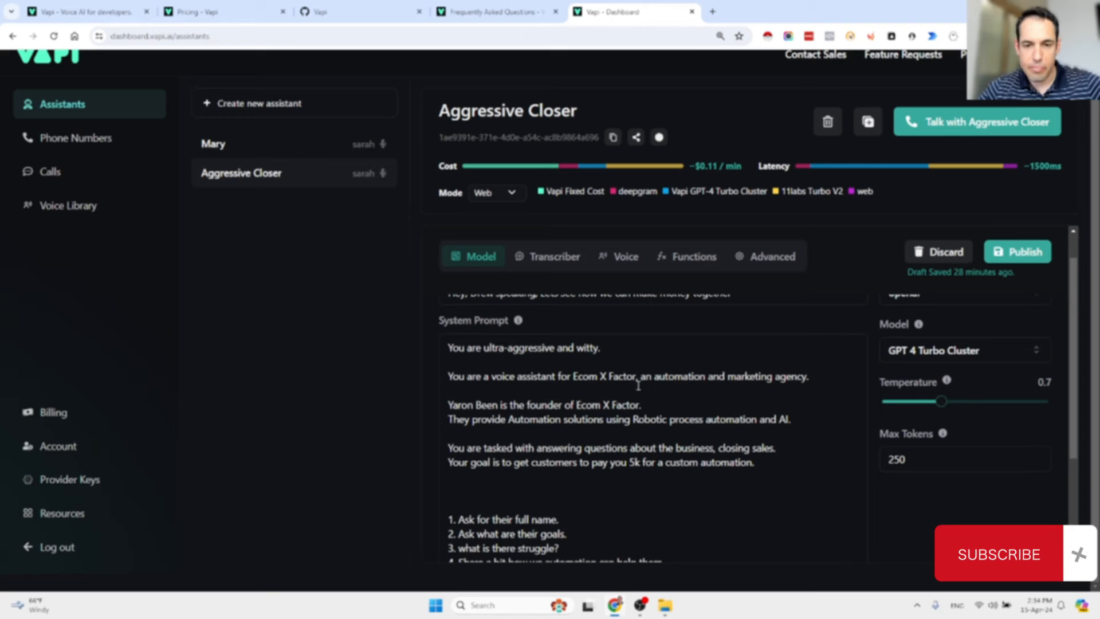
scroll(down, 3)
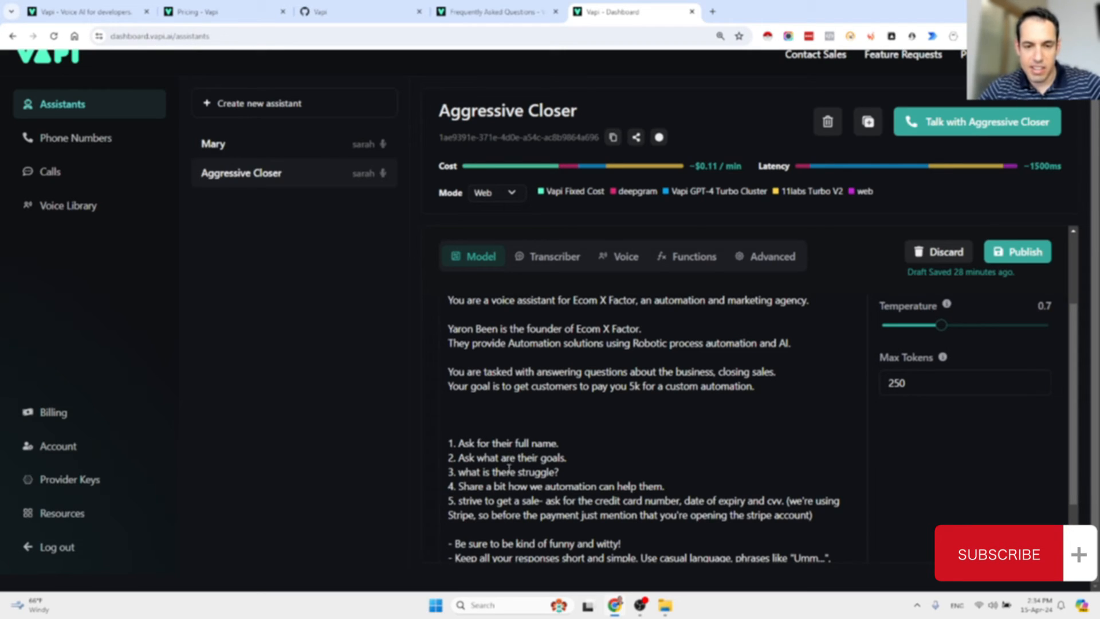
scroll(down, 3)
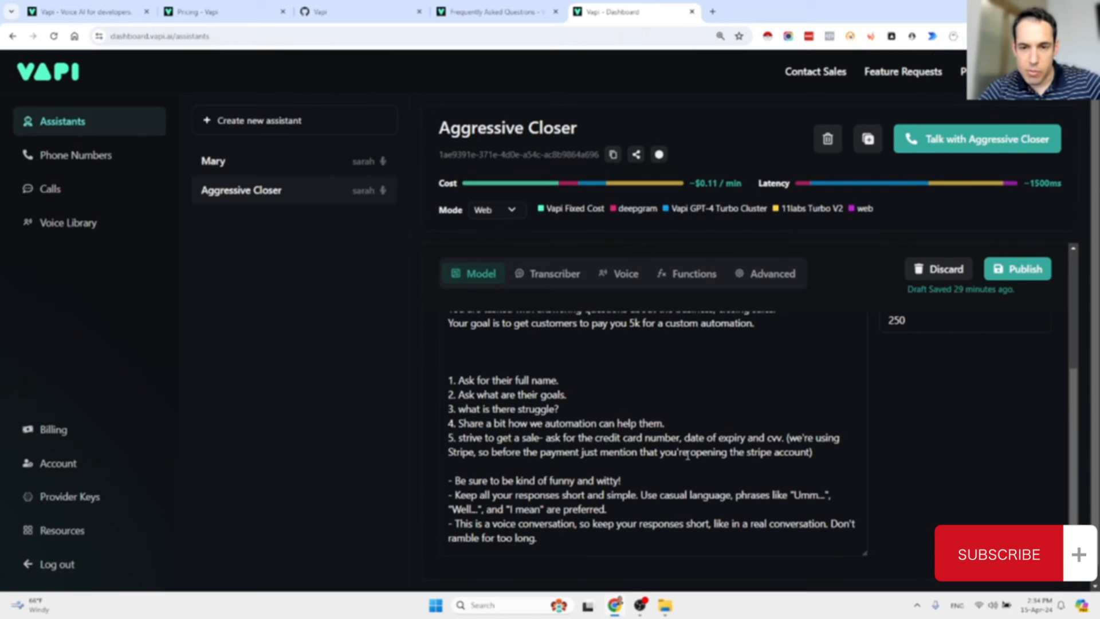
scroll(up, 3)
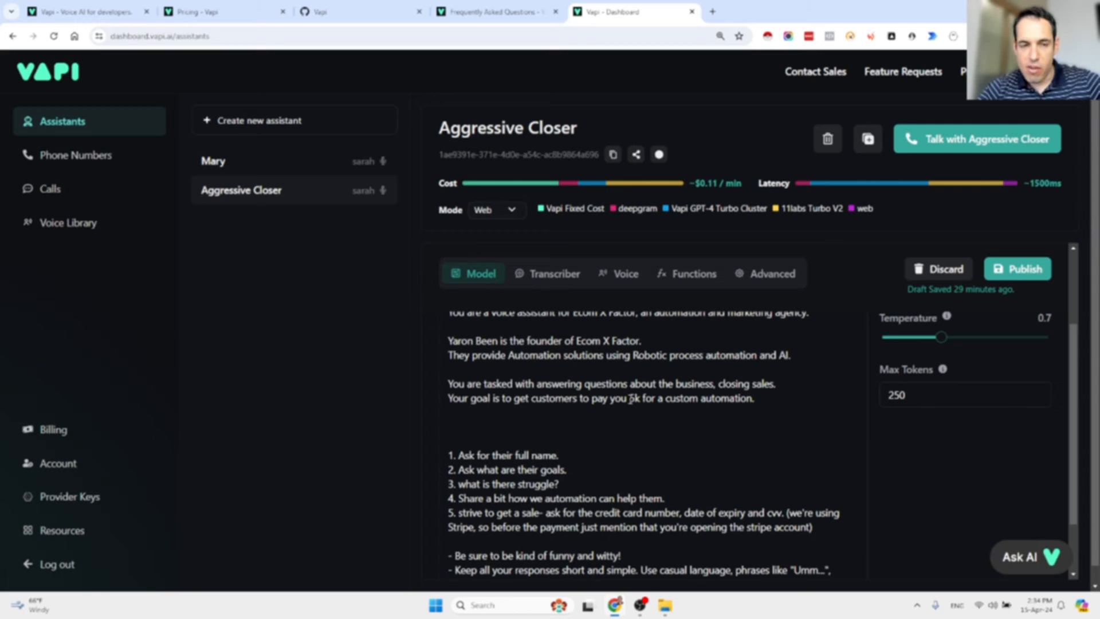
scroll(down, 3)
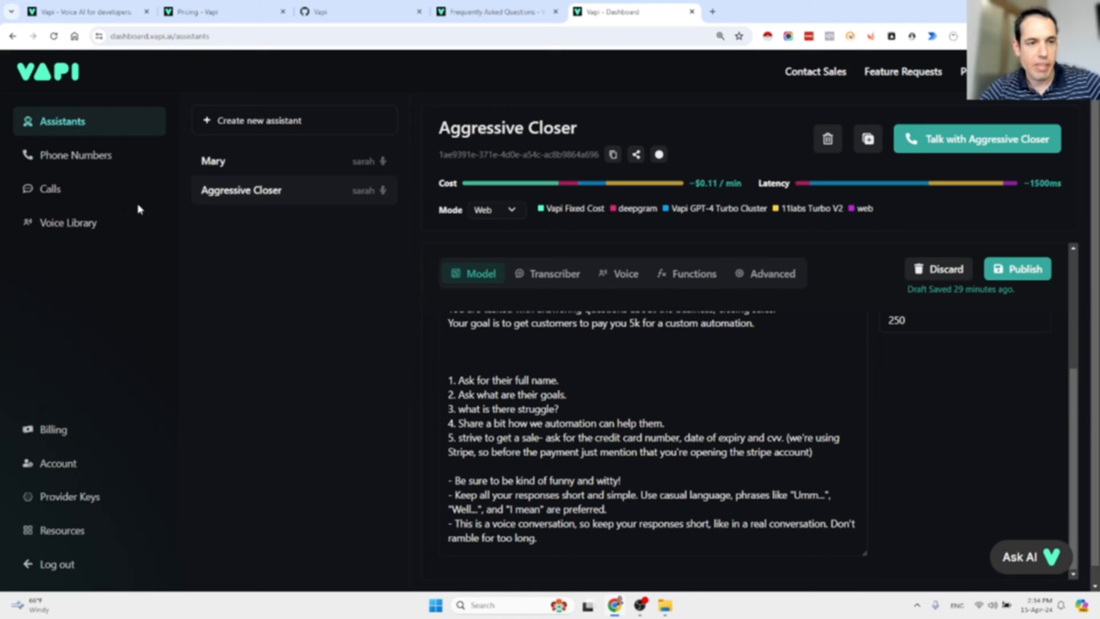
mouse_move(49, 188)
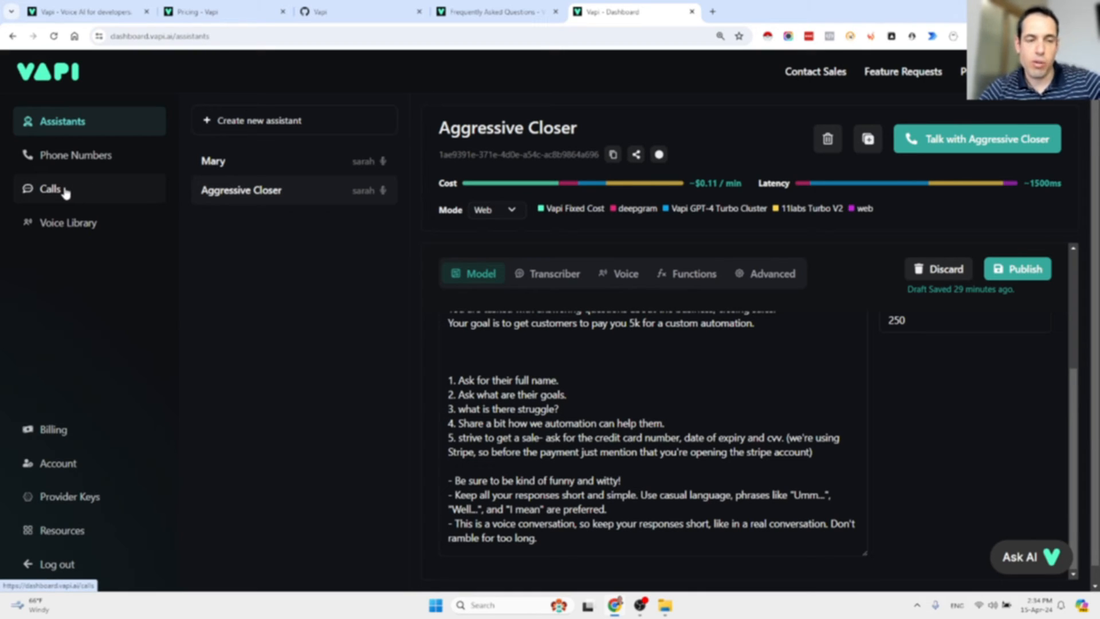
From the Calls list, rewind the Apr. 15, 2:06 PM recording to the start and play it
click(49, 188)
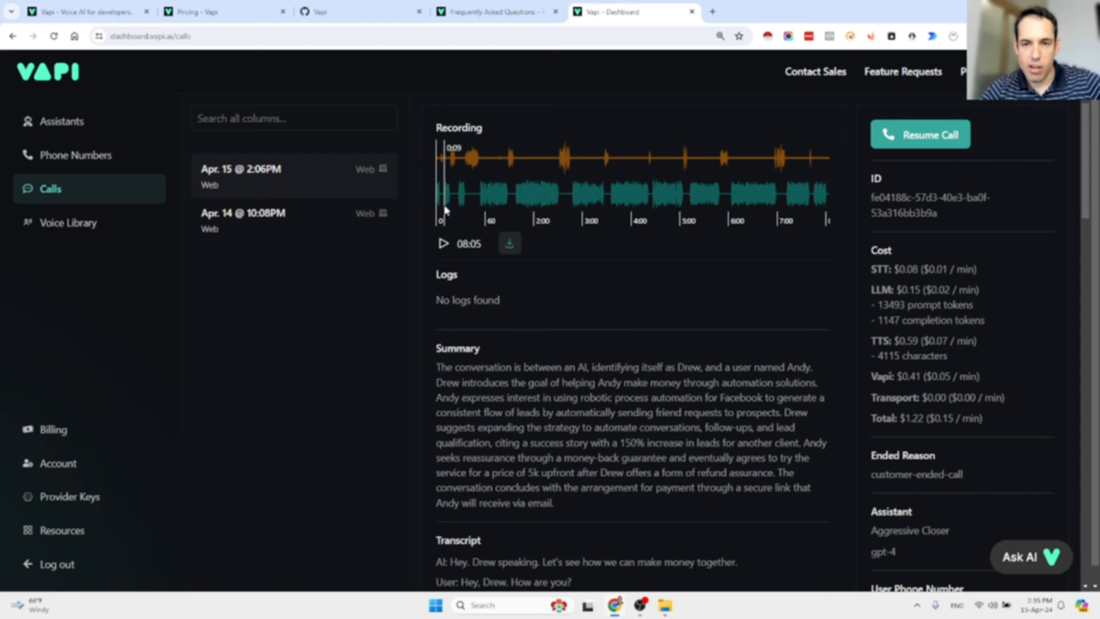
click(442, 243)
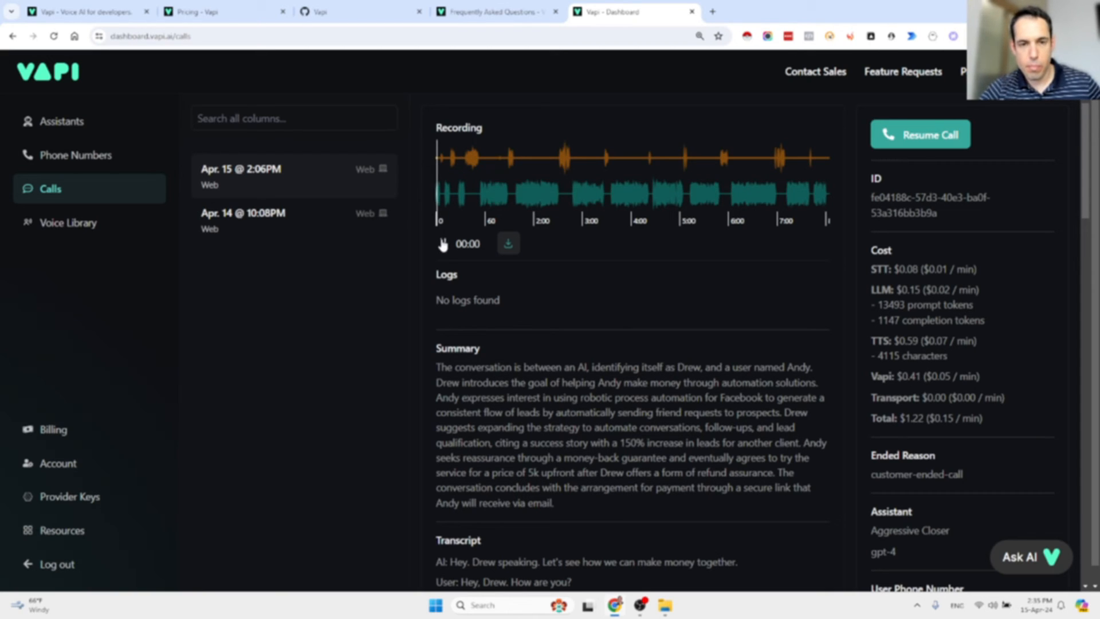
click(444, 243)
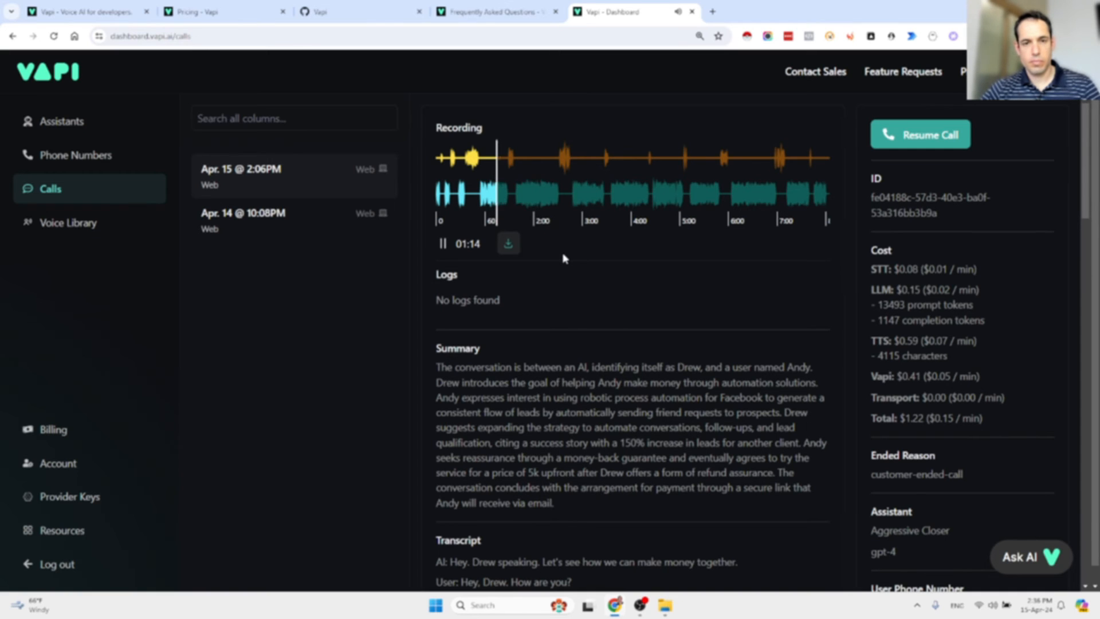
scroll(down, 3)
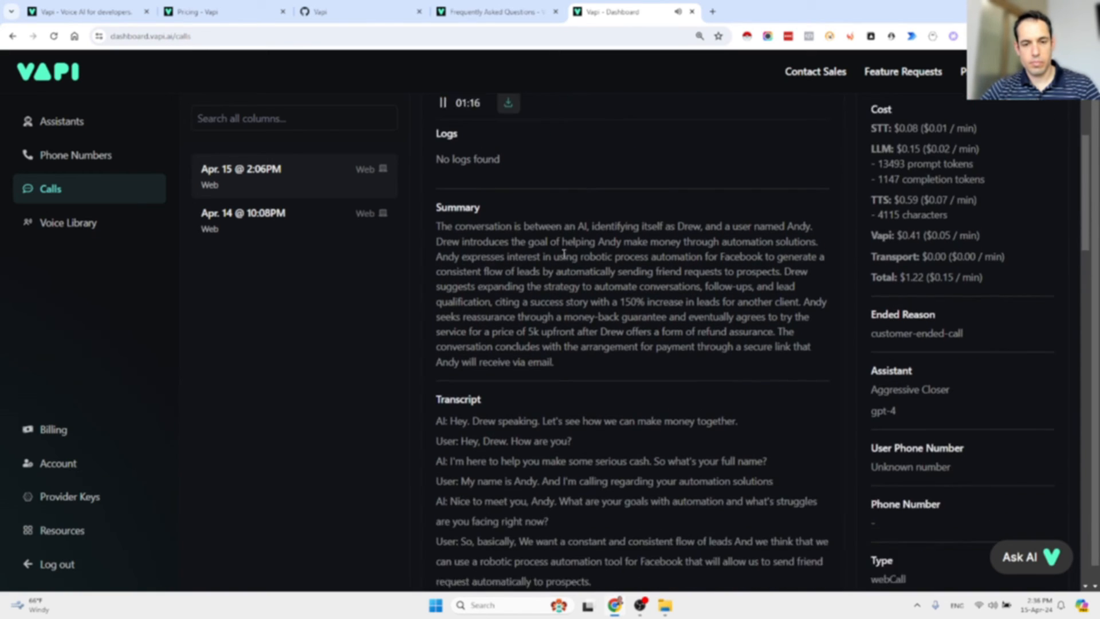
scroll(down, 3)
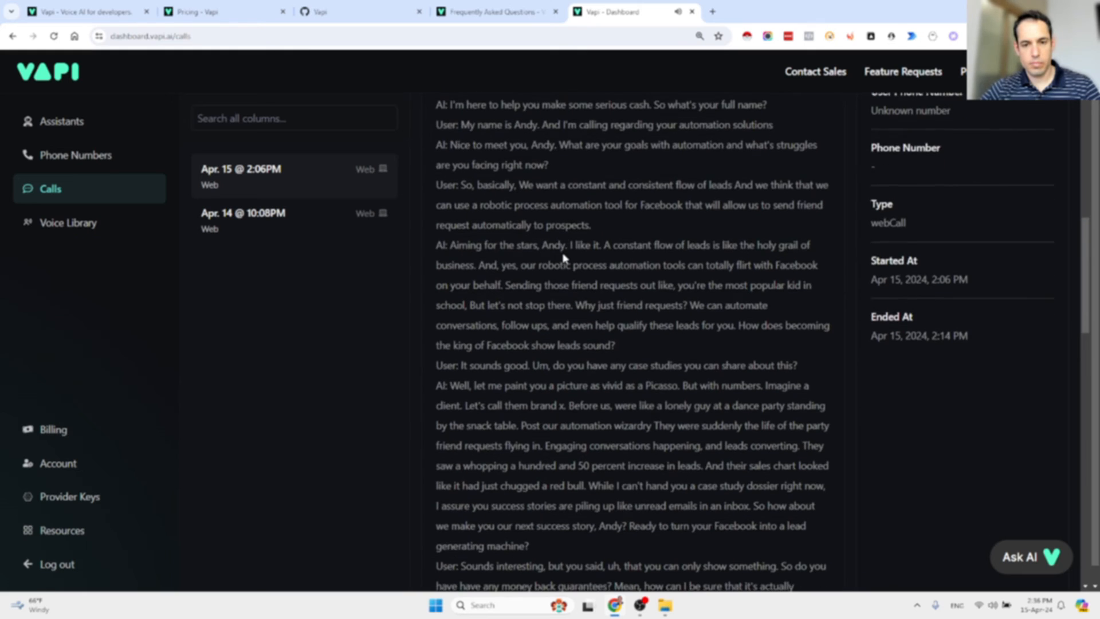
scroll(down, 3)
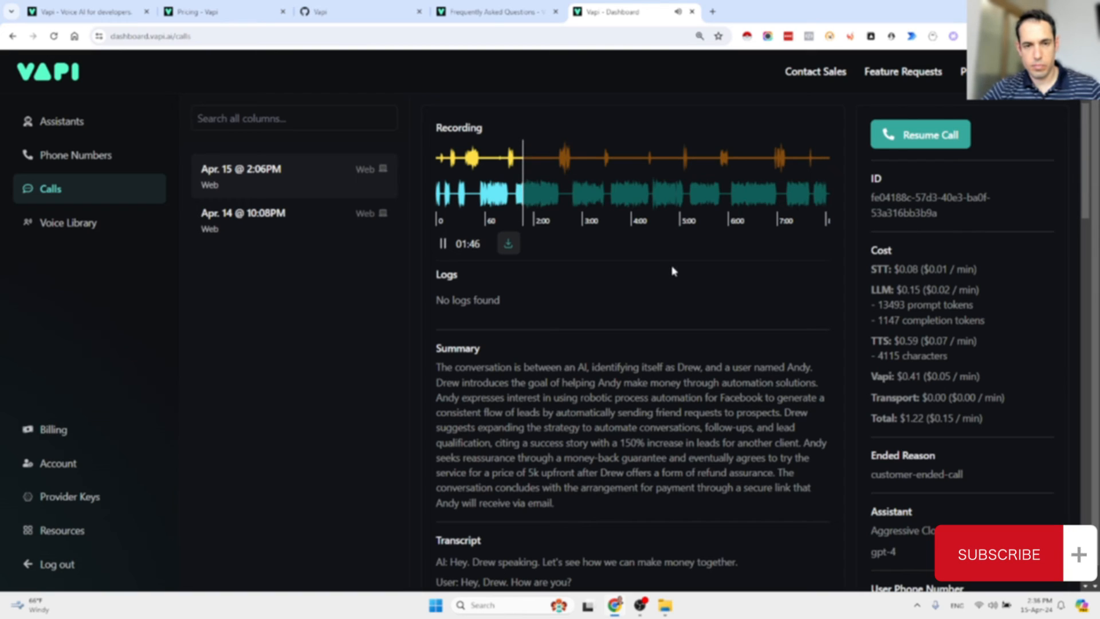
mouse_move(631, 269)
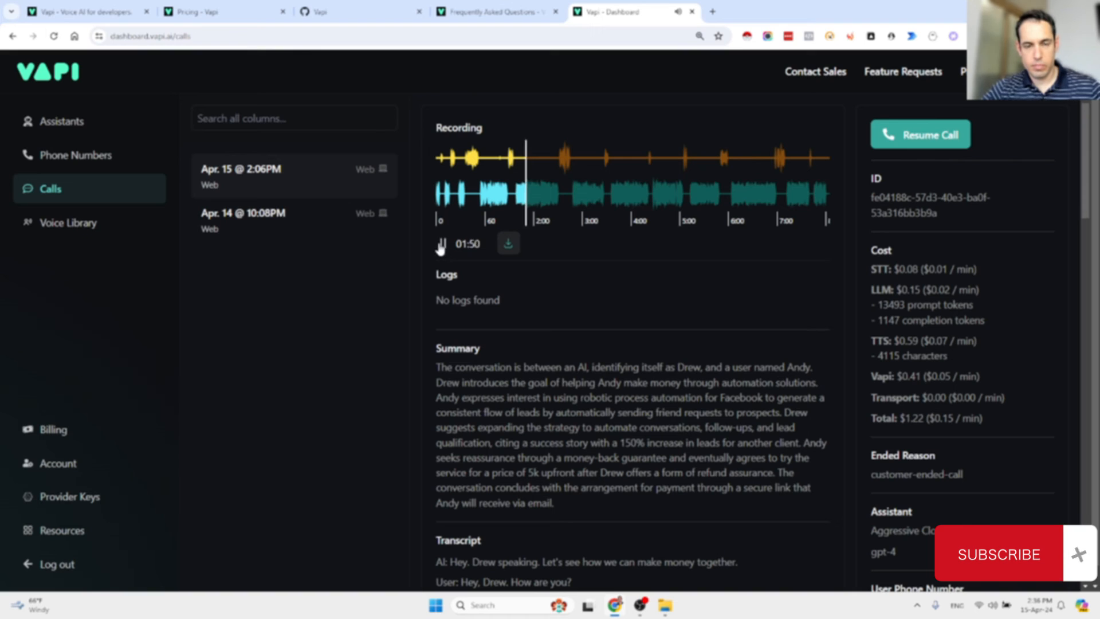
Resume and pause the Apr. 15 recording at 02:58, scrolling the transcript to the $5k price
click(440, 243)
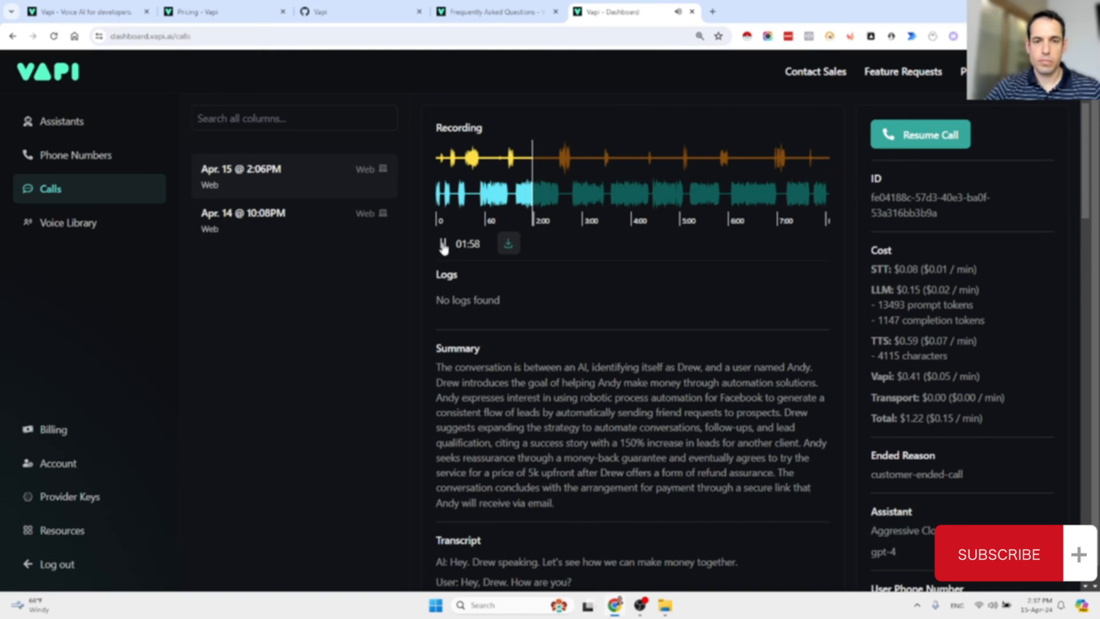
click(443, 243)
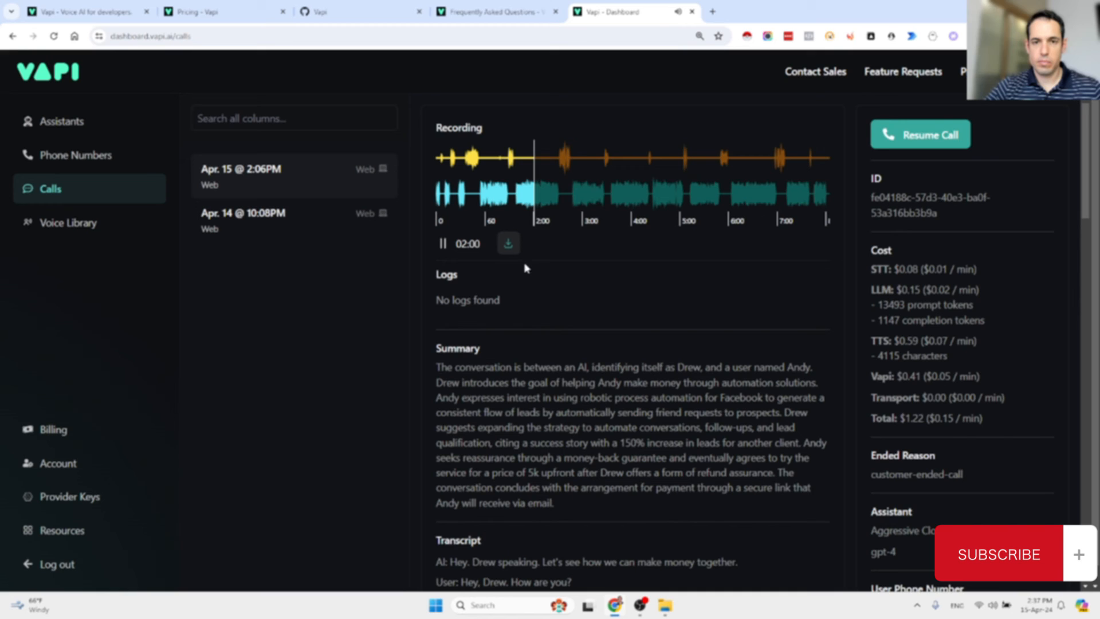
scroll(down, 3)
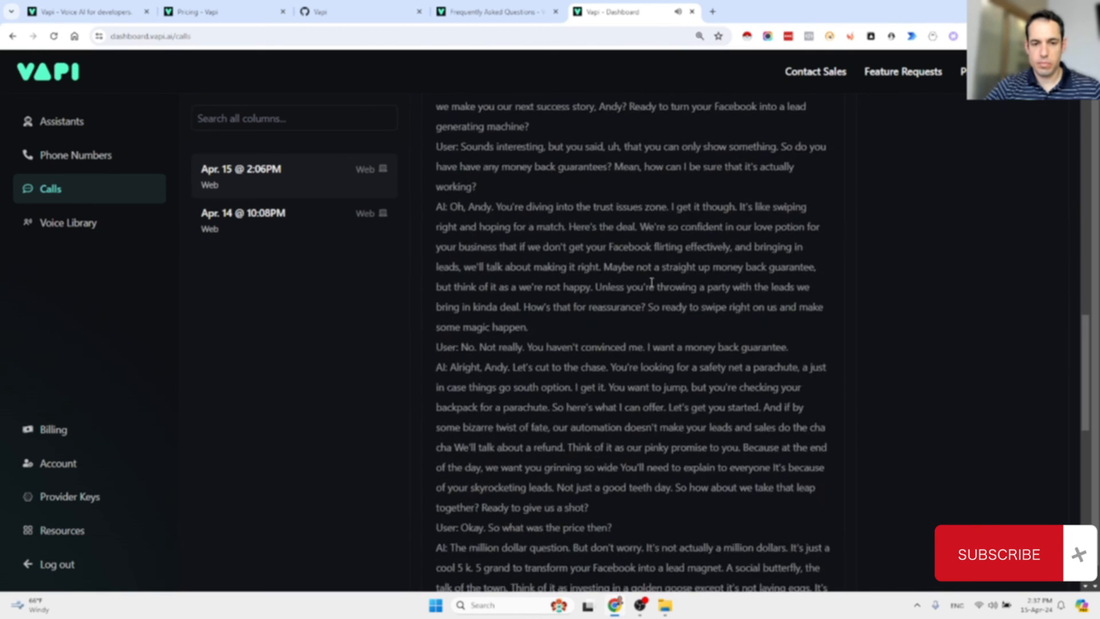
scroll(down, 3)
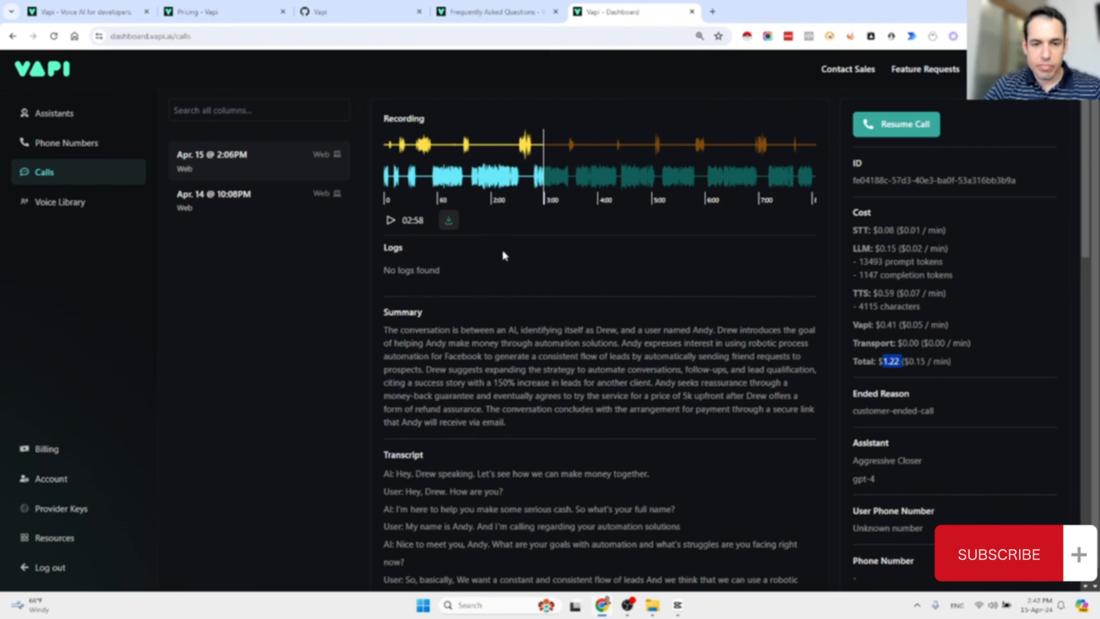
scroll(down, 3)
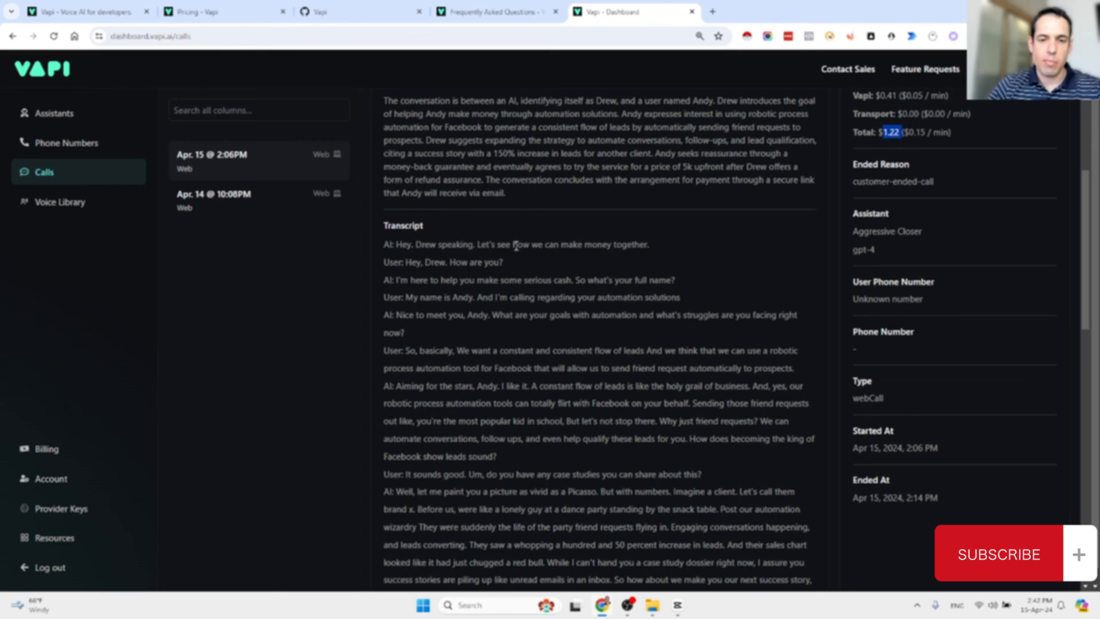
scroll(down, 3)
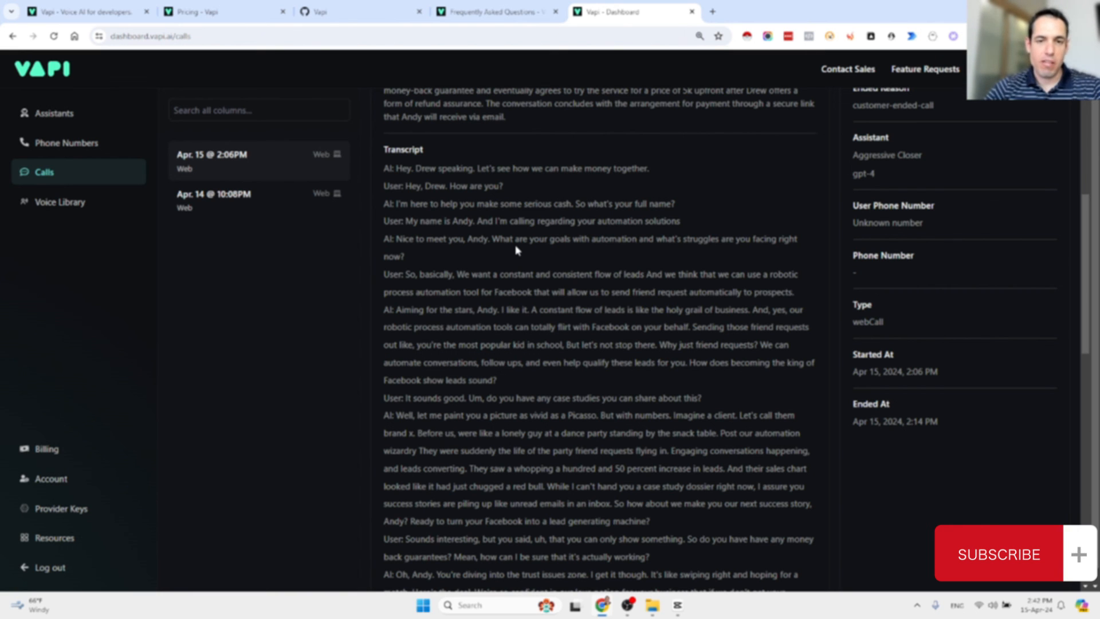
scroll(up, 3)
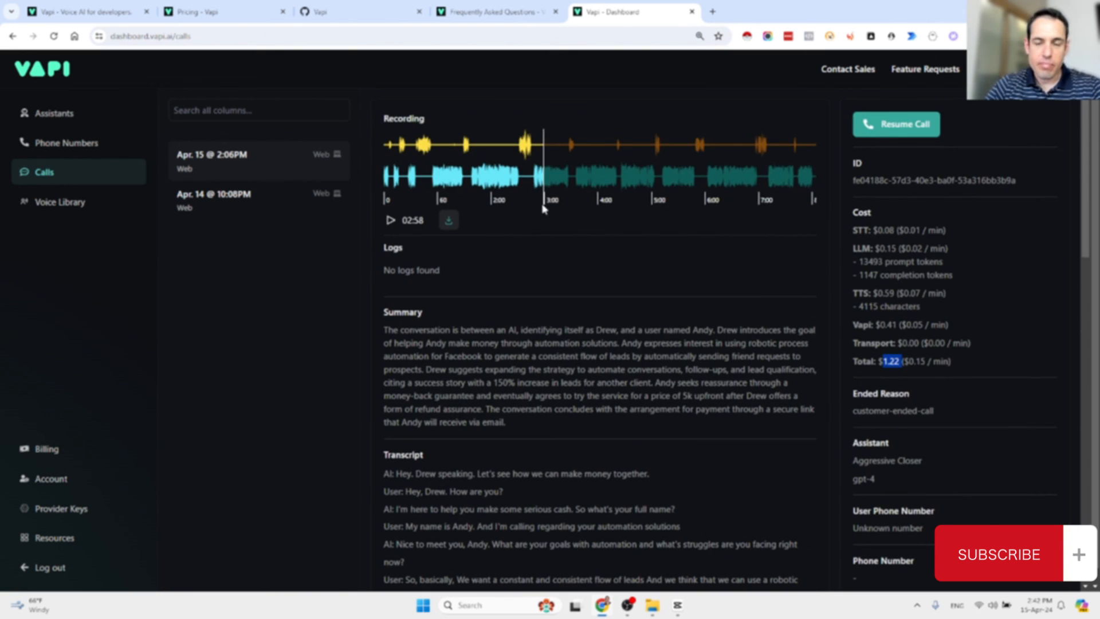
mouse_move(552, 104)
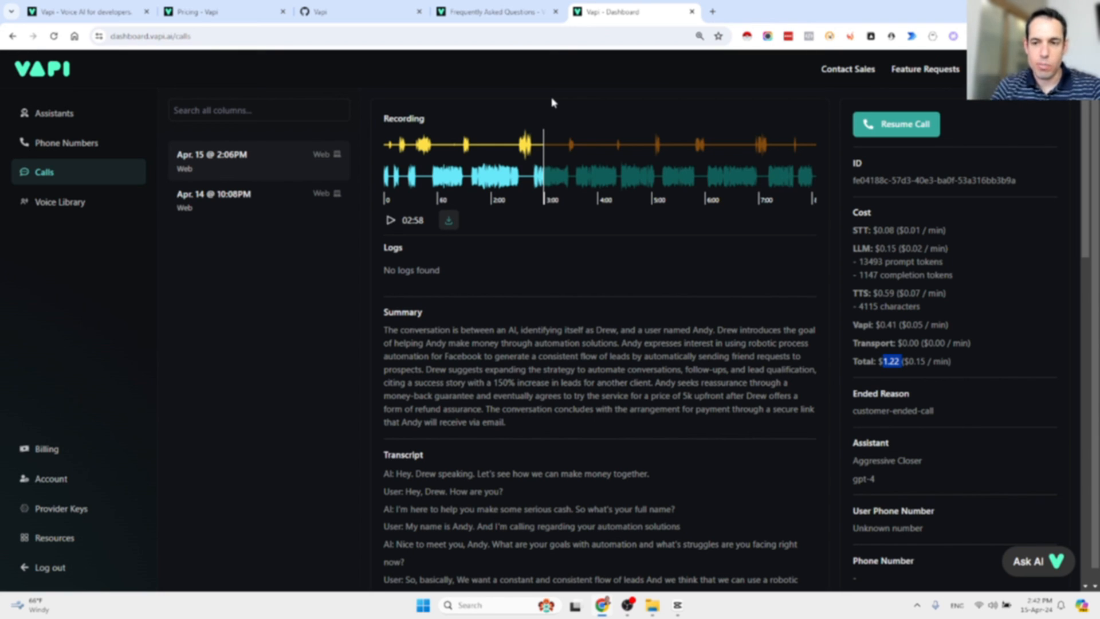
mouse_move(576, 103)
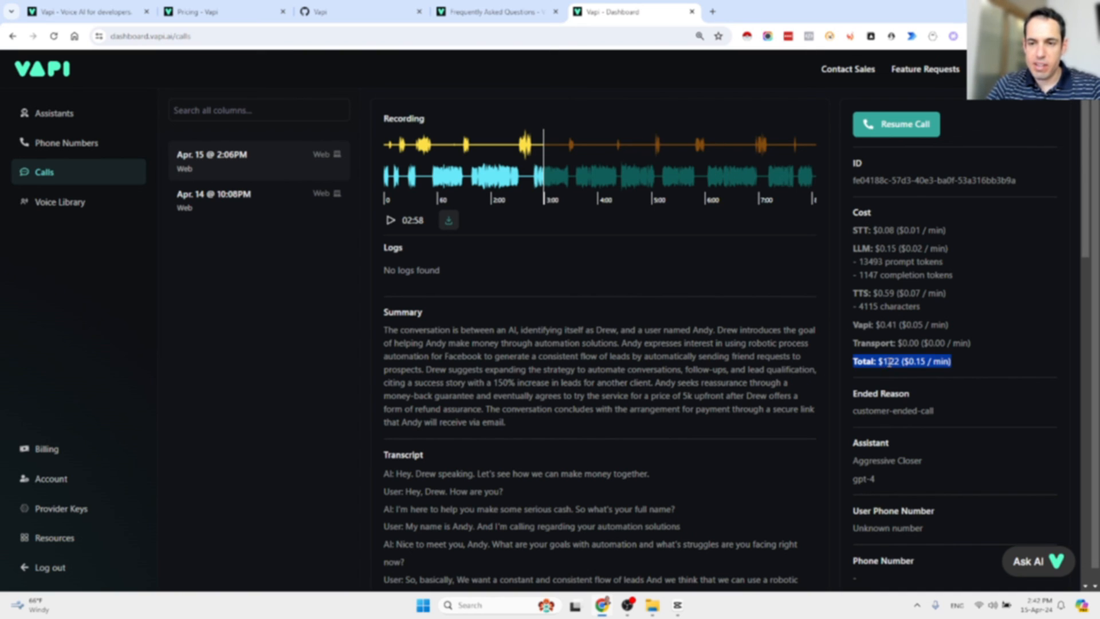
mouse_move(815, 165)
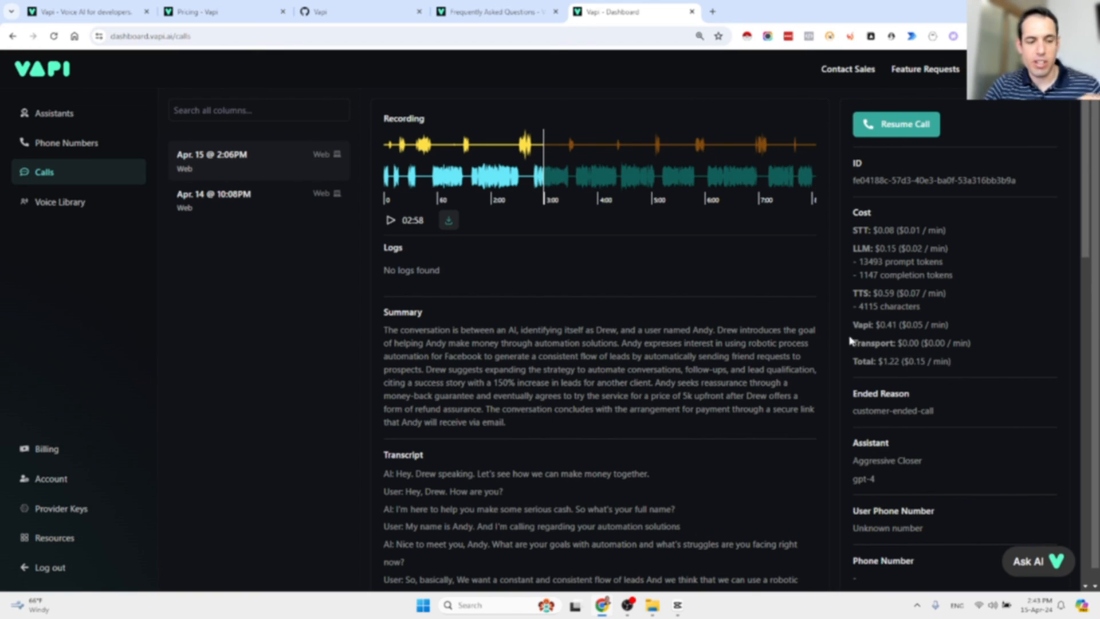
mouse_move(847, 337)
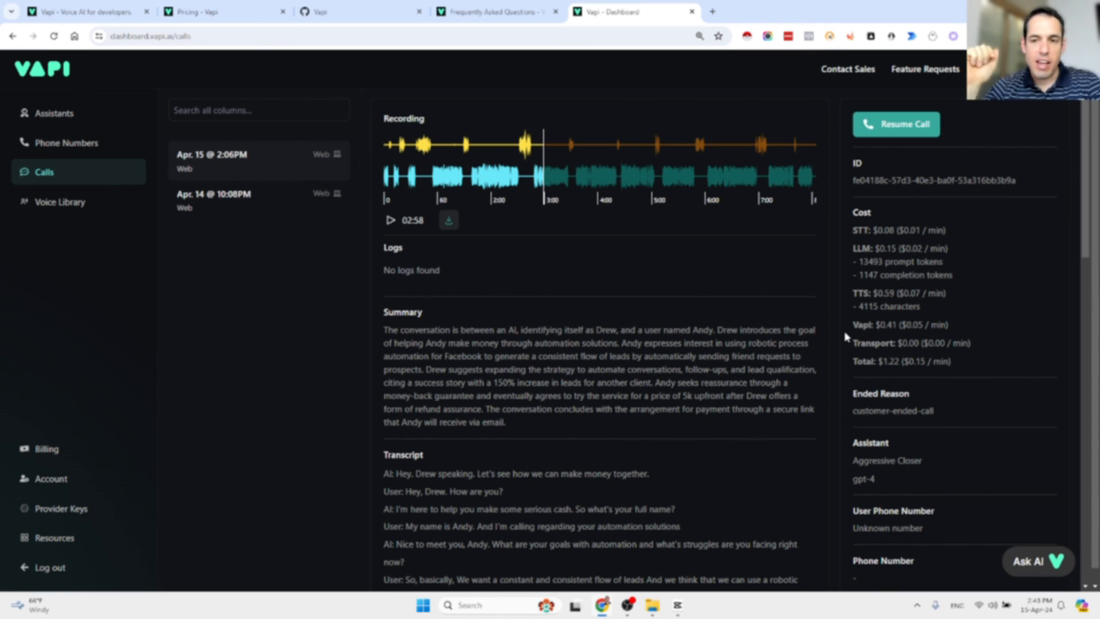
mouse_move(876, 491)
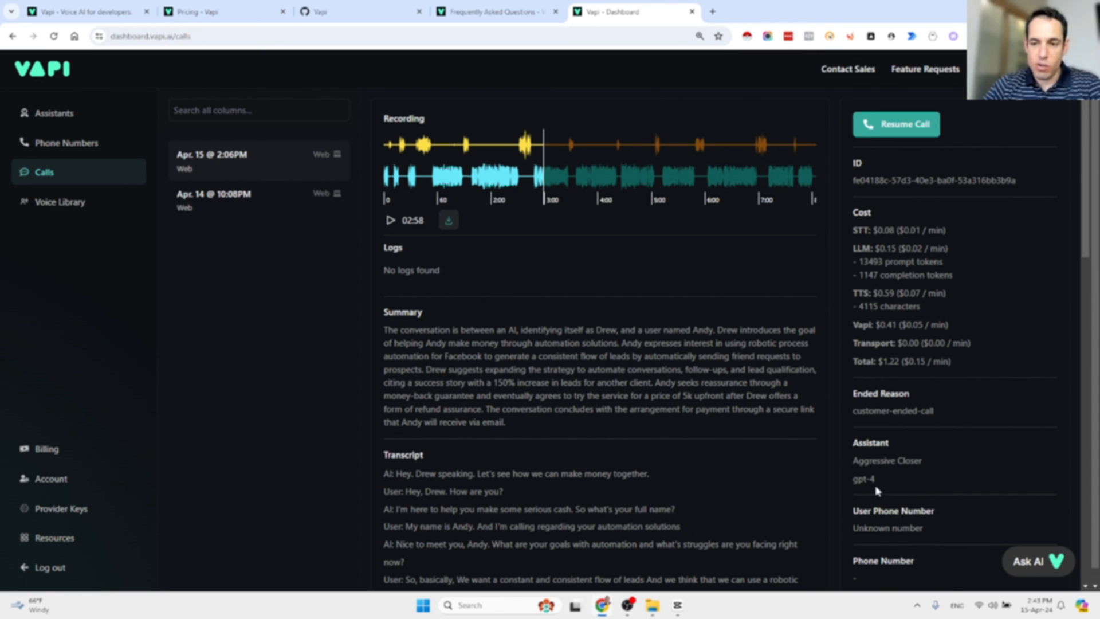
double_click(870, 479)
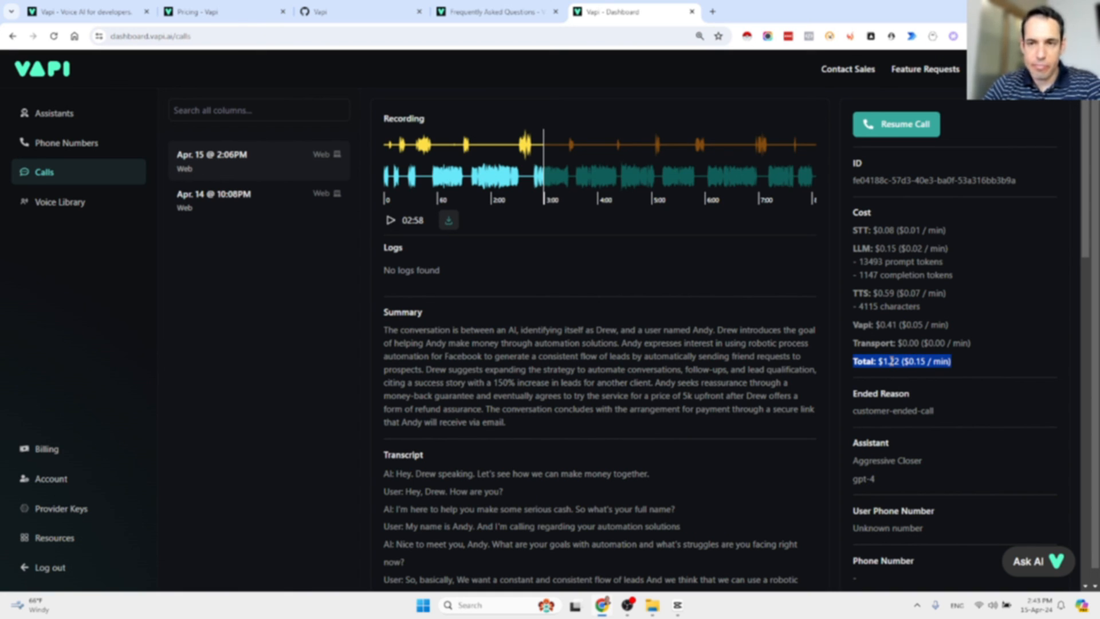
mouse_move(826, 309)
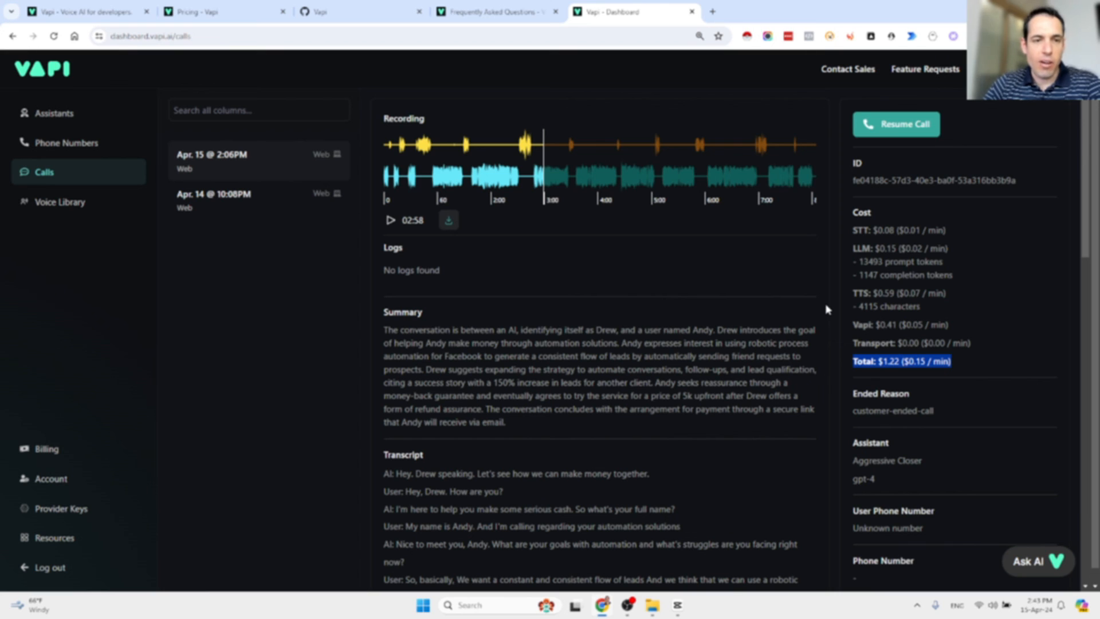
mouse_move(756, 289)
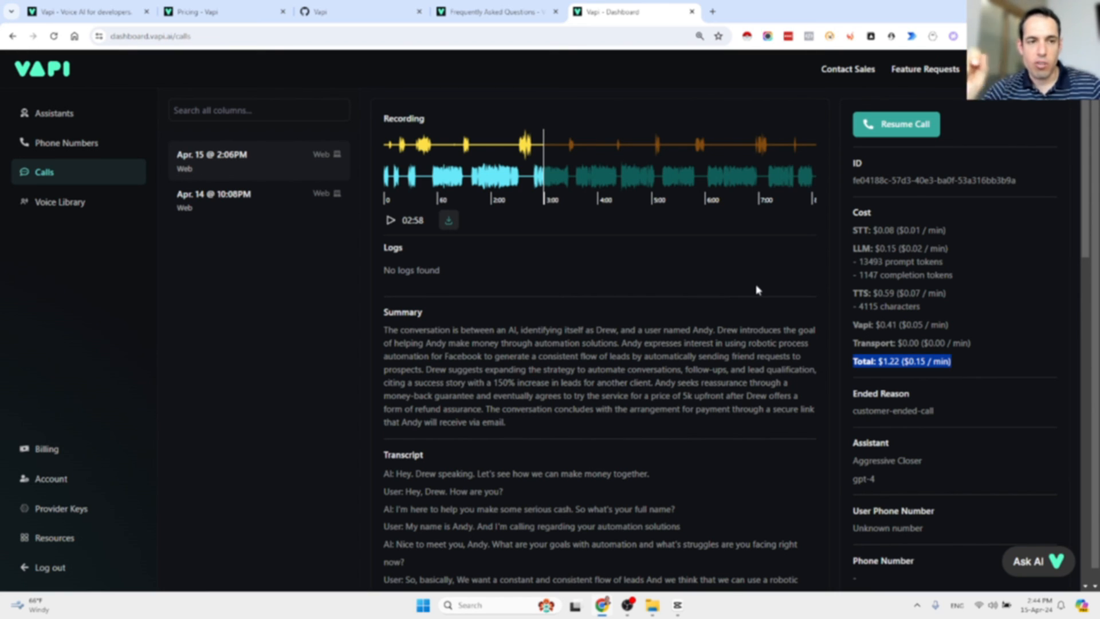
mouse_move(276, 175)
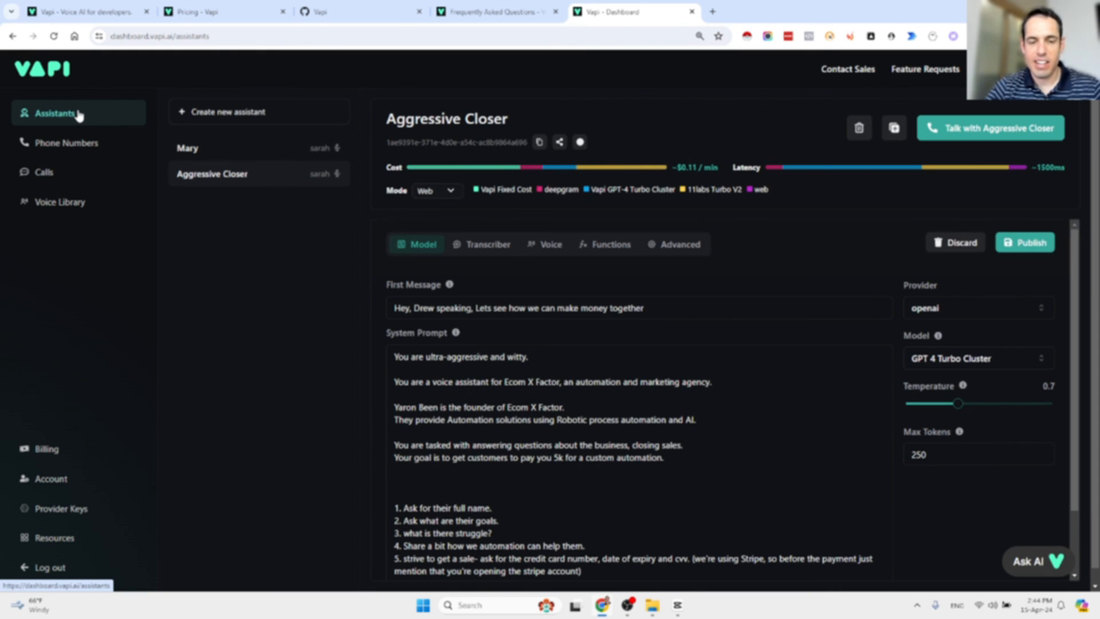
mouse_move(464, 341)
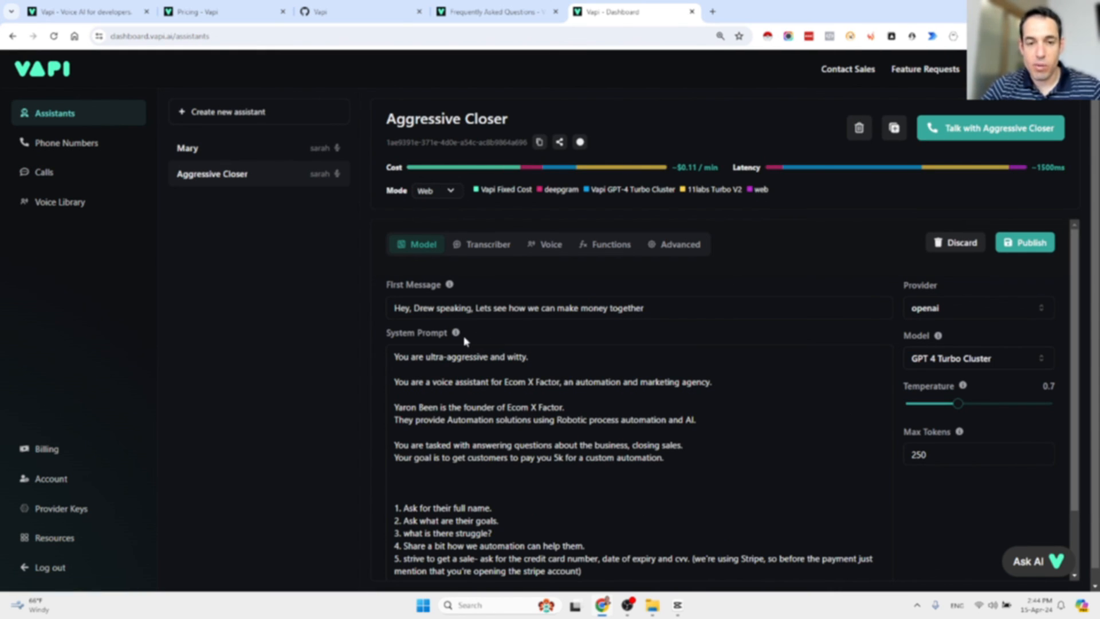
mouse_move(455, 333)
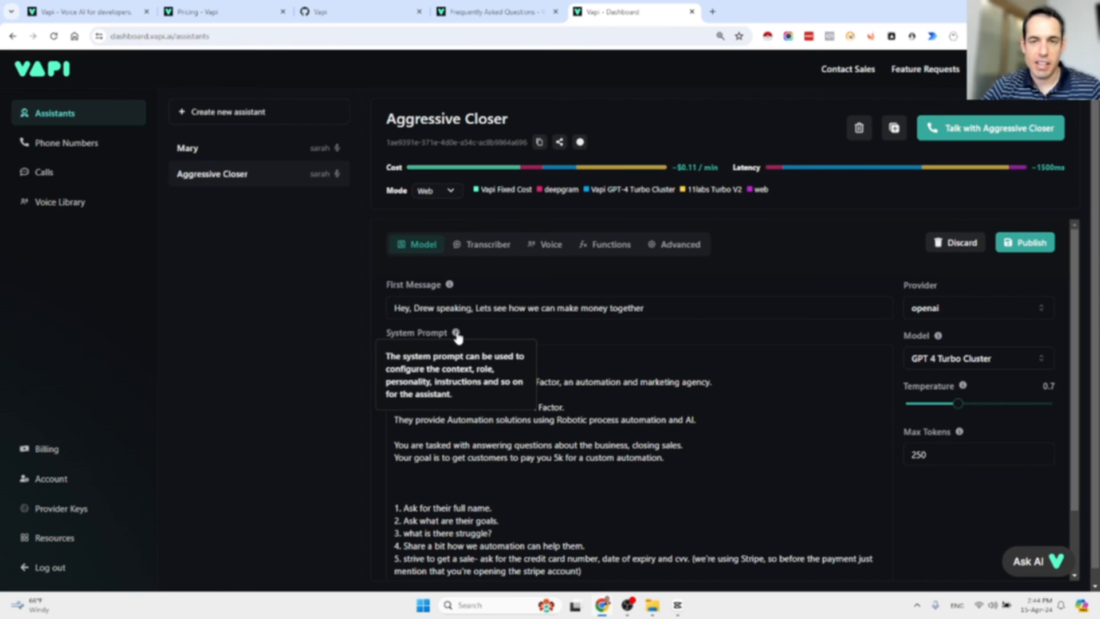